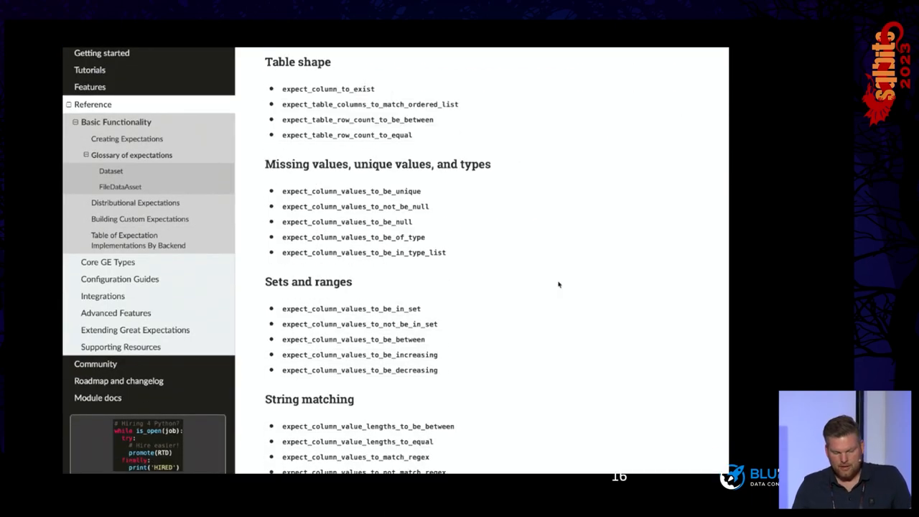
Step: Scroll the slide 16 expectations glossary down to String matching, Datetime and Aggregate functions
{"action": "scroll", "scroll_direction": "down", "scroll_amount": 3}
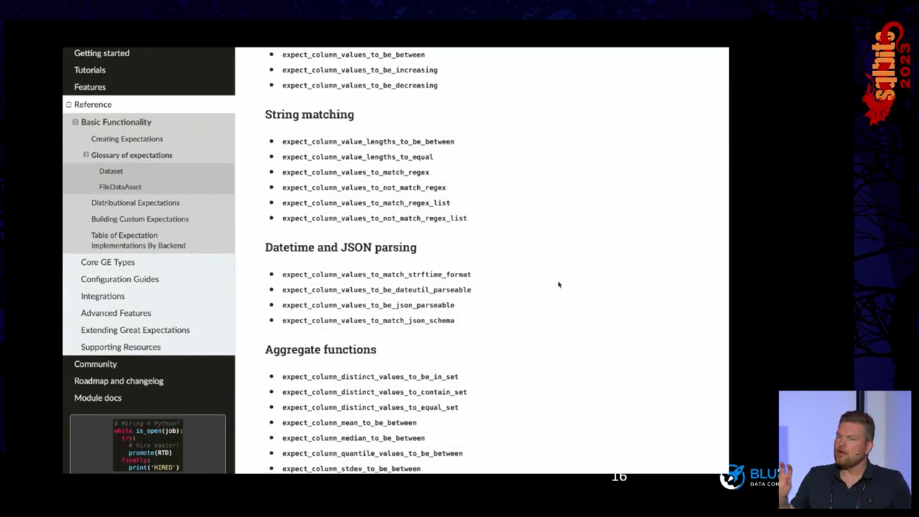
{"action": "scroll", "scroll_direction": "down", "scroll_amount": 3}
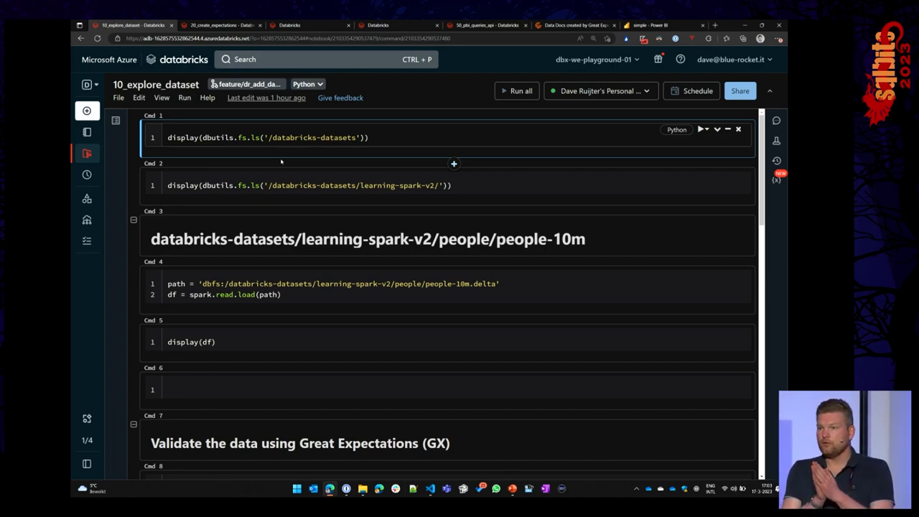
{"action": "left_click", "coordinate": [333, 137]}
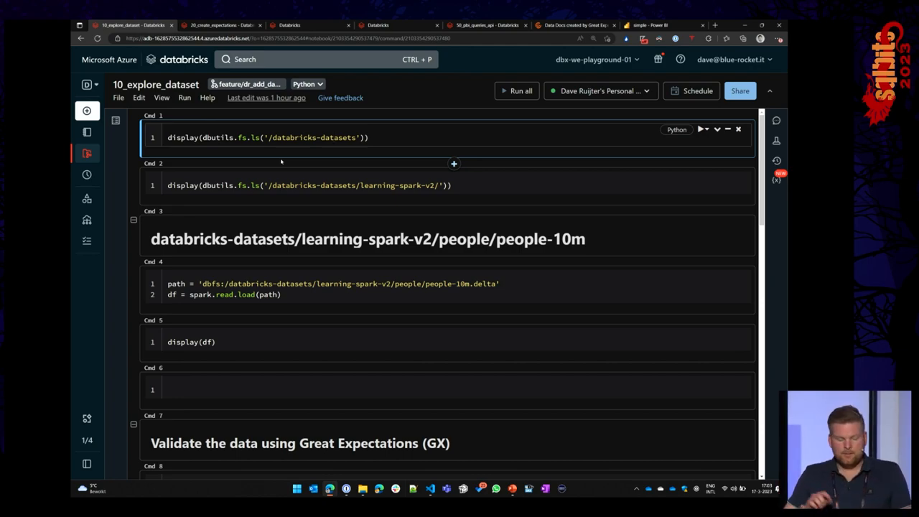
{"action": "left_click", "coordinate": [333, 137]}
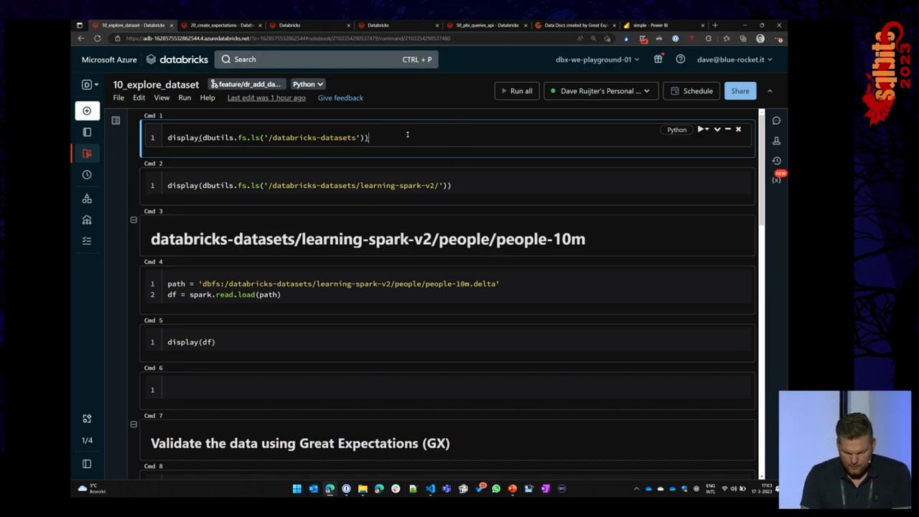
Step: Run the databricks-datasets listing cell and browse its 55-row result, including the adult folder
{"action": "left_click", "coordinate": [691, 129]}
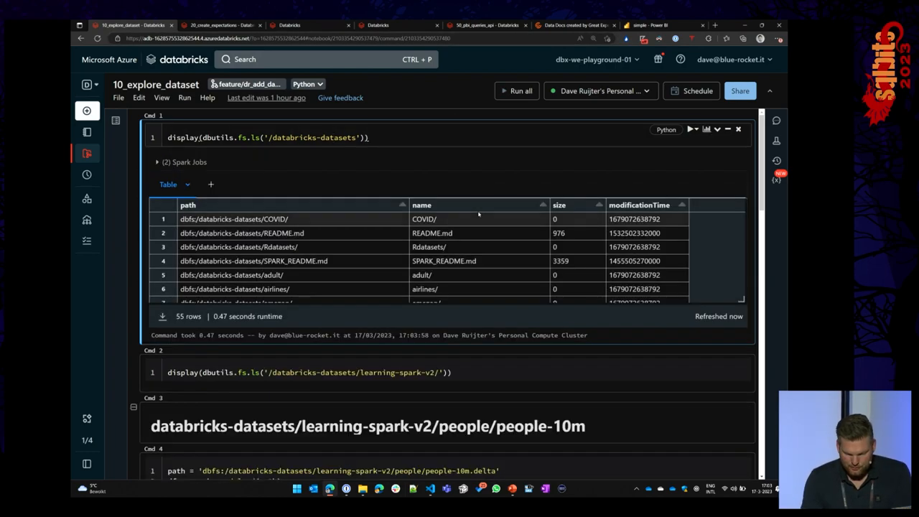
{"action": "left_click", "coordinate": [308, 372]}
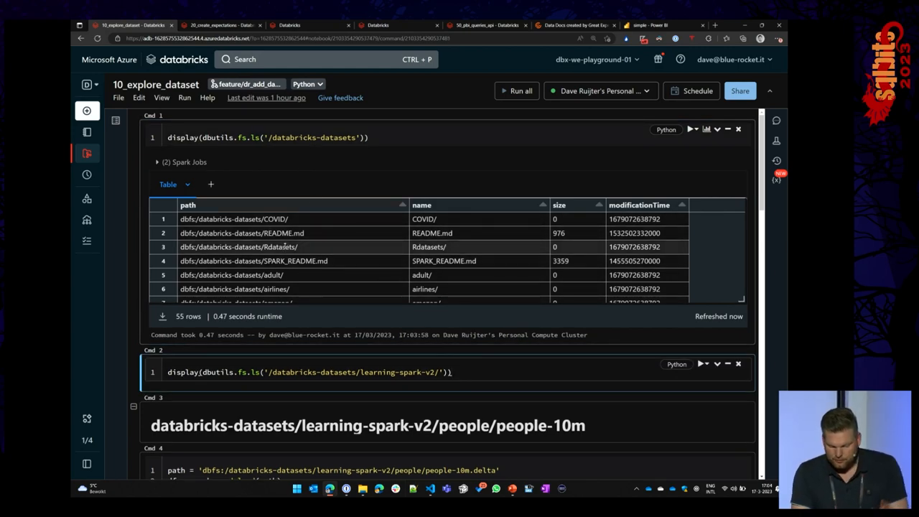
{"action": "scroll", "scroll_direction": "down", "scroll_amount": 3}
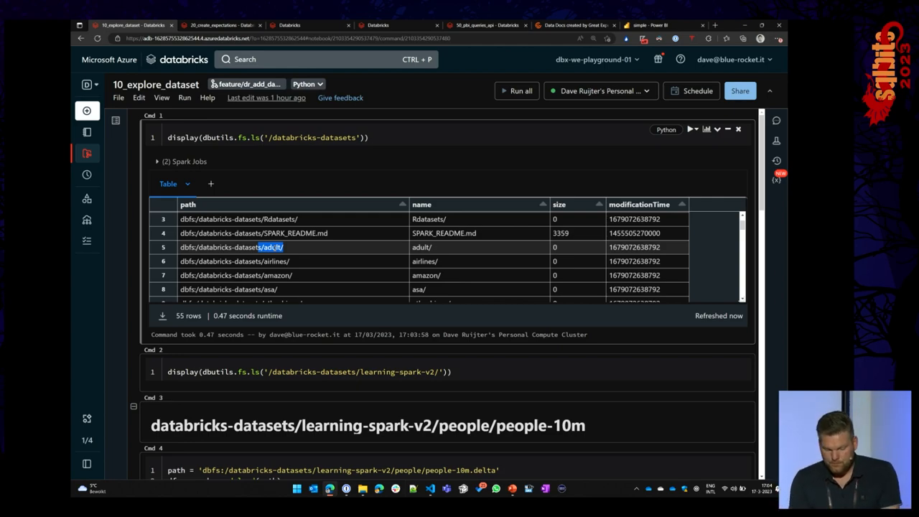
{"action": "double_click", "coordinate": [275, 261]}
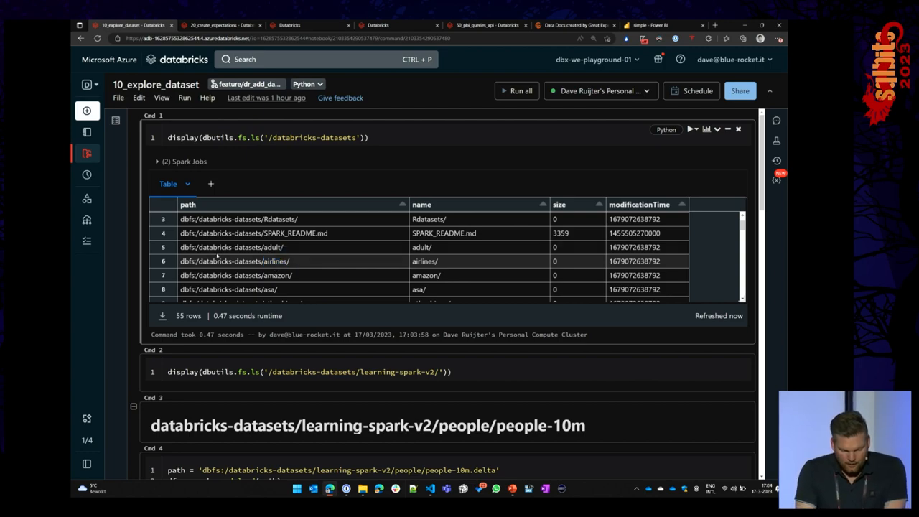
{"action": "scroll", "scroll_direction": "down", "scroll_amount": 3}
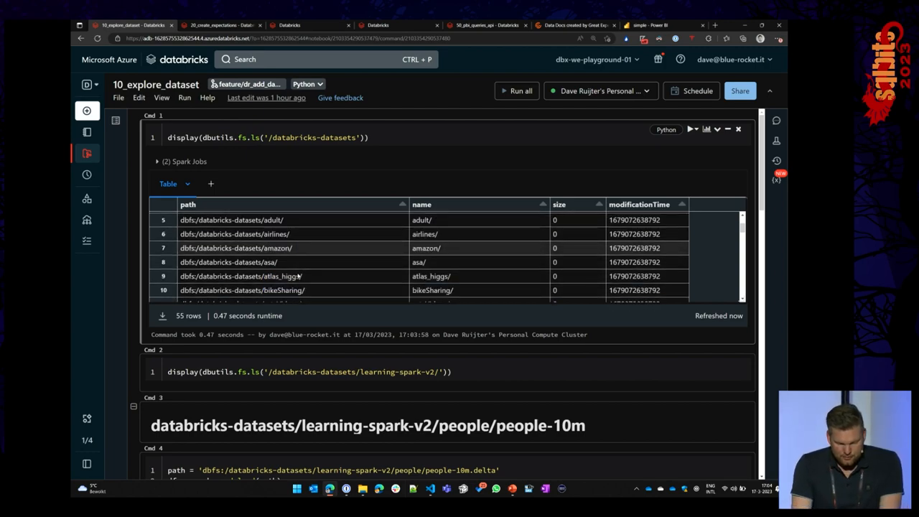
{"action": "scroll", "scroll_direction": "down", "scroll_amount": 3}
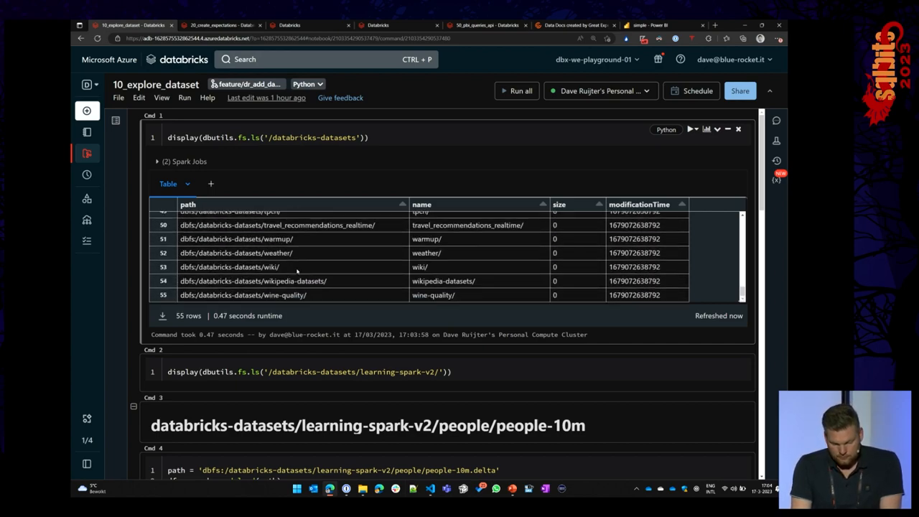
{"action": "scroll", "scroll_direction": "down", "scroll_amount": 3}
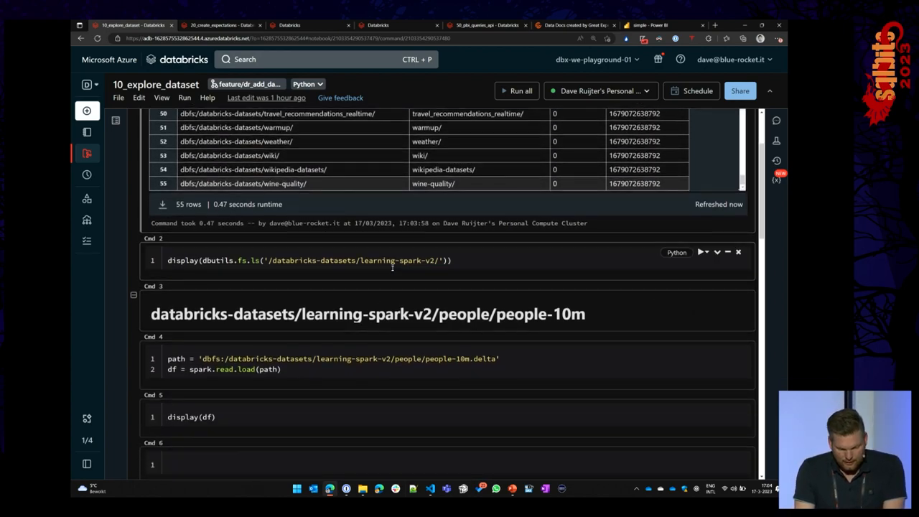
Step: List the 14 learning-spark-v2 entries and read the people-10m Delta table into df
{"action": "left_click", "coordinate": [701, 252]}
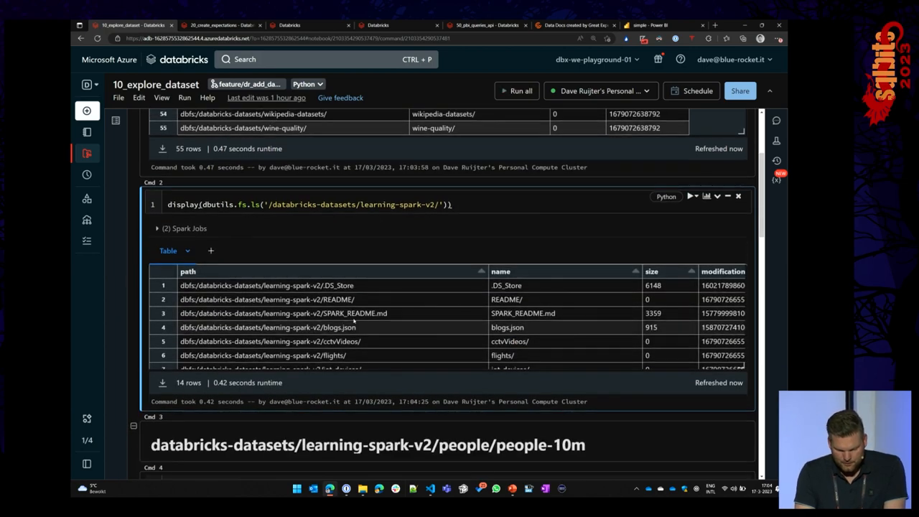
{"action": "scroll", "scroll_direction": "down", "scroll_amount": 3}
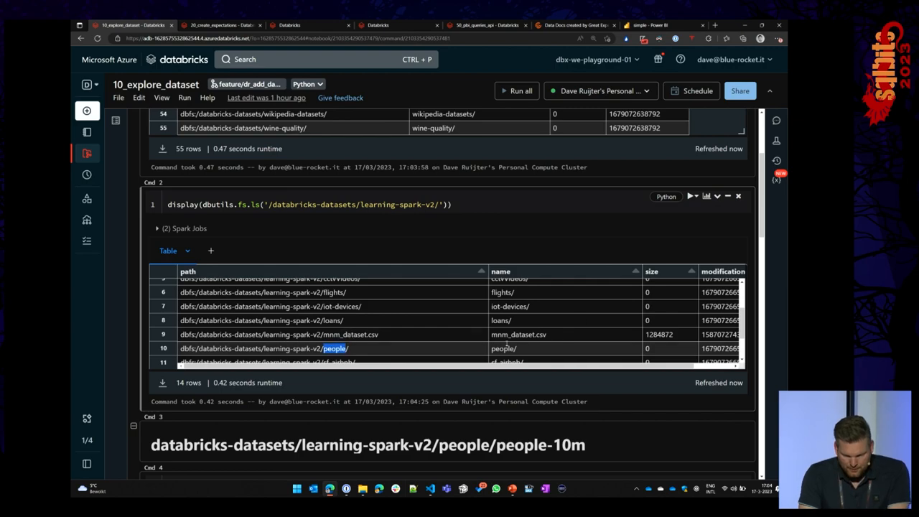
{"action": "scroll", "scroll_direction": "down", "scroll_amount": 3}
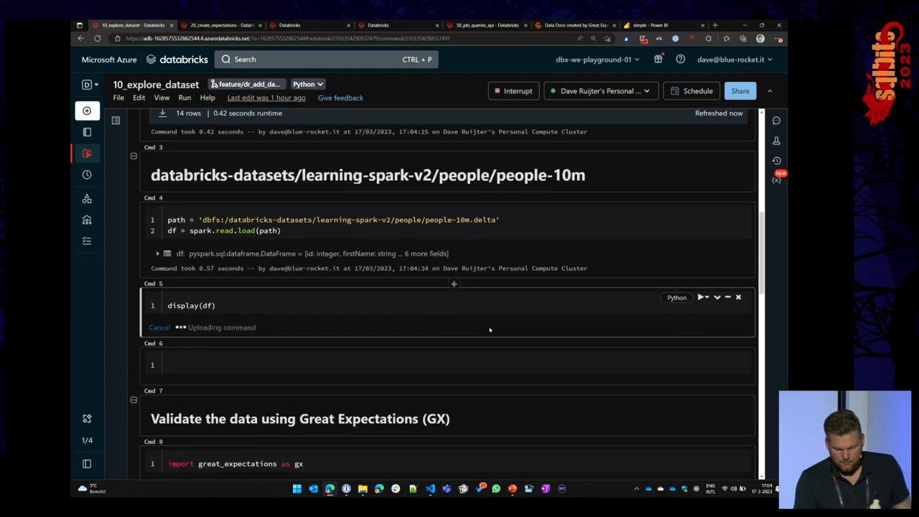
{"action": "left_click", "coordinate": [701, 297]}
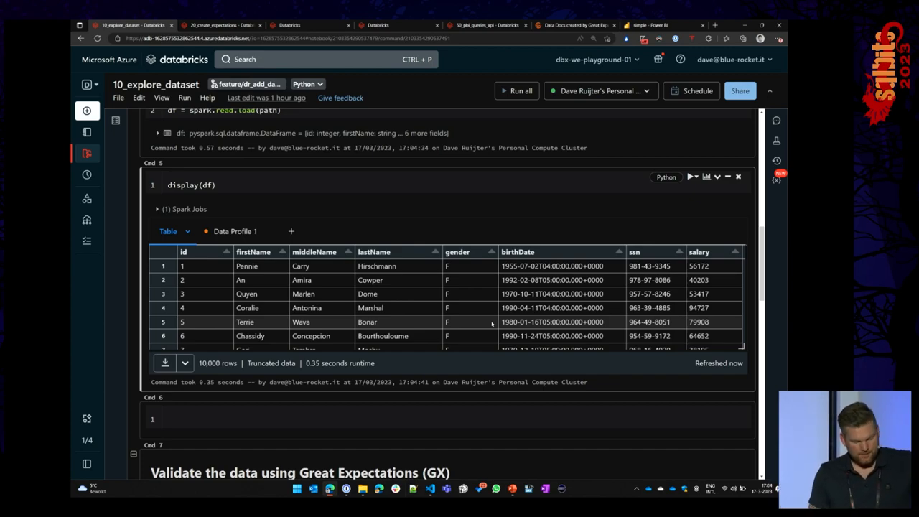
Step: Scroll to the Great Expectations cells and open the attached cluster's Configuration page
{"action": "scroll", "scroll_direction": "down", "scroll_amount": 3}
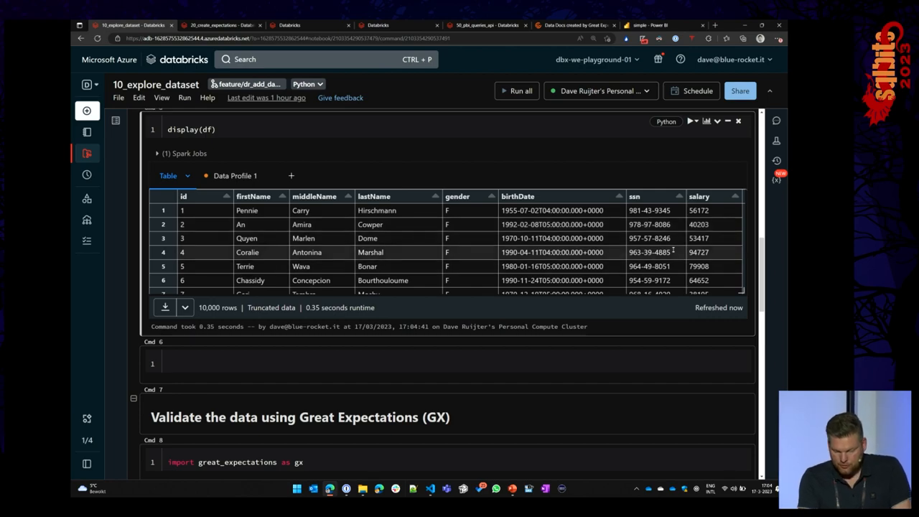
{"action": "scroll", "scroll_direction": "down", "scroll_amount": 3}
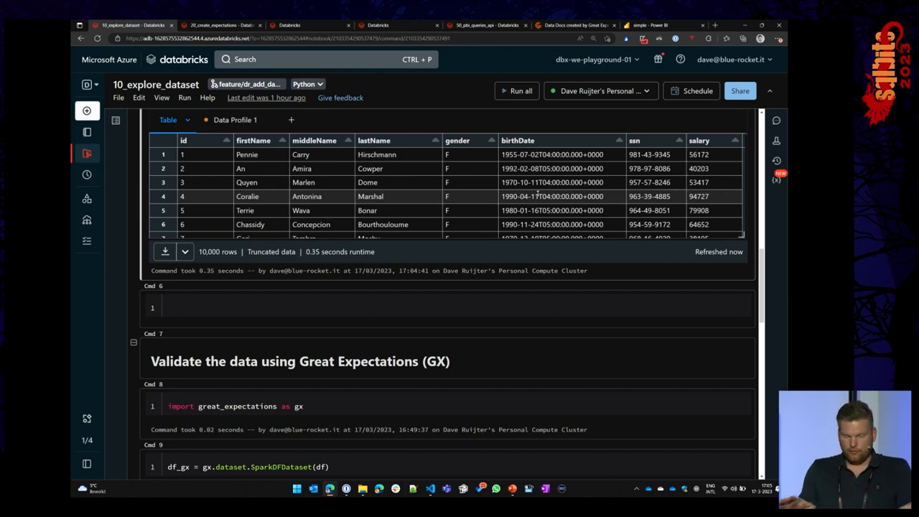
{"action": "scroll", "scroll_direction": "down", "scroll_amount": 3}
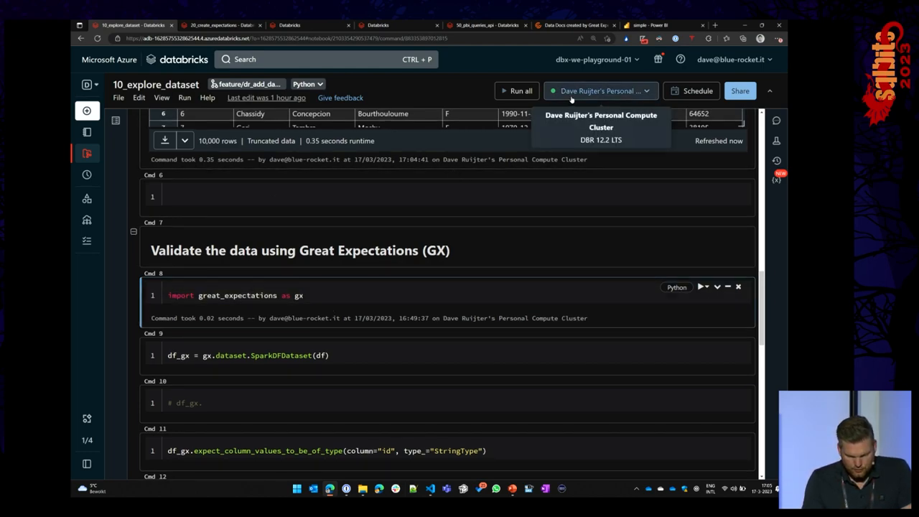
{"action": "left_click", "coordinate": [600, 90]}
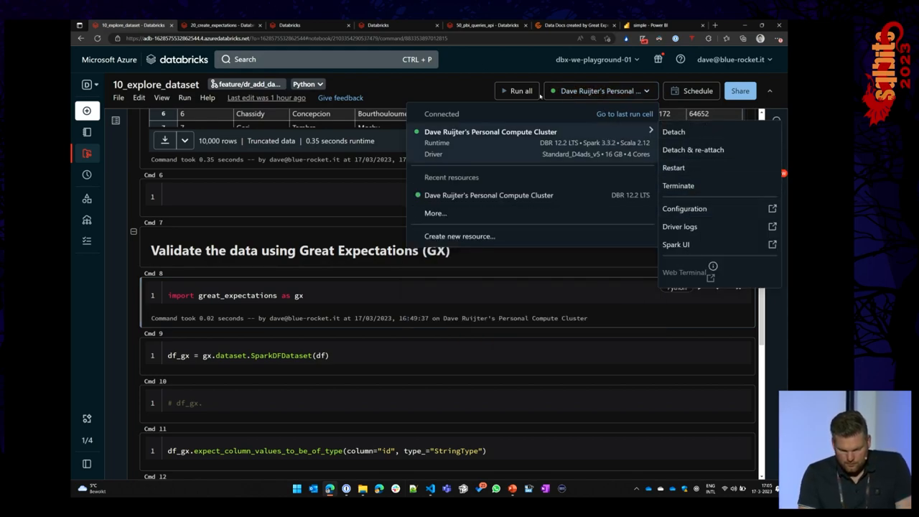
{"action": "mouse_move", "coordinate": [684, 209]}
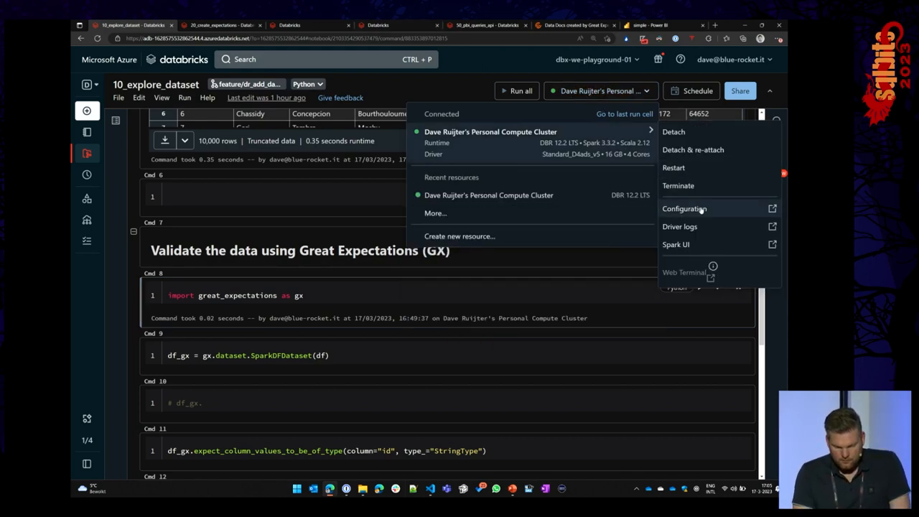
{"action": "left_click", "coordinate": [684, 208]}
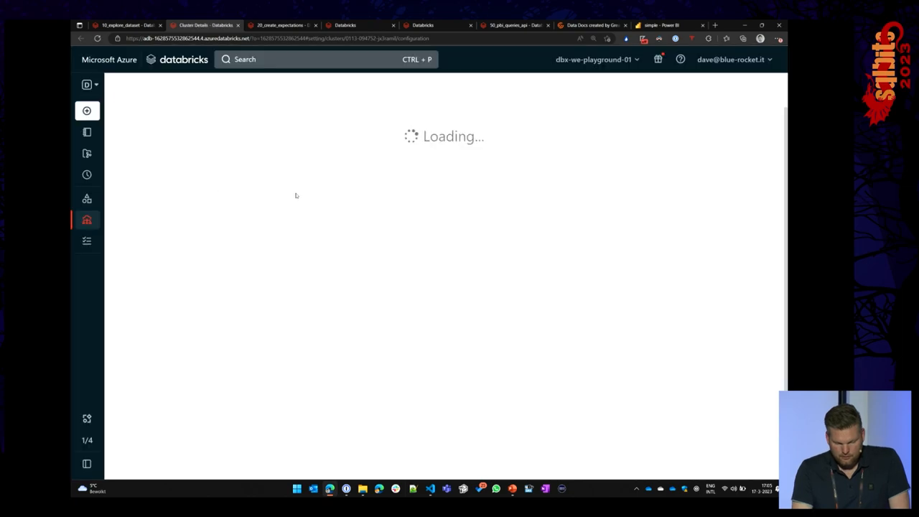
Step: Review the cluster libraries: great-expectations, azure.identity and azure-storage-blob from PyPI
{"action": "left_click", "coordinate": [247, 134]}
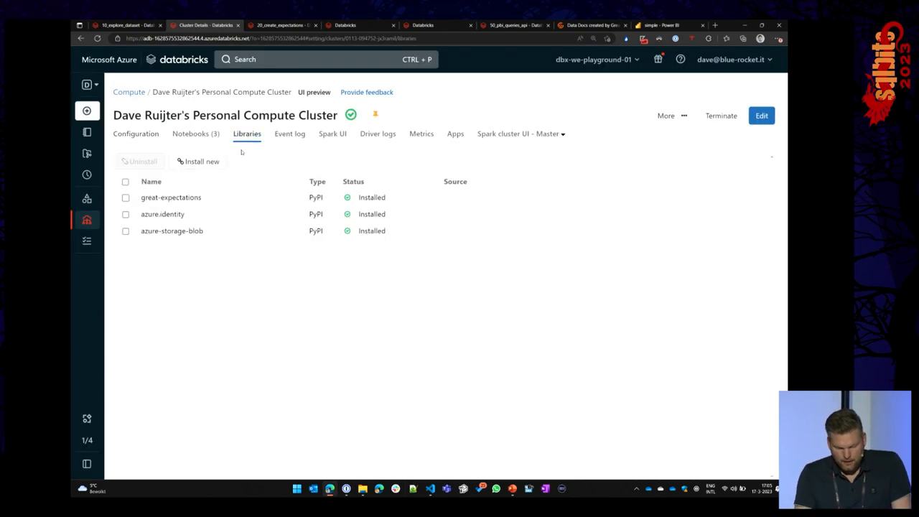
{"action": "left_click", "coordinate": [171, 197]}
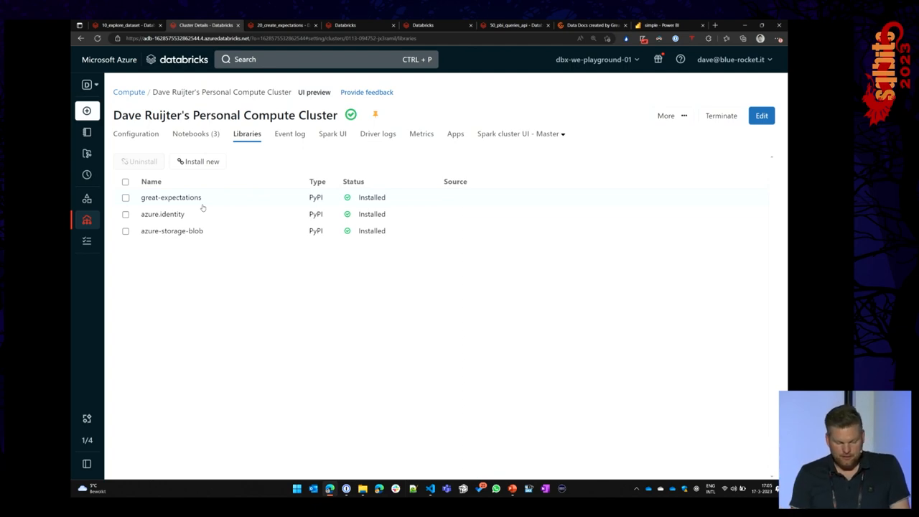
{"action": "mouse_move", "coordinate": [257, 201]}
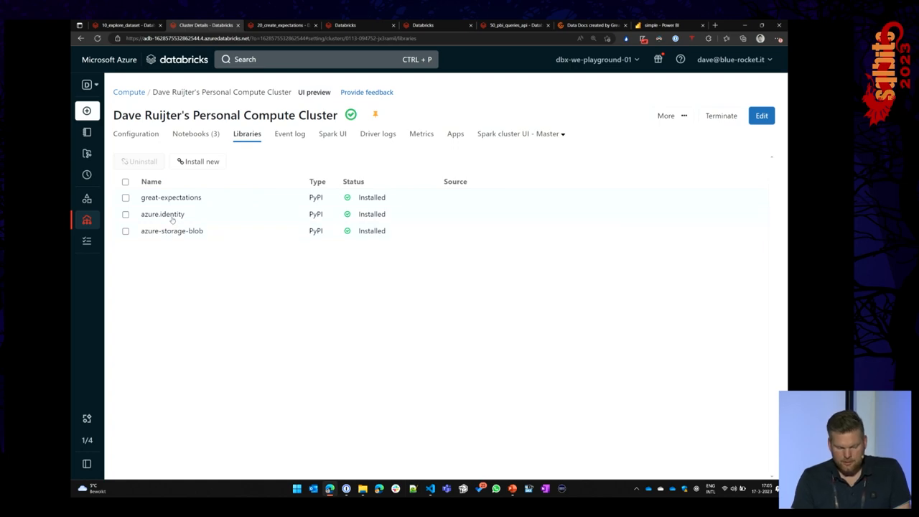
{"action": "mouse_move", "coordinate": [162, 215]}
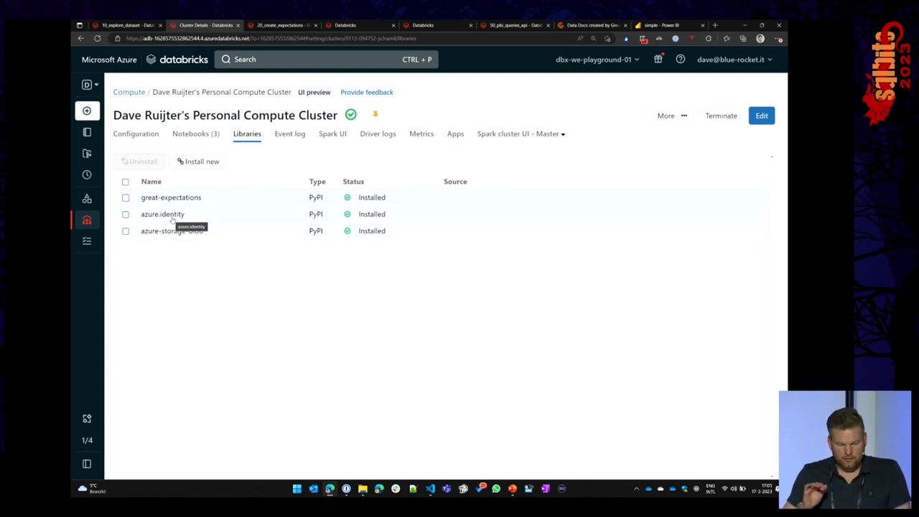
{"action": "mouse_move", "coordinate": [213, 282]}
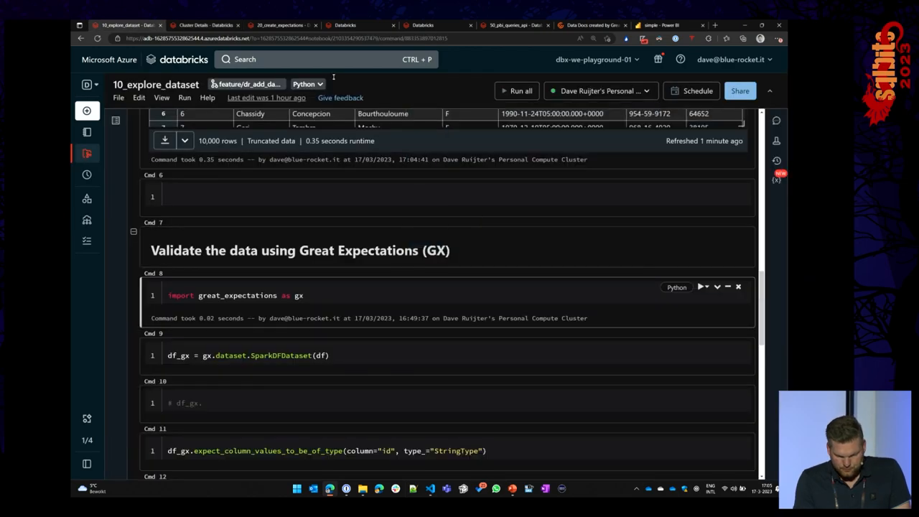
Step: Import great_expectations and create df_gx as a SparkDFDataset wrapping the df DataFrame
{"action": "left_click", "coordinate": [301, 295]}
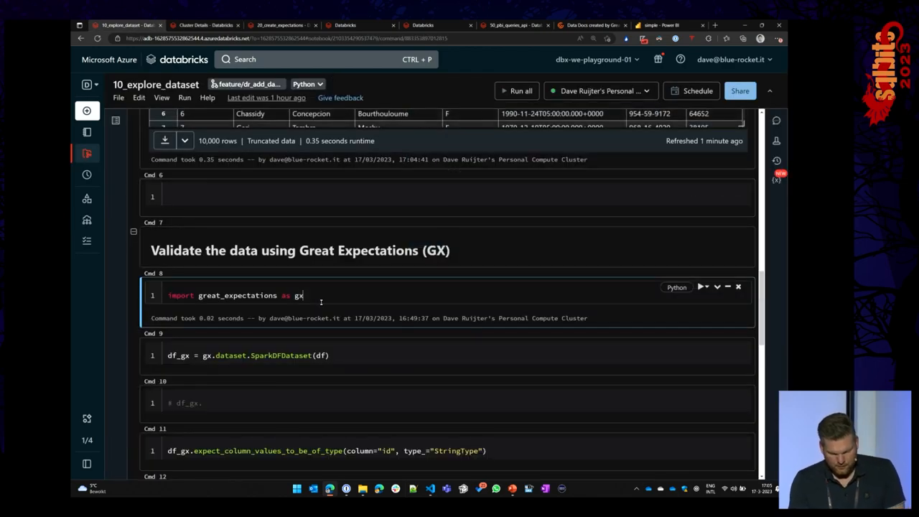
{"action": "scroll", "scroll_direction": "down", "scroll_amount": 3}
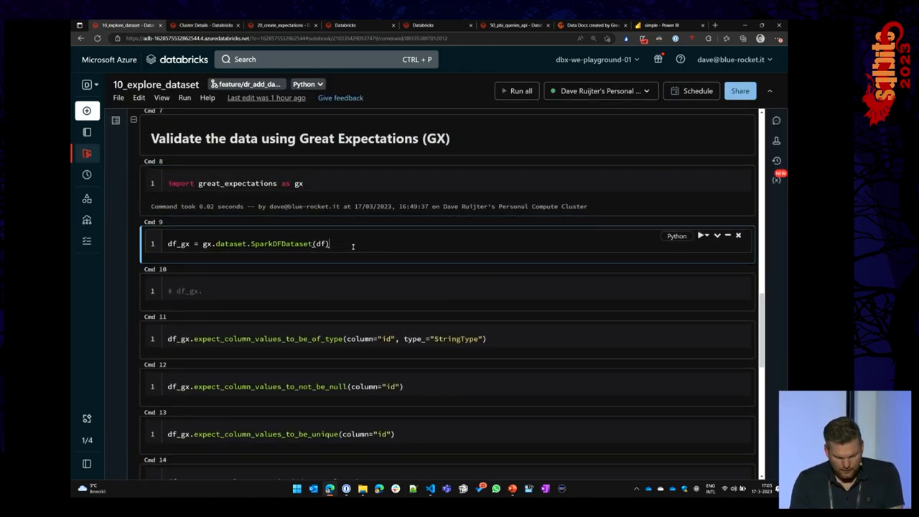
{"action": "left_click", "coordinate": [702, 236]}
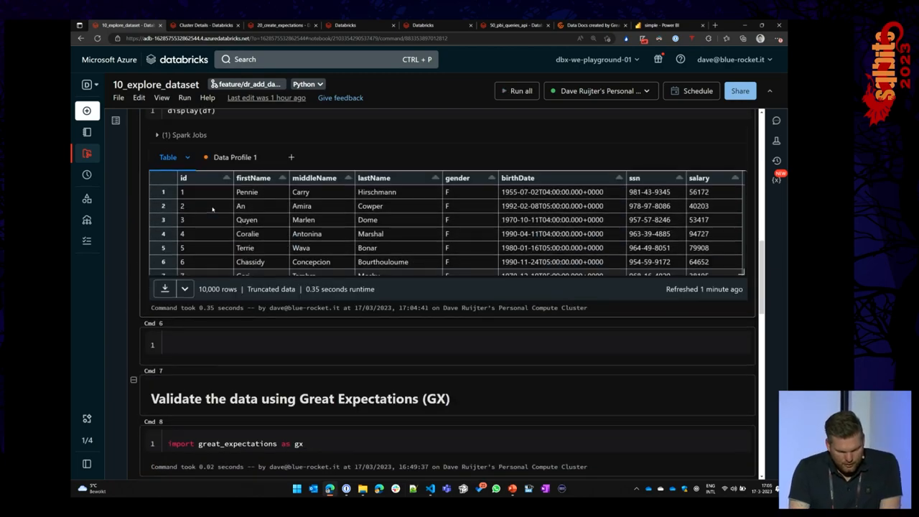
{"action": "scroll", "scroll_direction": "up", "scroll_amount": 3}
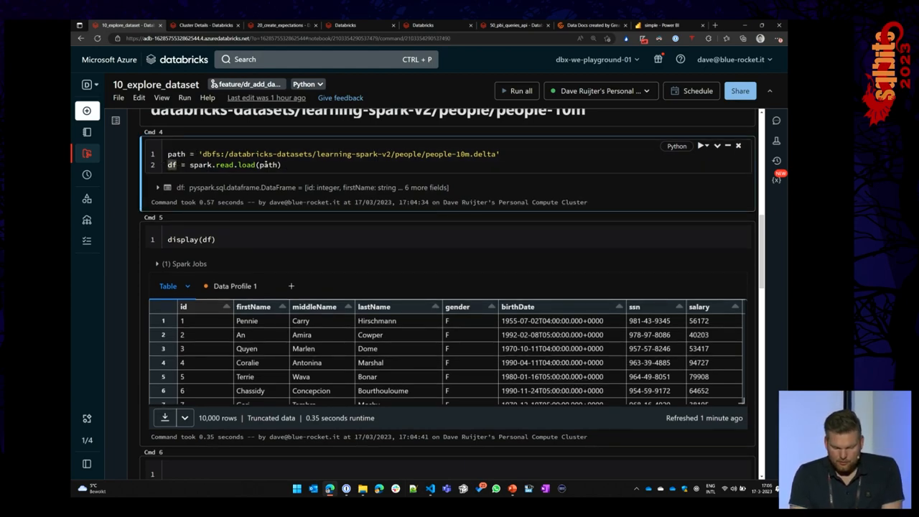
{"action": "double_click", "coordinate": [350, 154]}
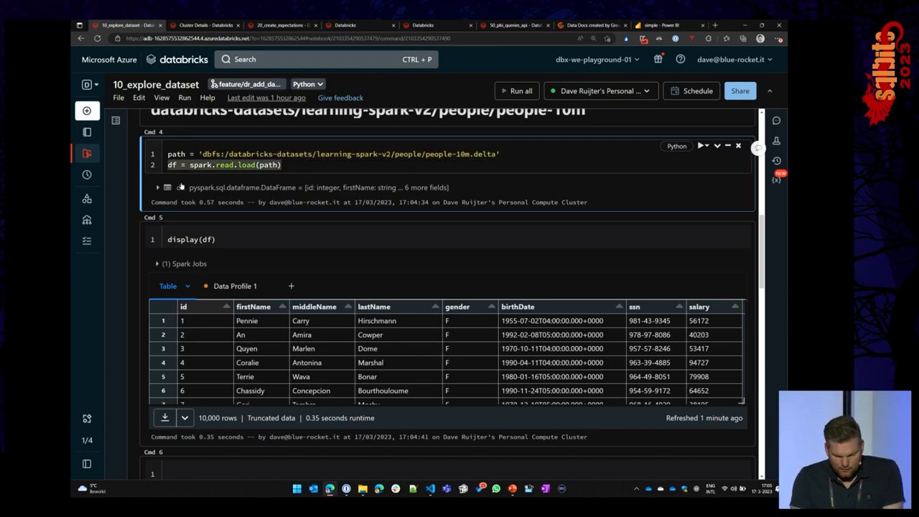
{"action": "scroll", "scroll_direction": "down", "scroll_amount": 3}
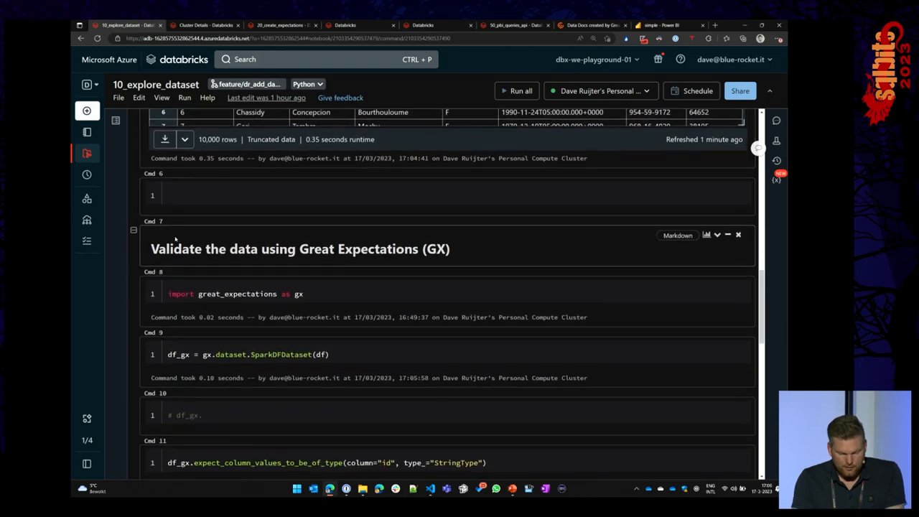
{"action": "scroll", "scroll_direction": "down", "scroll_amount": 3}
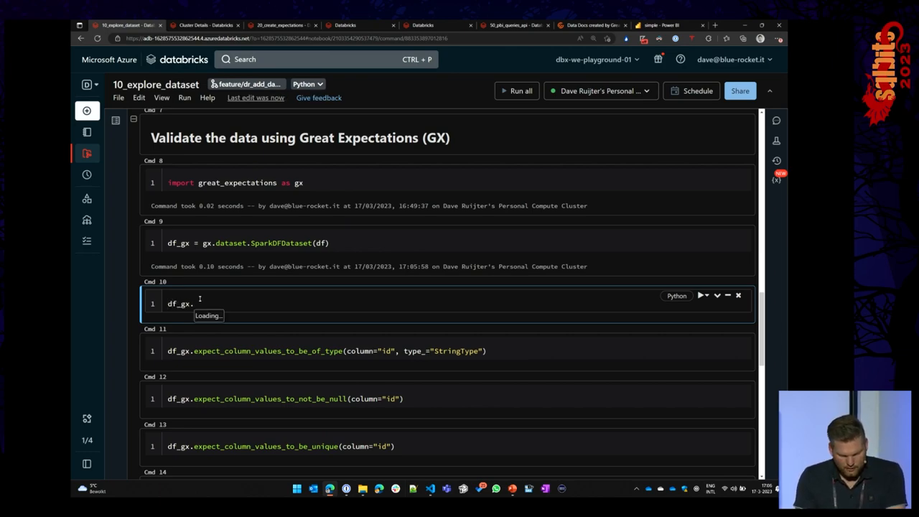
Step: Type a dot after df_gx to bring up the expectation function autocomplete
{"action": "type", "text": "."}
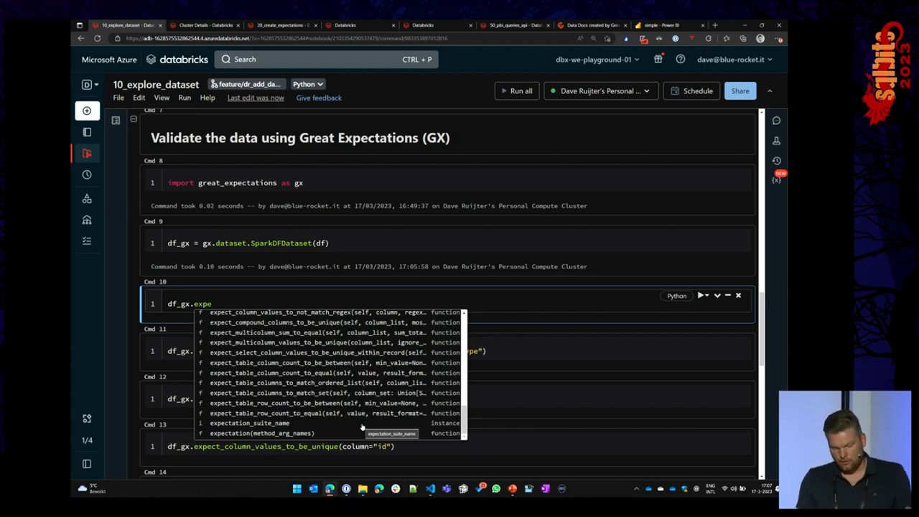
{"action": "mouse_move", "coordinate": [453, 420]}
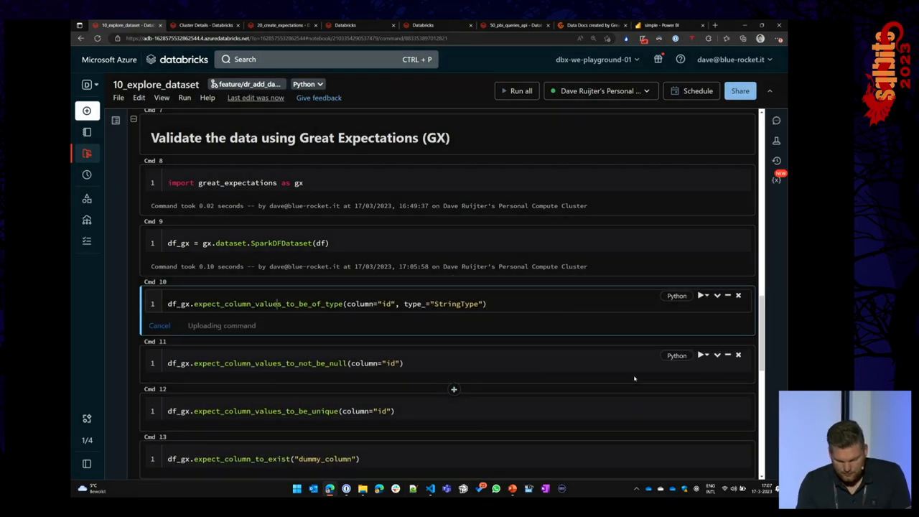
Step: Run the id not-null check after the StringType check failed with IntegerType observed
{"action": "left_click", "coordinate": [701, 303]}
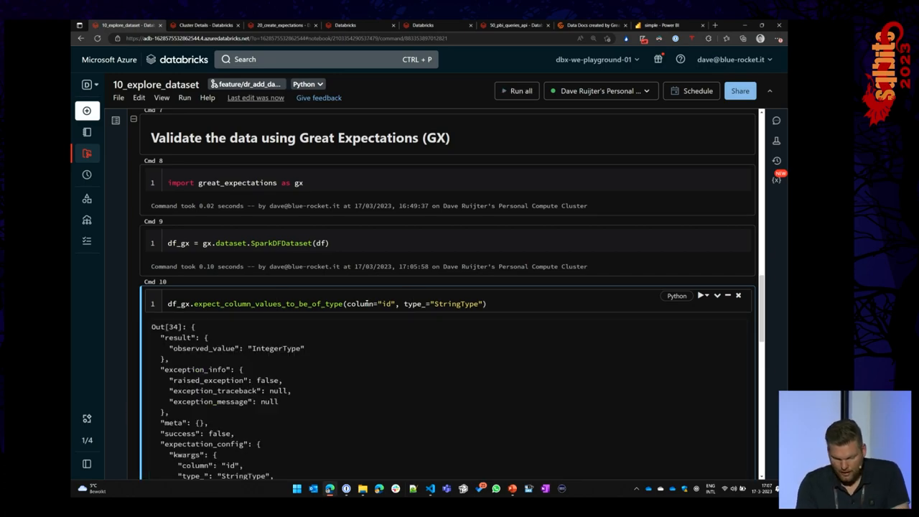
{"action": "scroll", "scroll_direction": "down", "scroll_amount": 3}
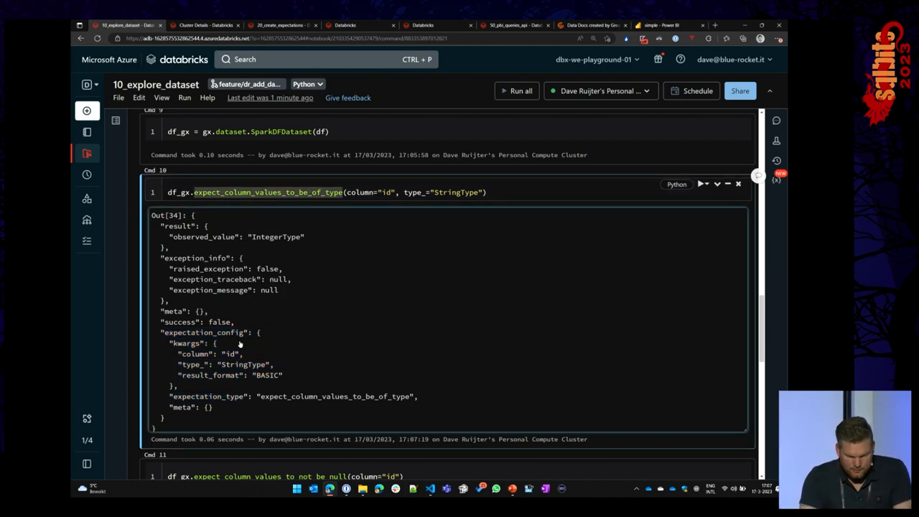
{"action": "scroll", "scroll_direction": "down", "scroll_amount": 3}
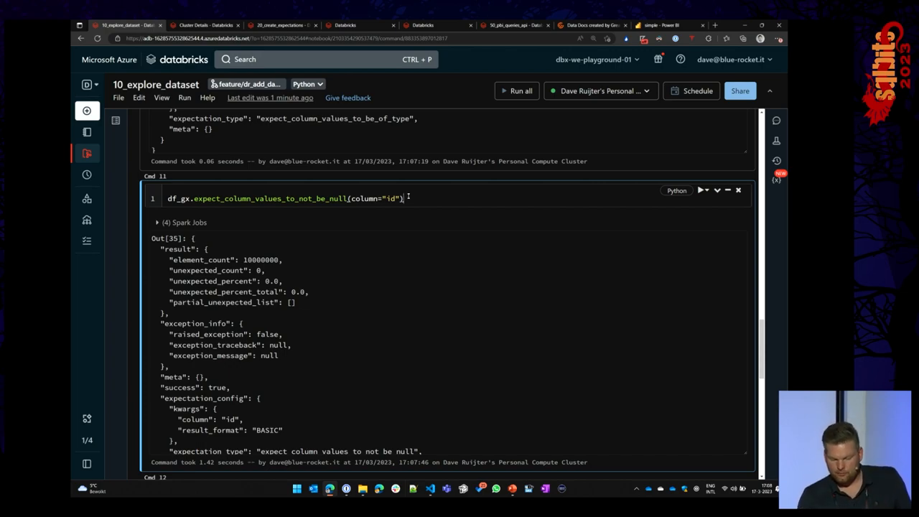
Step: Rerun expect_column_values_to_not_be_null on id and review its successful JSON output
{"action": "double_click", "coordinate": [177, 198]}
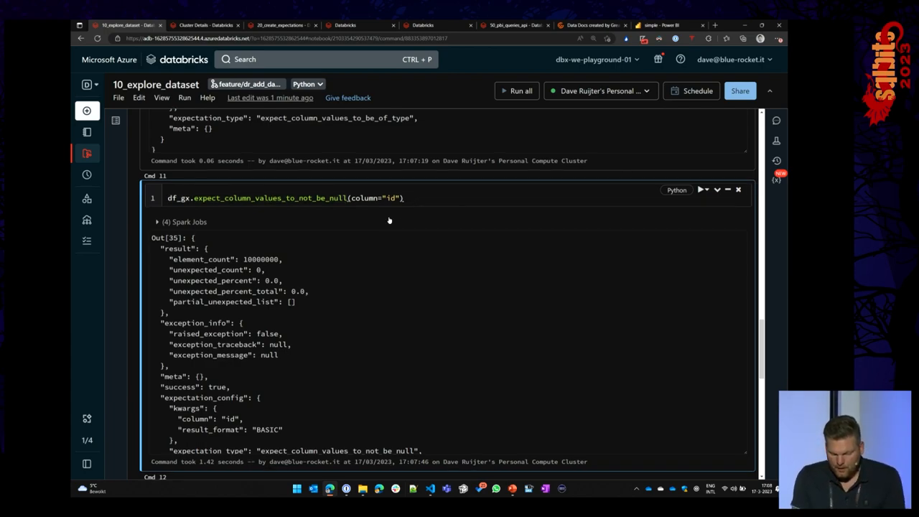
{"action": "scroll", "scroll_direction": "down", "scroll_amount": 3}
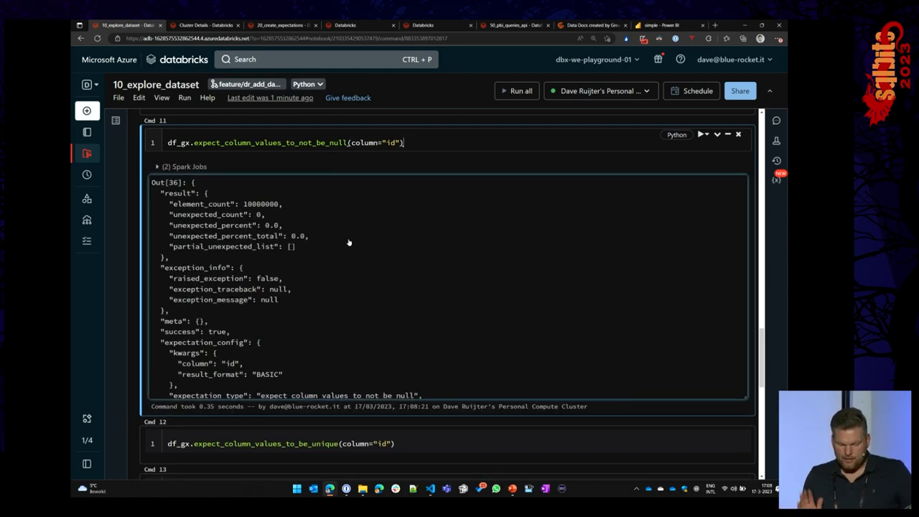
{"action": "mouse_move", "coordinate": [331, 246]}
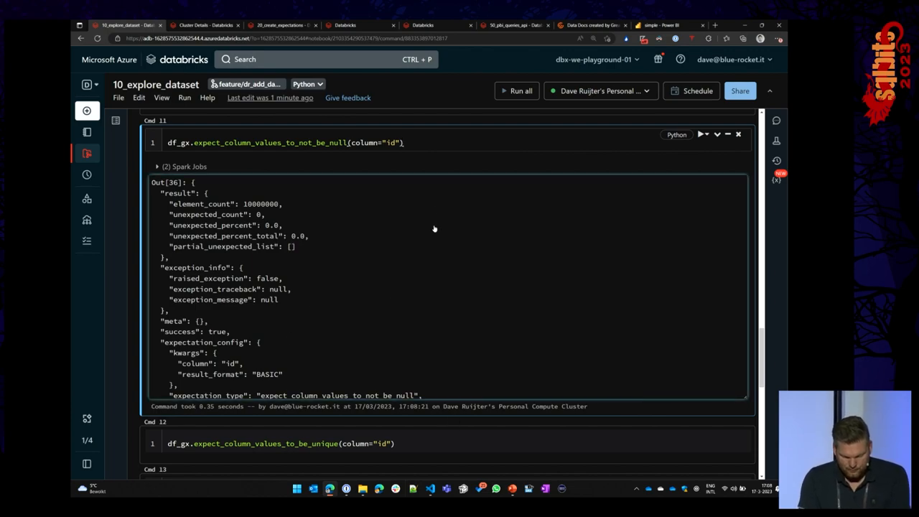
{"action": "mouse_move", "coordinate": [332, 199]}
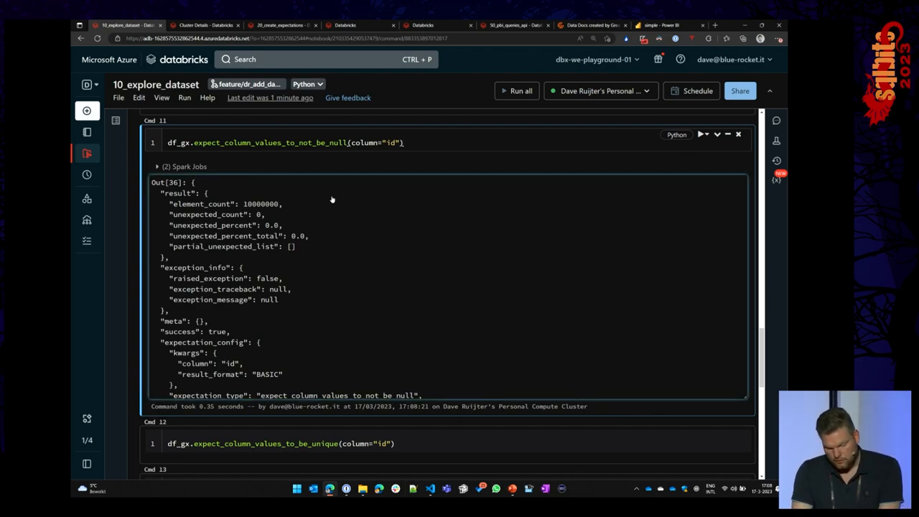
{"action": "mouse_move", "coordinate": [310, 218]}
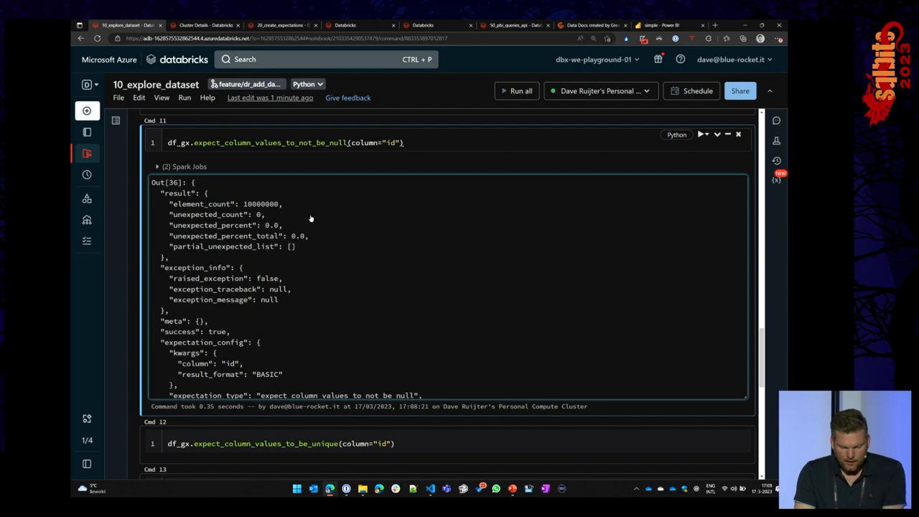
{"action": "scroll", "scroll_direction": "down", "scroll_amount": 3}
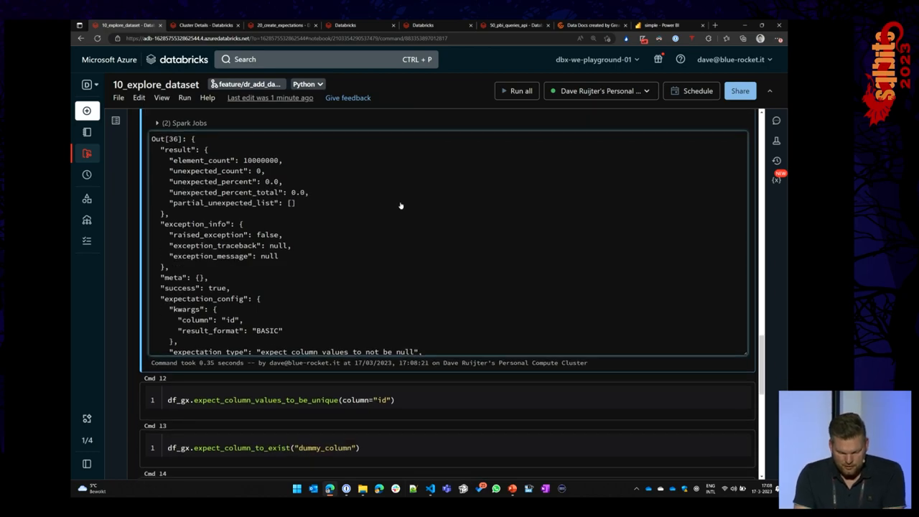
Step: Run expect_column_values_to_be_unique on id, confirming zero unexpected values in 10,000,000 rows
{"action": "left_click", "coordinate": [280, 332]}
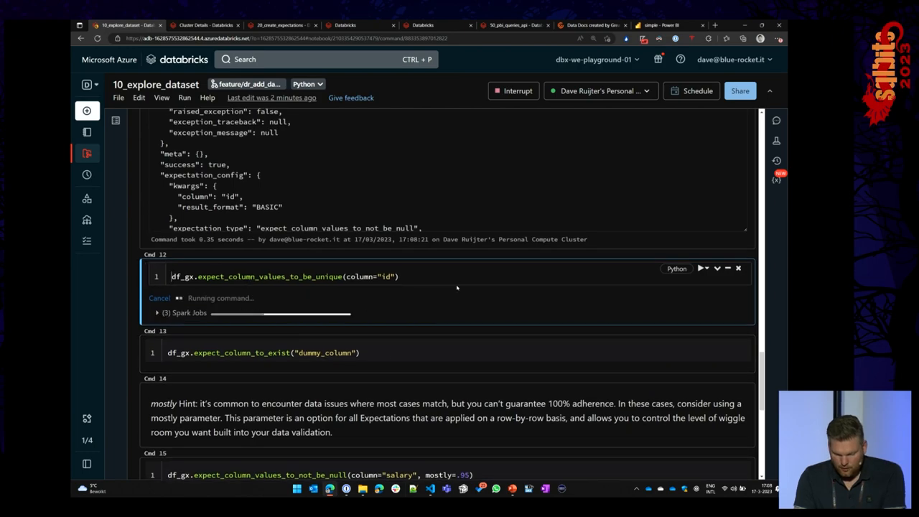
{"action": "scroll", "scroll_direction": "down", "scroll_amount": 3}
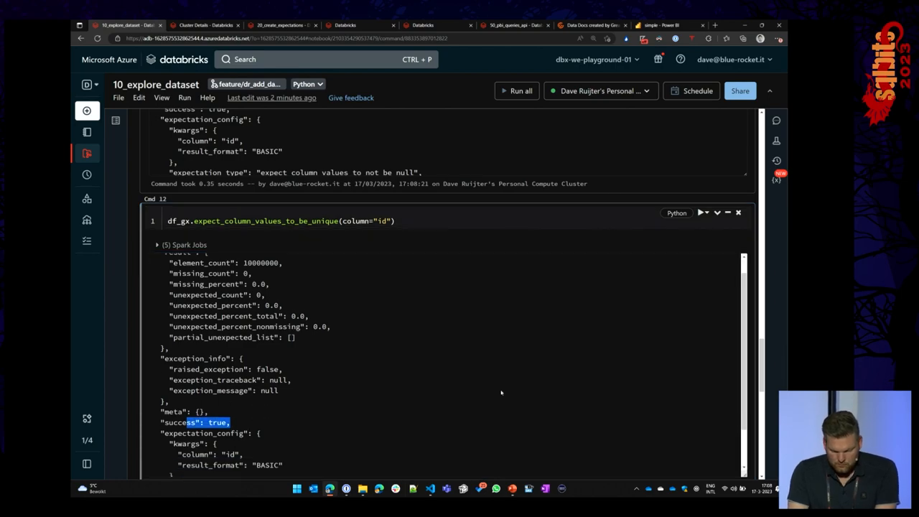
{"action": "scroll", "scroll_direction": "down", "scroll_amount": 3}
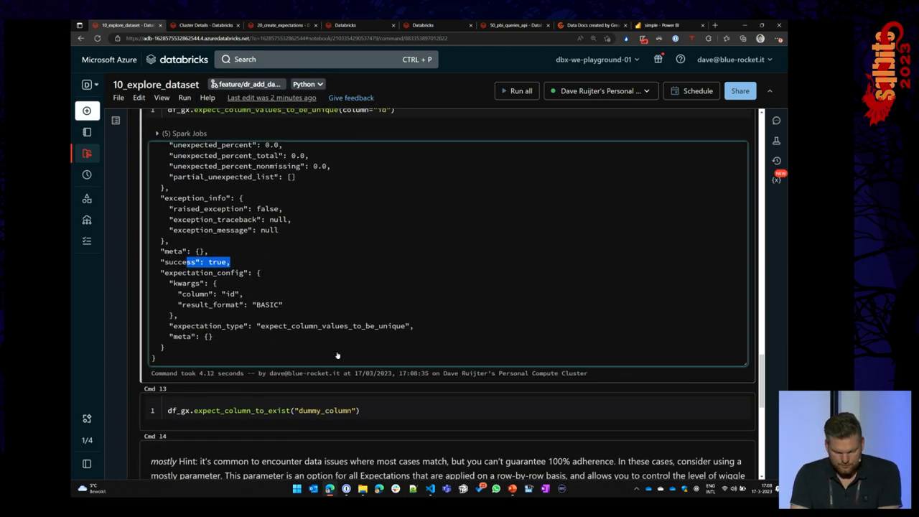
{"action": "scroll", "scroll_direction": "down", "scroll_amount": 3}
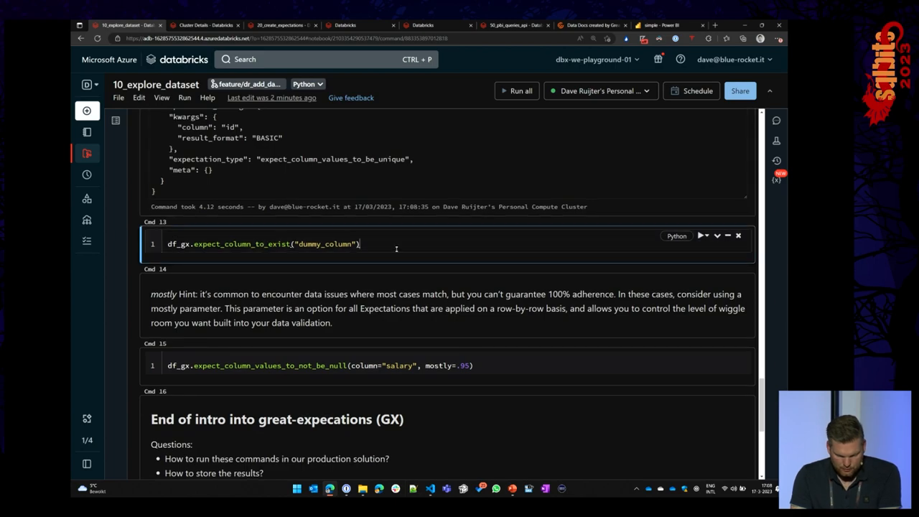
Step: Run expect_column_to_exist("dummy_column") and see it return success: false
{"action": "left_click", "coordinate": [702, 236]}
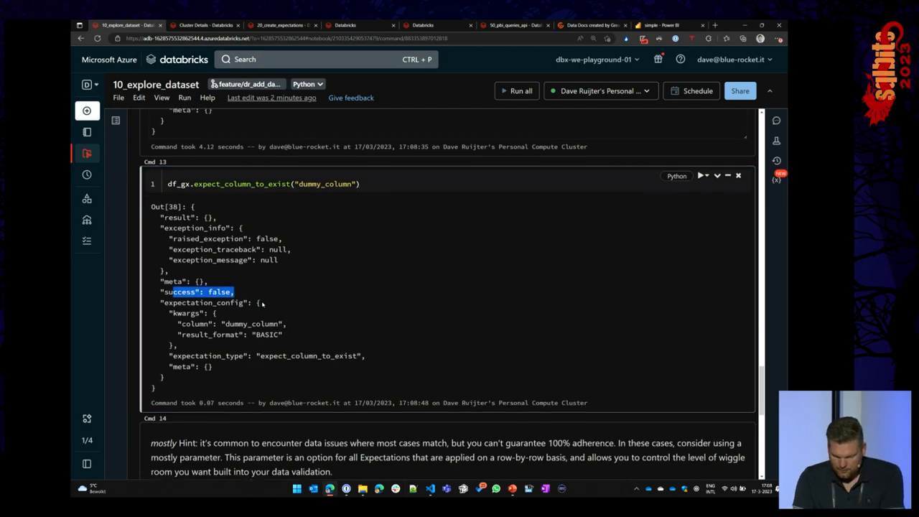
{"action": "scroll", "scroll_direction": "down", "scroll_amount": 3}
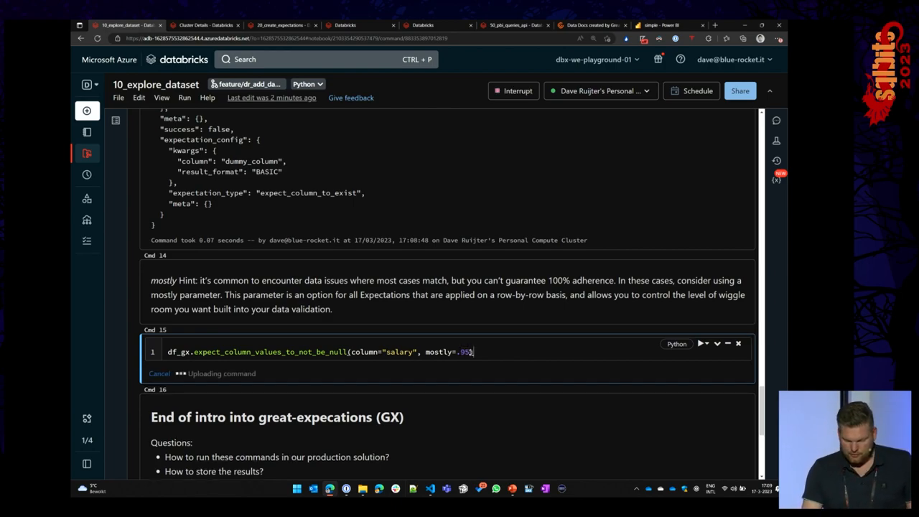
Step: Run the salary not-null check with mostly=0.95; it passes with zero unexpected values
{"action": "left_click", "coordinate": [702, 352]}
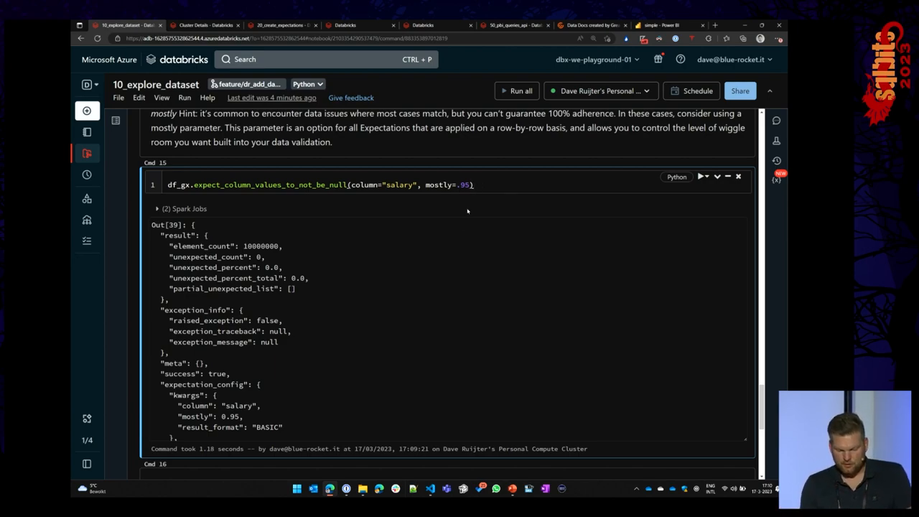
{"action": "scroll", "scroll_direction": "down", "scroll_amount": 3}
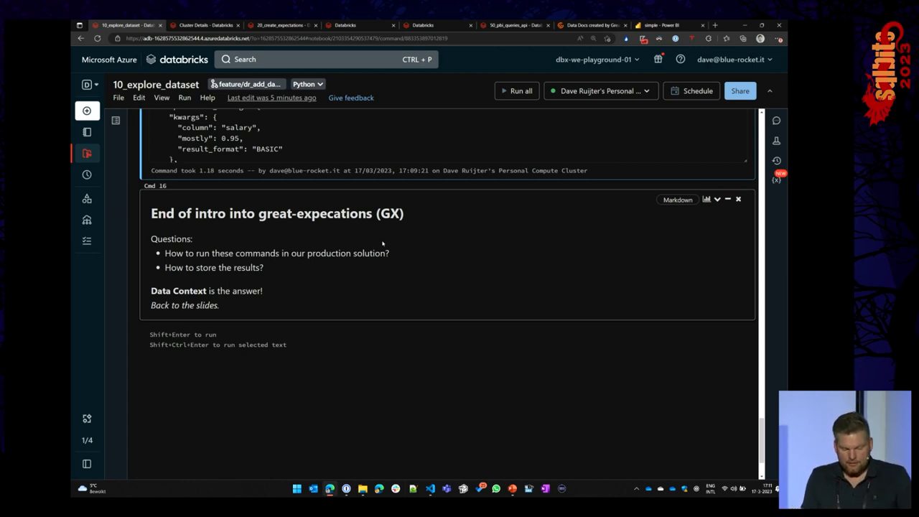
{"action": "mouse_move", "coordinate": [353, 261]}
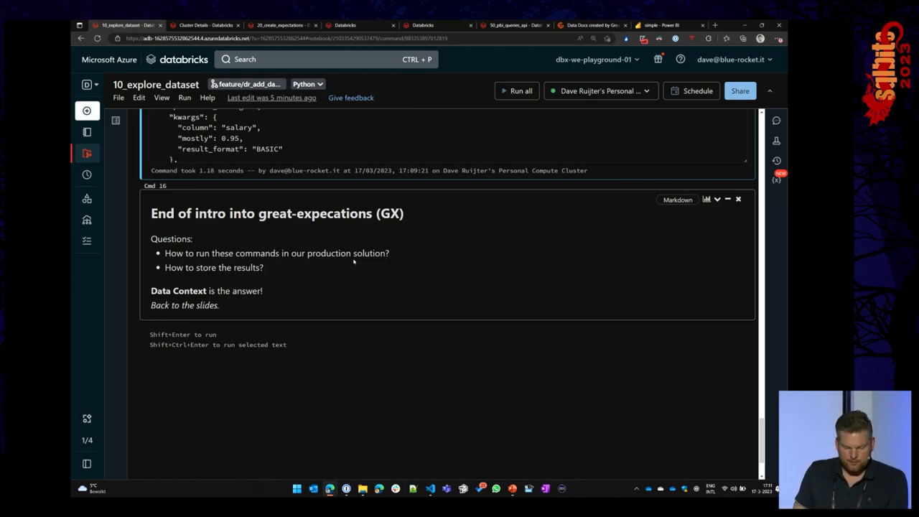
{"action": "key", "text": "alt+tab"}
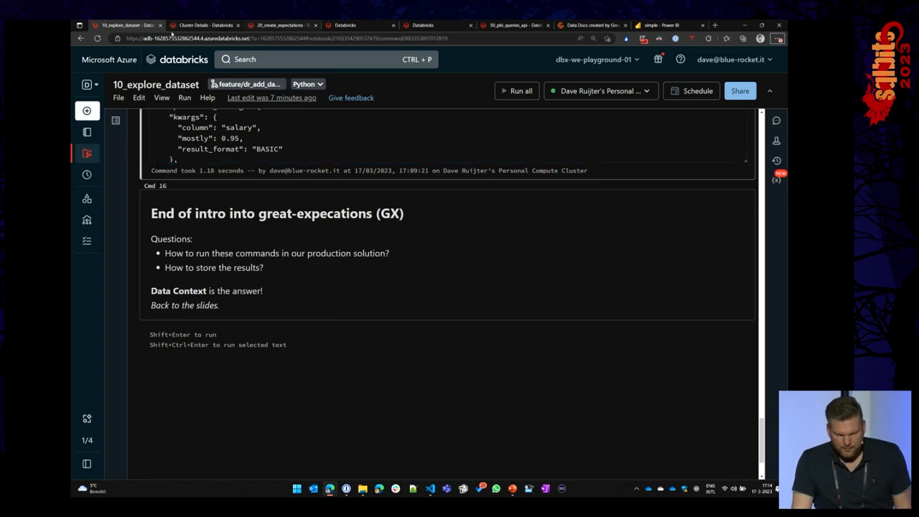
{"action": "left_click", "coordinate": [86, 154]}
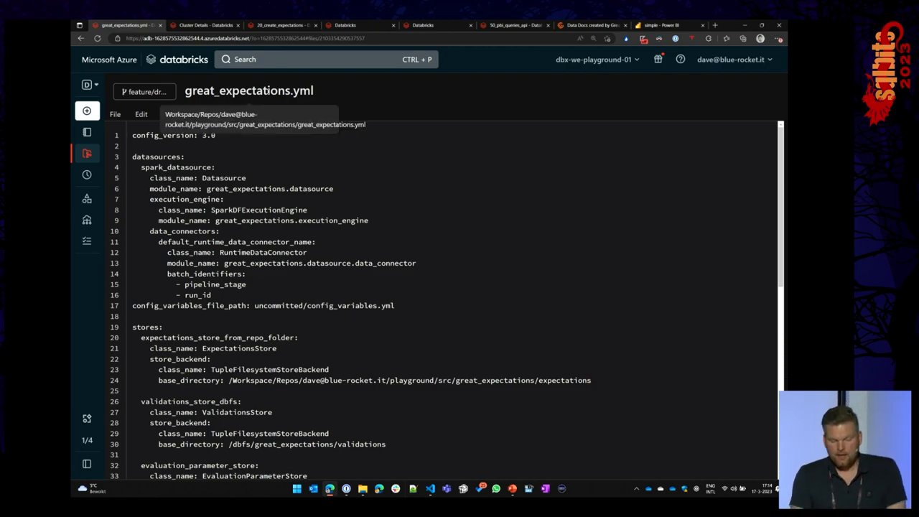
Step: Open great_expectations.yml and view its stores, including the evaluation parameter and checkpoint stores
{"action": "double_click", "coordinate": [156, 157]}
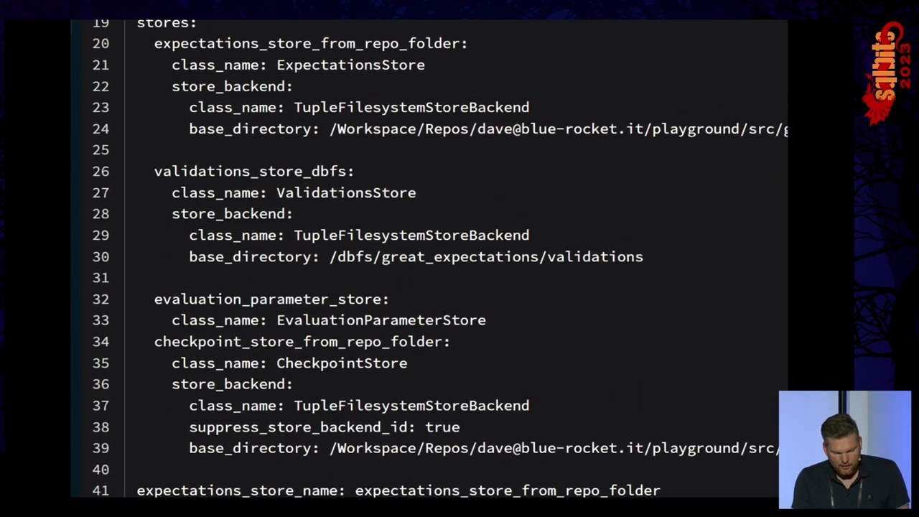
Step: Scroll great_expectations.yml down through the DBFS and Azure blob data_docs_sites
{"action": "scroll", "scroll_direction": "down", "scroll_amount": 3}
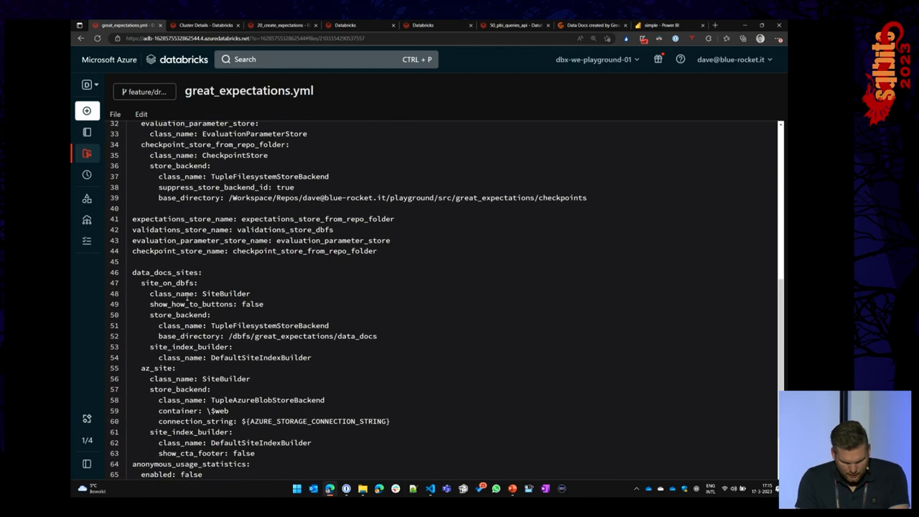
{"action": "scroll", "scroll_direction": "down", "scroll_amount": 3}
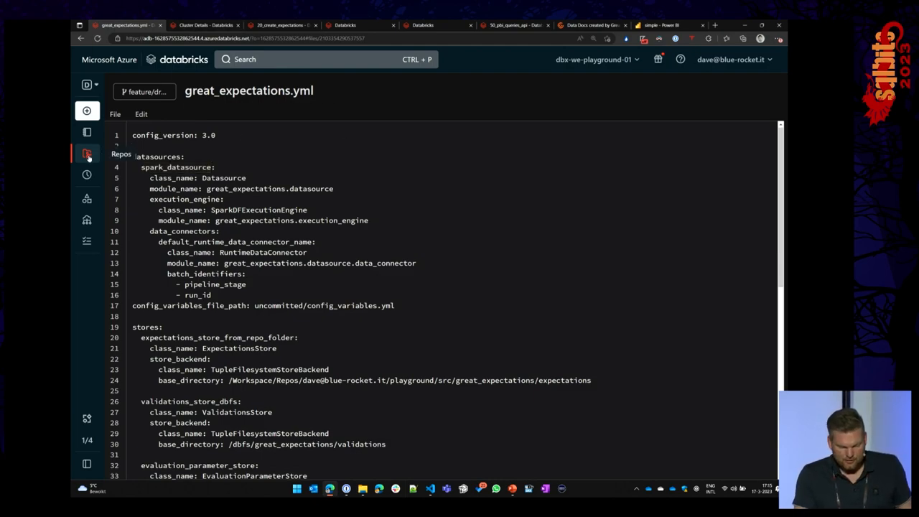
Step: Leave great_expectations.yml and return to the 10_explore_dataset notebook
{"action": "left_click", "coordinate": [86, 153]}
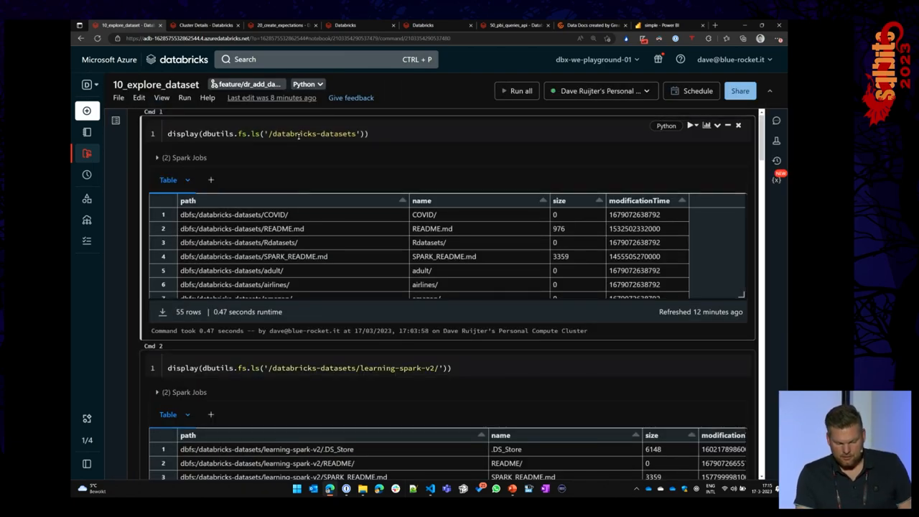
{"action": "mouse_move", "coordinate": [205, 25]}
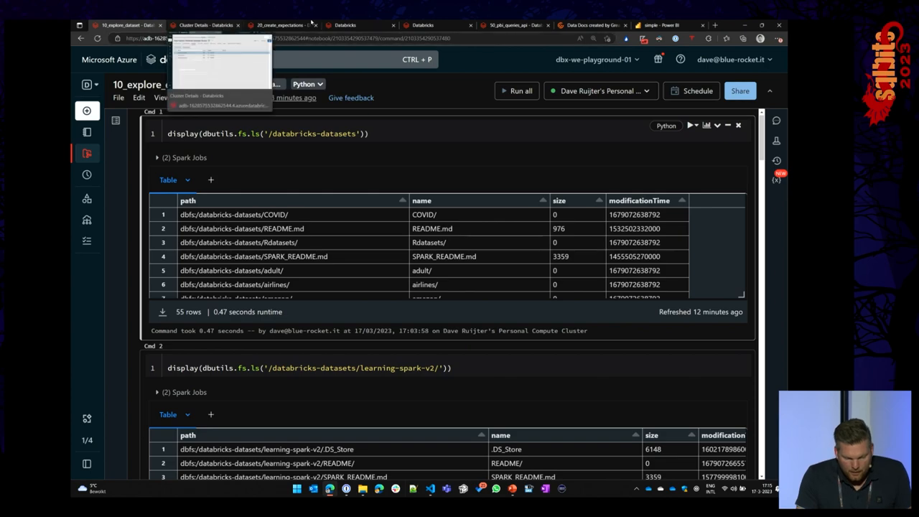
Step: Switch to the 20_create_expectations notebook tab and scroll through its Read DataContext cells
{"action": "left_click", "coordinate": [280, 25]}
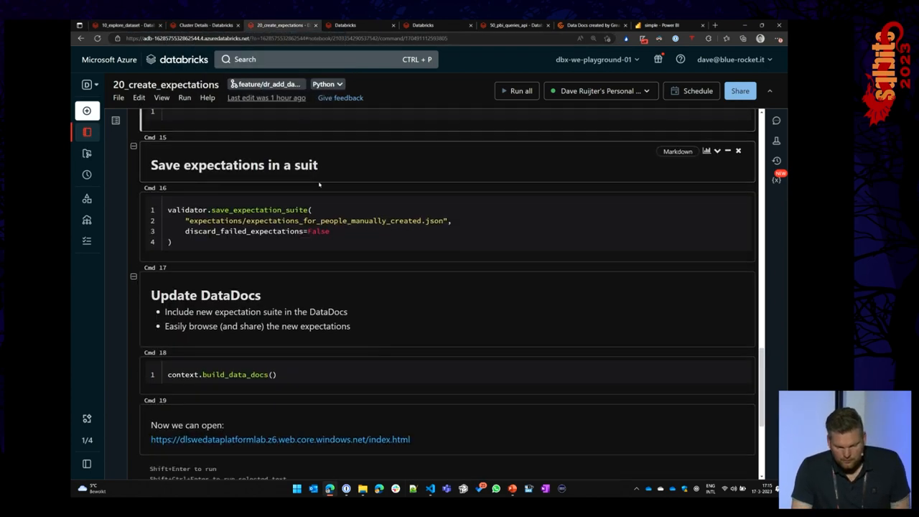
{"action": "scroll", "scroll_direction": "down", "scroll_amount": 3}
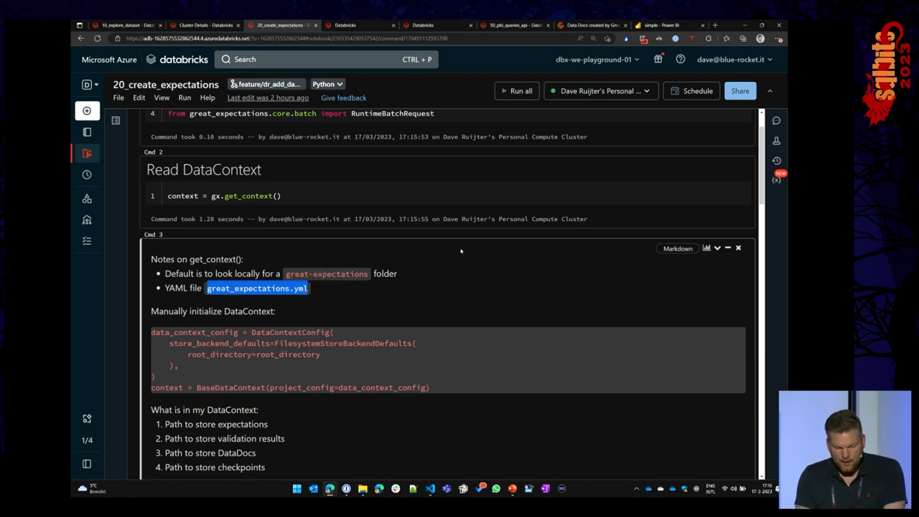
{"action": "double_click", "coordinate": [326, 273]}
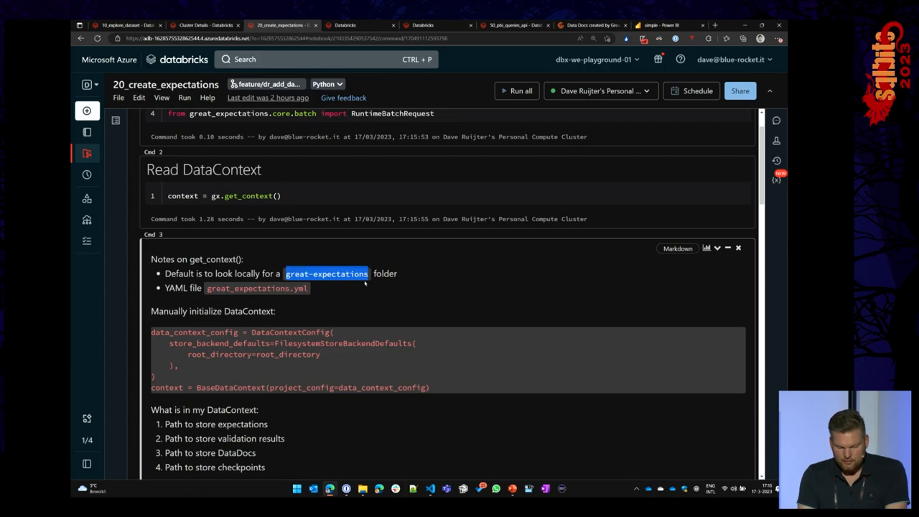
{"action": "mouse_move", "coordinate": [378, 288]}
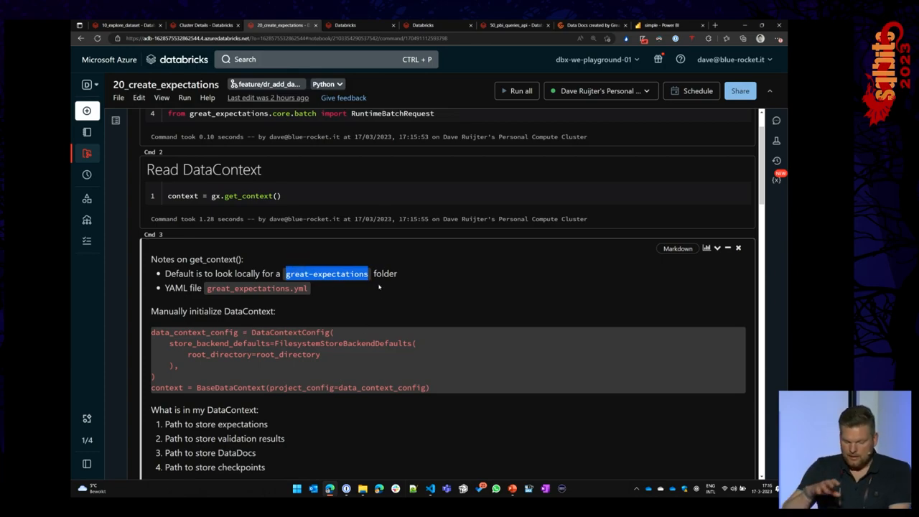
{"action": "mouse_move", "coordinate": [372, 275]}
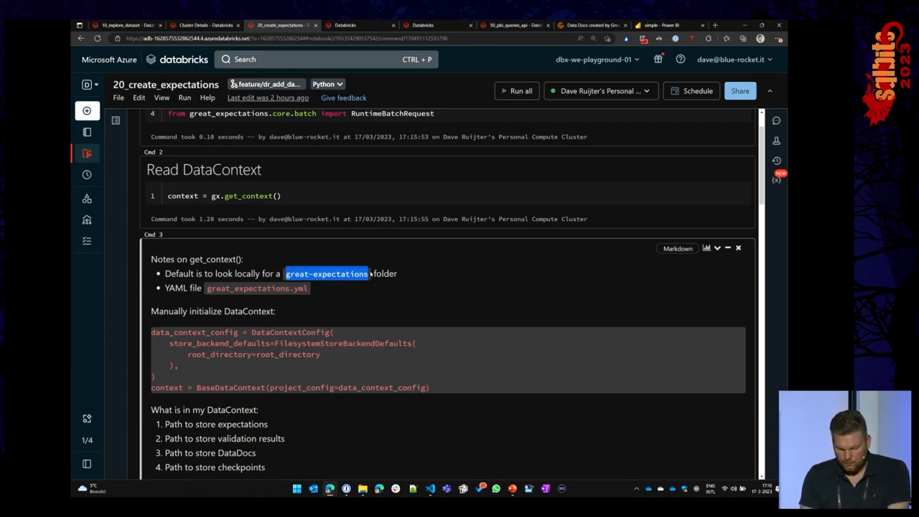
{"action": "scroll", "scroll_direction": "down", "scroll_amount": 3}
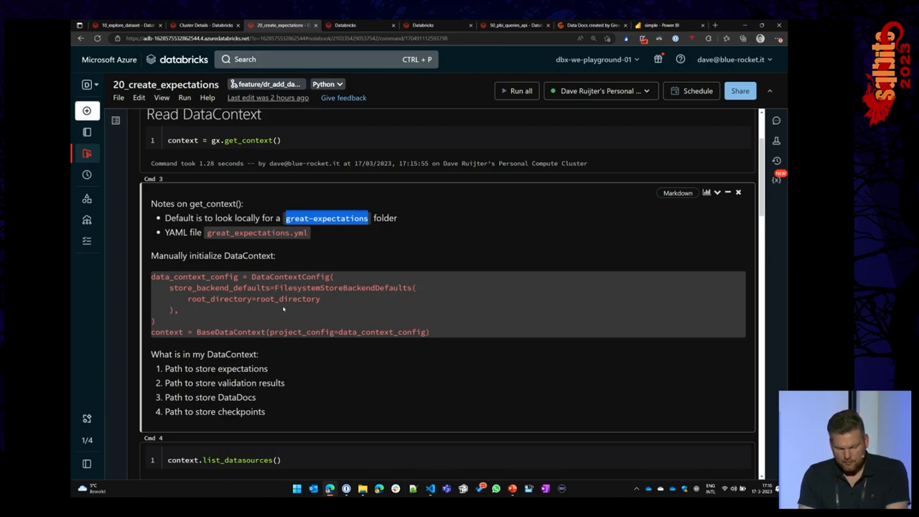
{"action": "mouse_move", "coordinate": [279, 316]}
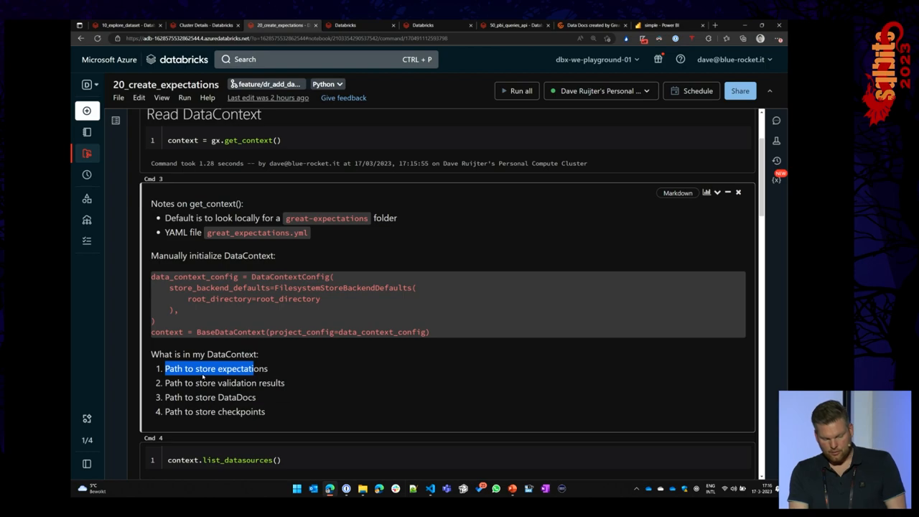
{"action": "mouse_move", "coordinate": [284, 409]}
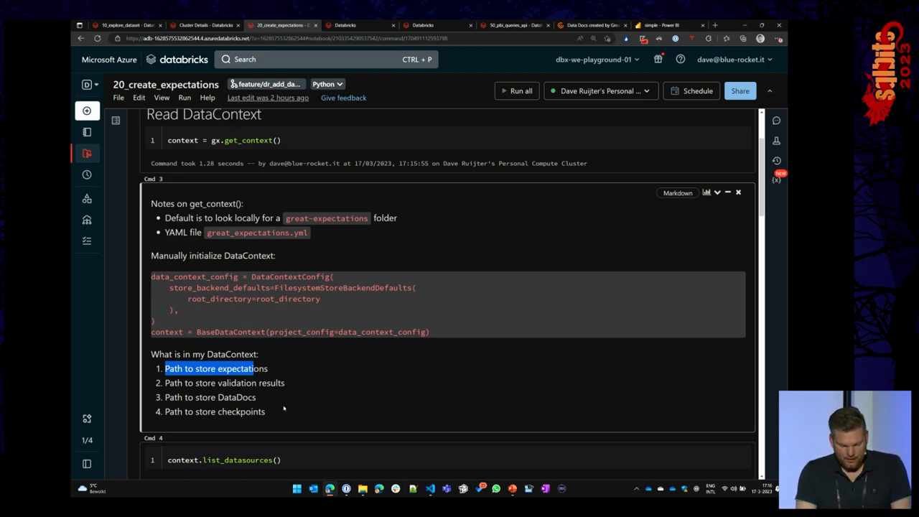
{"action": "scroll", "scroll_direction": "down", "scroll_amount": 3}
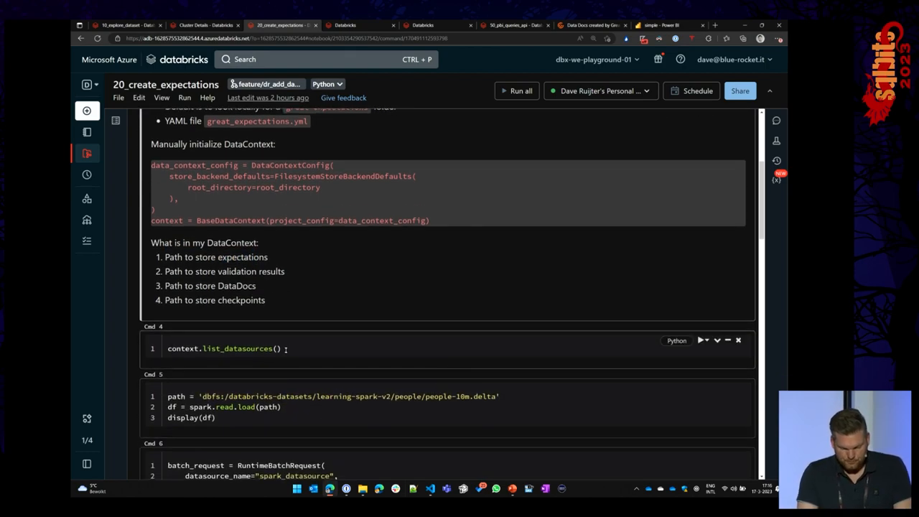
Step: Run context.list_datasources() and review the printed spark_datasource configuration
{"action": "left_click", "coordinate": [702, 340]}
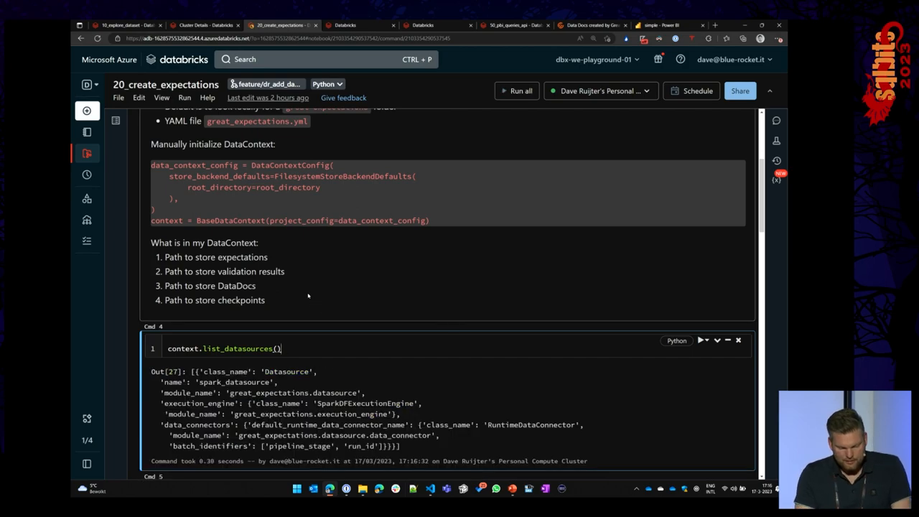
{"action": "scroll", "scroll_direction": "down", "scroll_amount": 3}
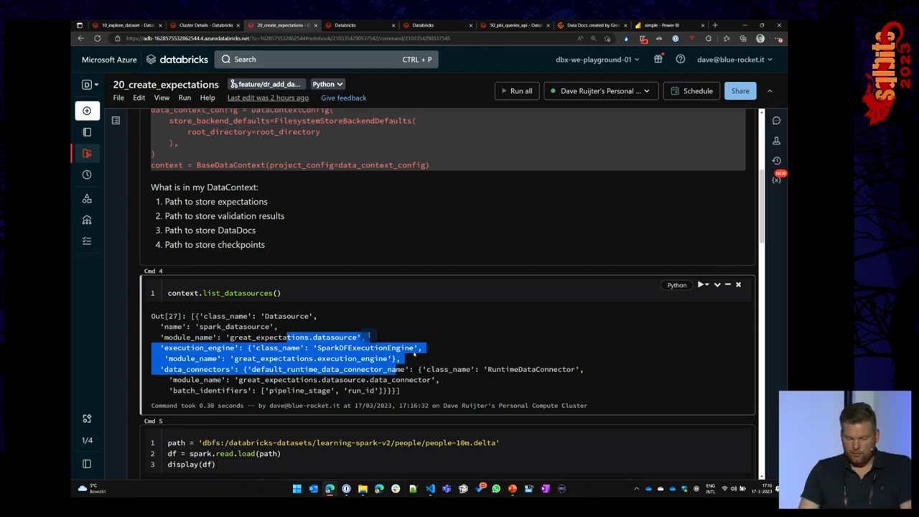
{"action": "scroll", "scroll_direction": "down", "scroll_amount": 3}
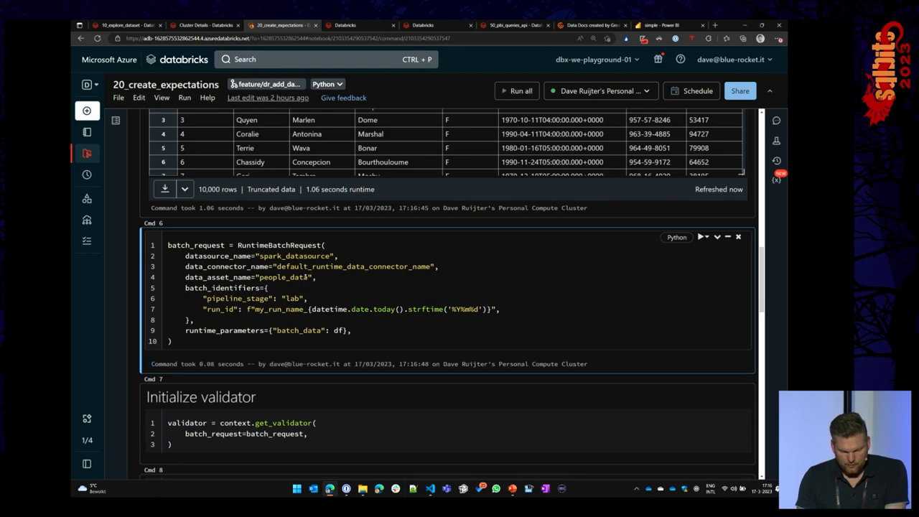
Step: Load the people-10m Delta table and build the RuntimeBatchRequest for people_data
{"action": "scroll", "scroll_direction": "down", "scroll_amount": 3}
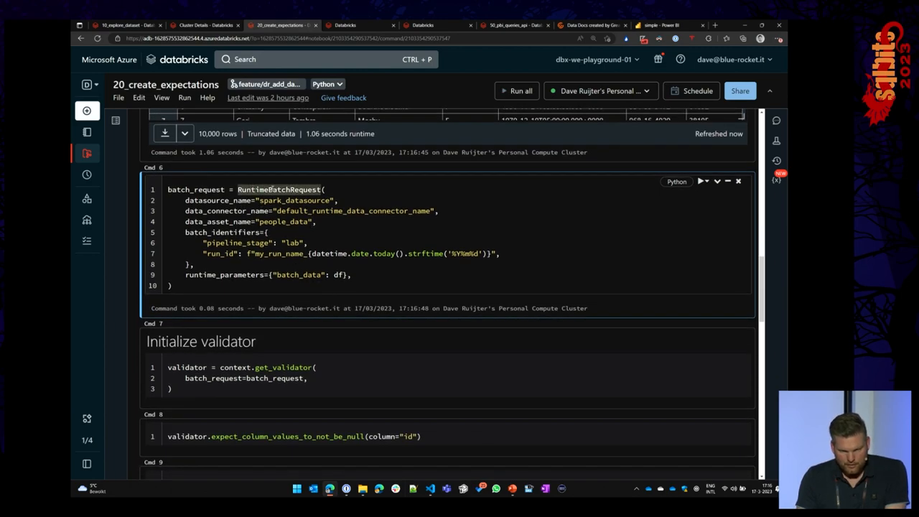
{"action": "double_click", "coordinate": [341, 275]}
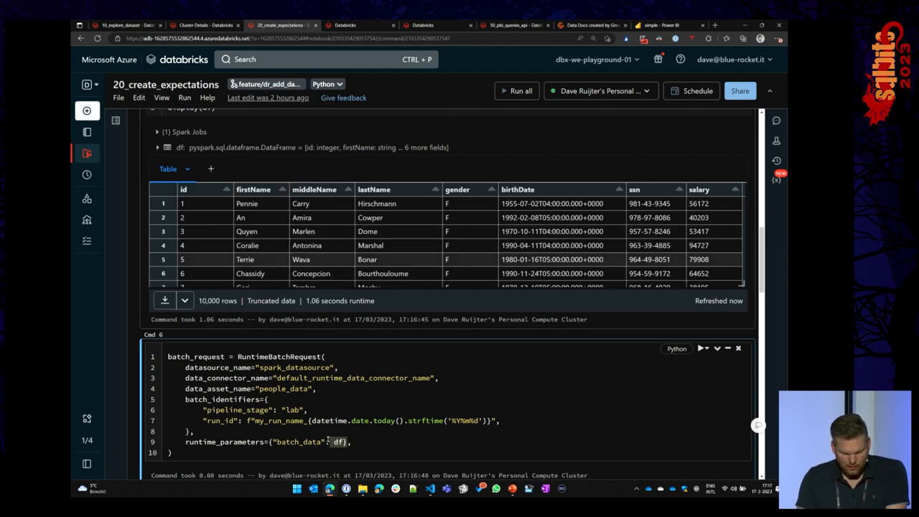
{"action": "scroll", "scroll_direction": "down", "scroll_amount": 3}
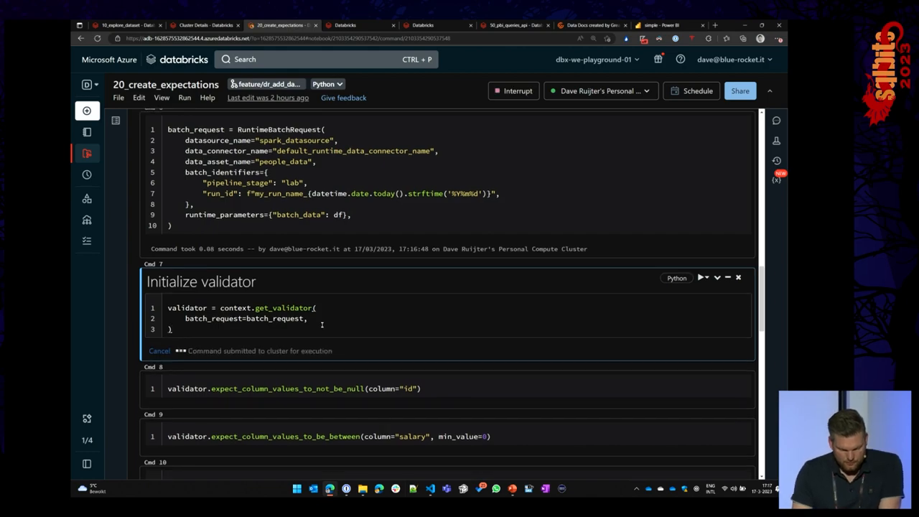
Step: Get the validator and run id not-null, salary ≥0 and 100000-row checks; 1,438 negatives found
{"action": "scroll", "scroll_direction": "down", "scroll_amount": 3}
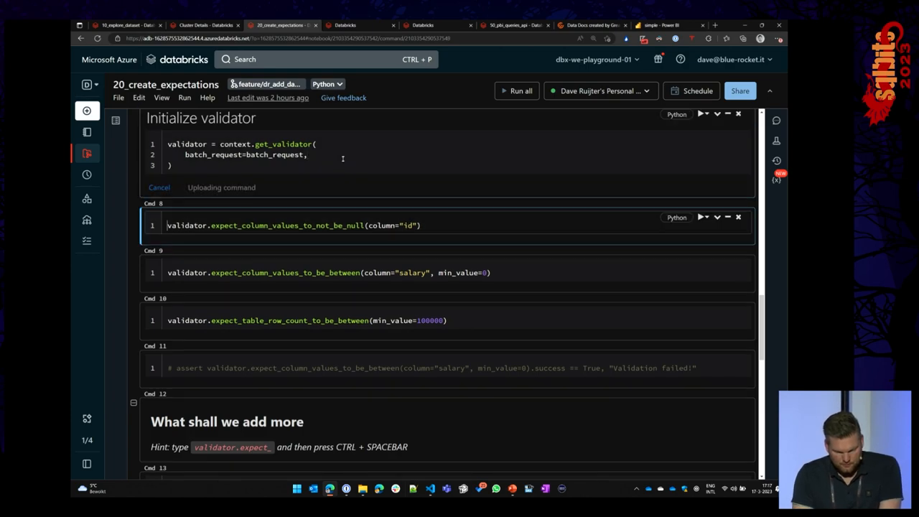
{"action": "left_click", "coordinate": [517, 91]}
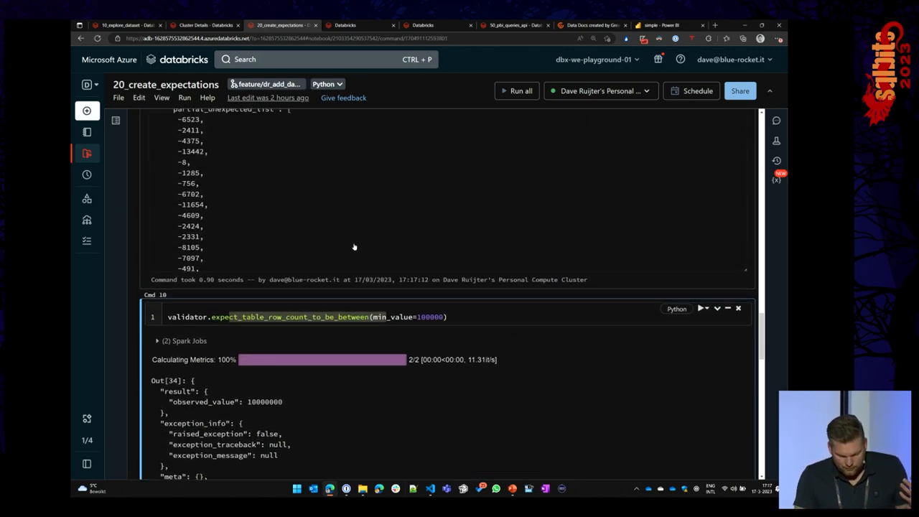
{"action": "scroll", "scroll_direction": "down", "scroll_amount": 3}
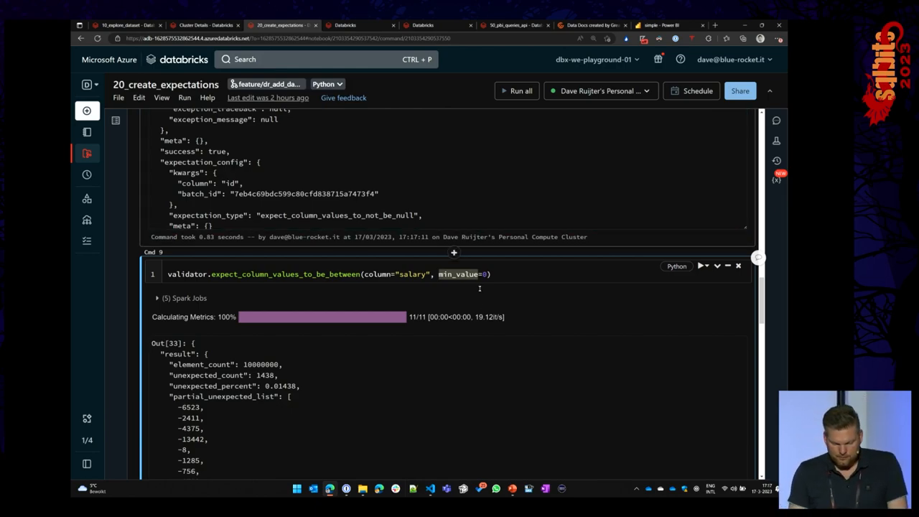
{"action": "scroll", "scroll_direction": "down", "scroll_amount": 3}
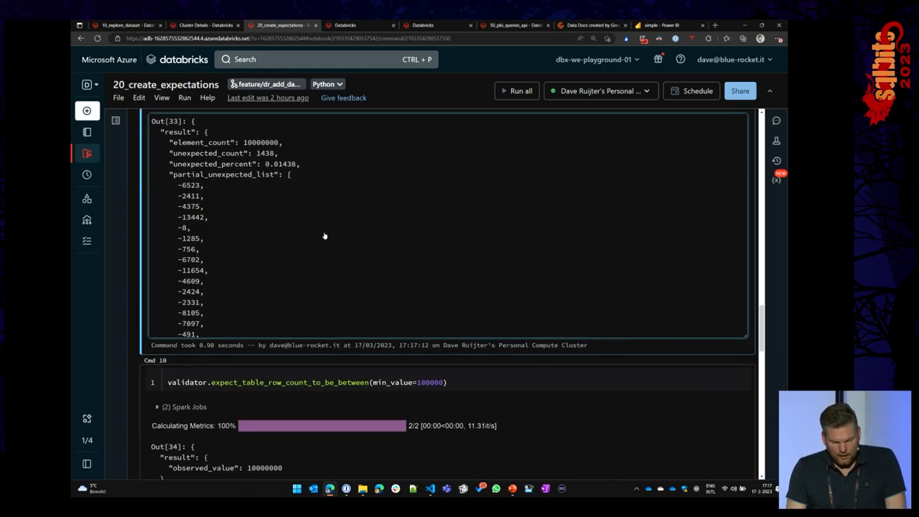
{"action": "scroll", "scroll_direction": "down", "scroll_amount": 3}
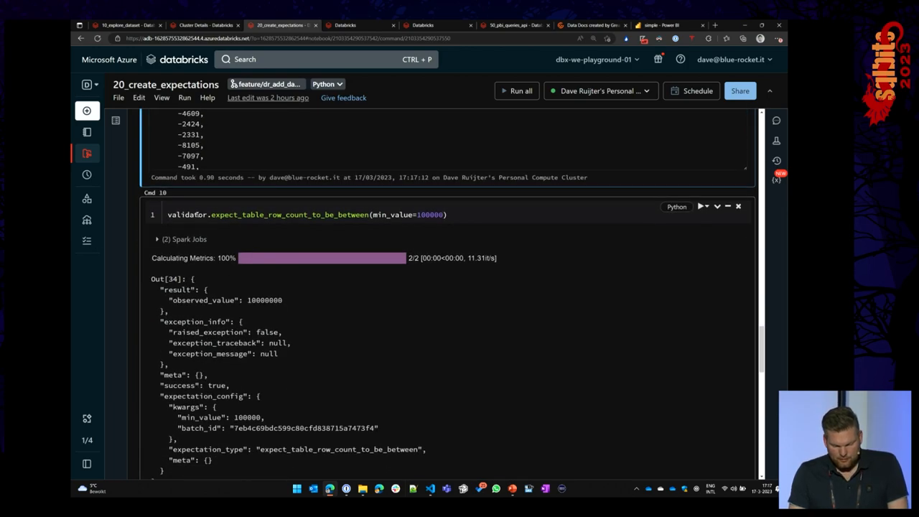
{"action": "scroll", "scroll_direction": "down", "scroll_amount": 3}
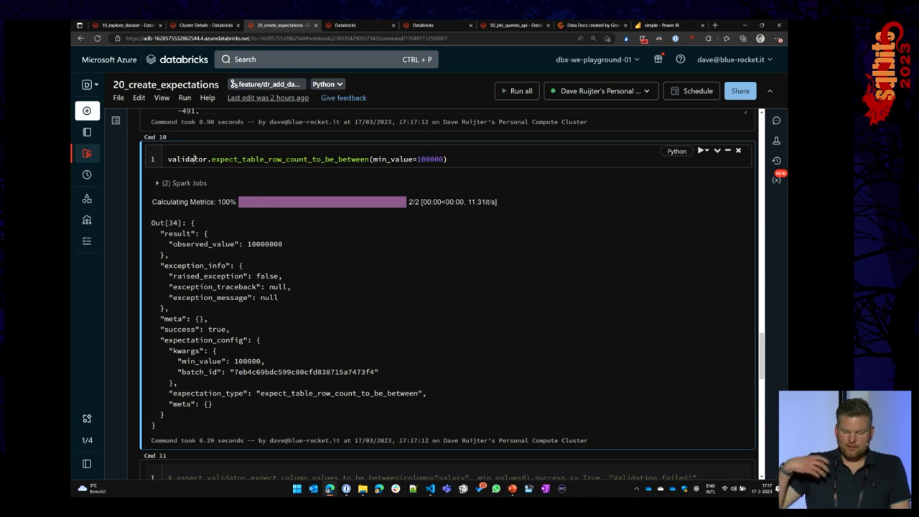
{"action": "scroll", "scroll_direction": "down", "scroll_amount": 3}
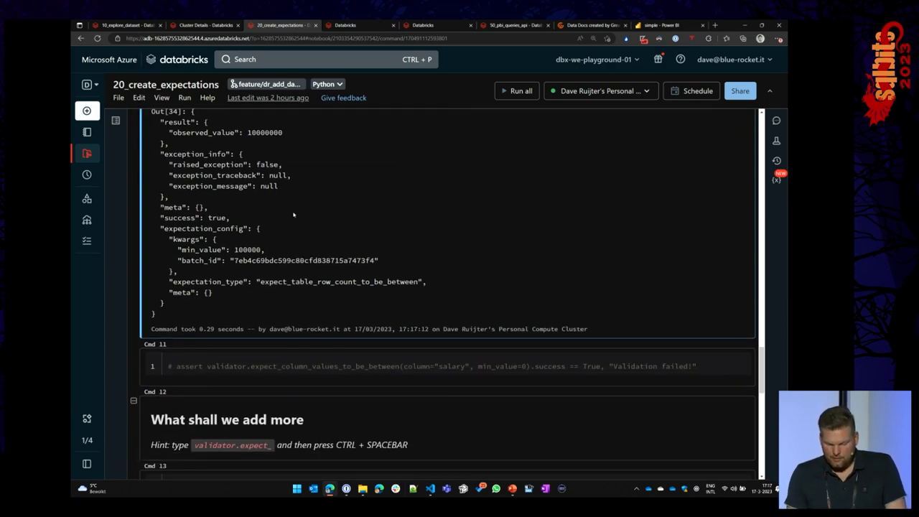
{"action": "scroll", "scroll_direction": "down", "scroll_amount": 3}
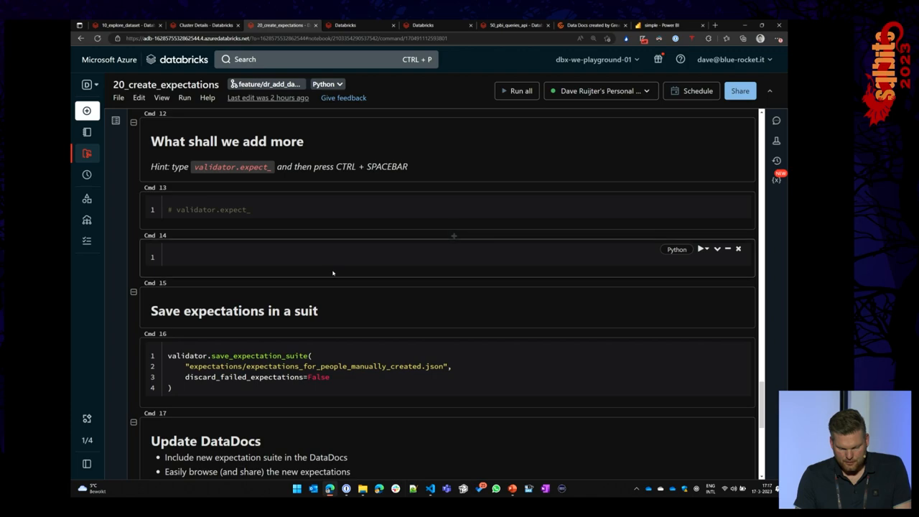
Step: Save the suite as expectations_for_people_manually_created.json and show the great_expectations folder in the repo
{"action": "scroll", "scroll_direction": "down", "scroll_amount": 3}
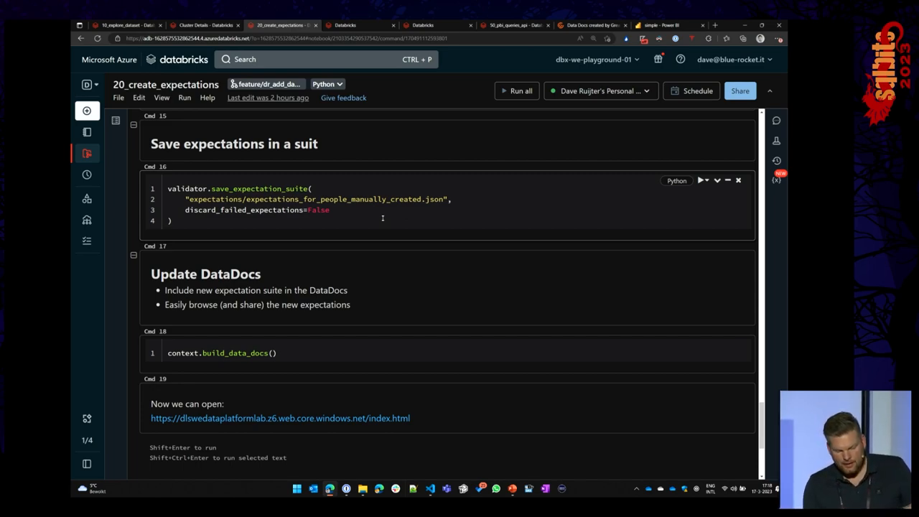
{"action": "left_click", "coordinate": [702, 180]}
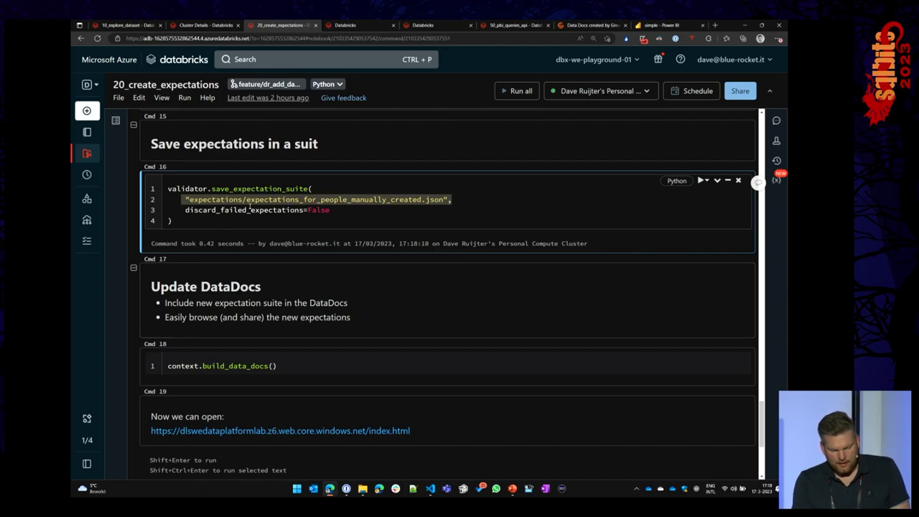
{"action": "left_click", "coordinate": [86, 153]}
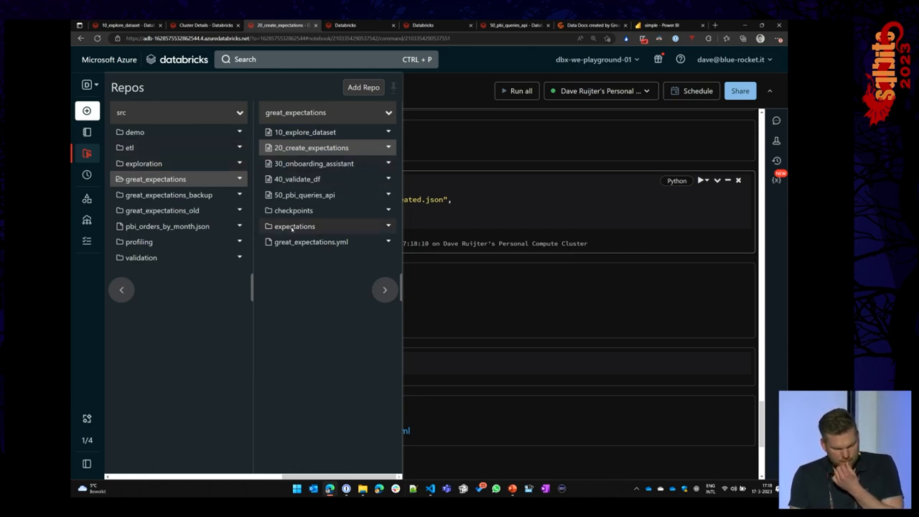
Step: Open expectations_for_people_manually_created.json: id not-null, salary minimum 0, at least 100000 rows
{"action": "left_click", "coordinate": [294, 226]}
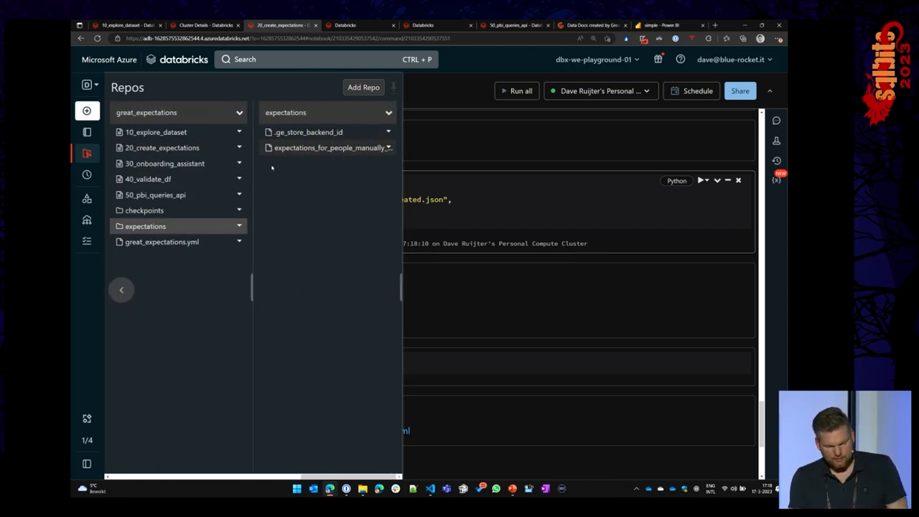
{"action": "mouse_move", "coordinate": [328, 151]}
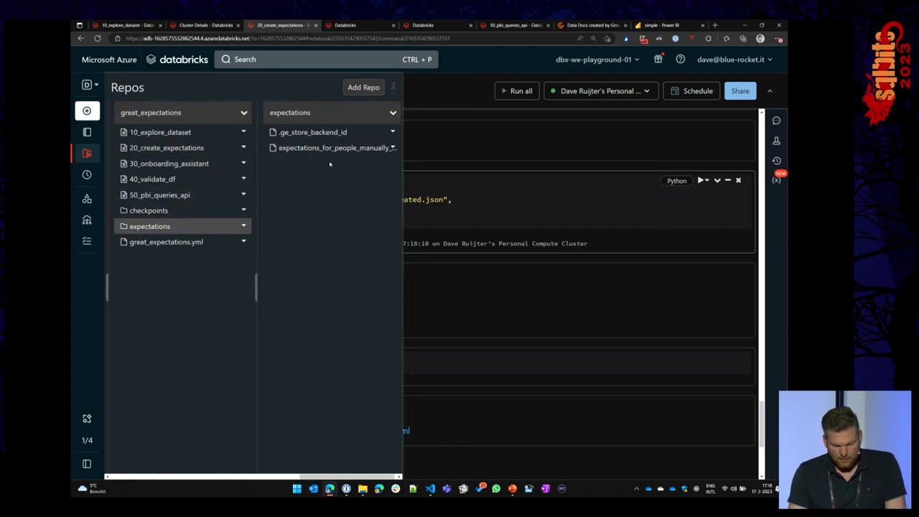
{"action": "left_click", "coordinate": [334, 147]}
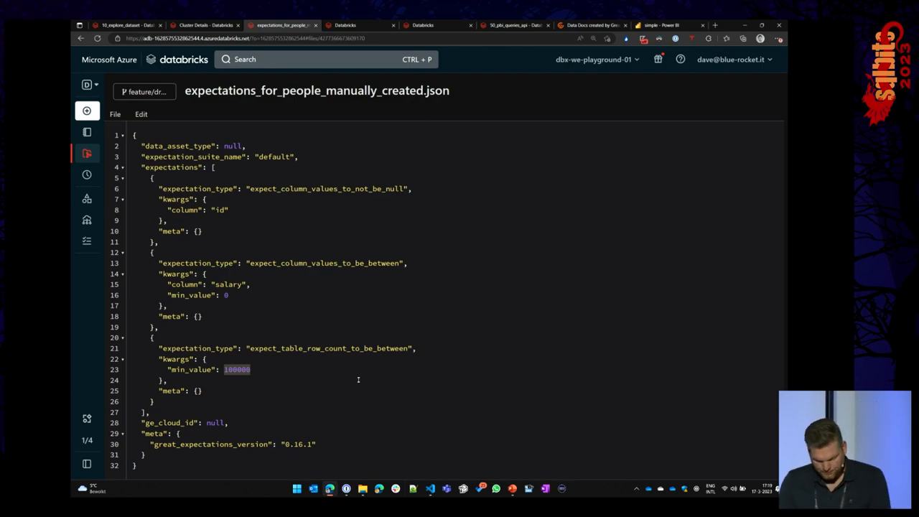
{"action": "left_click", "coordinate": [126, 25]}
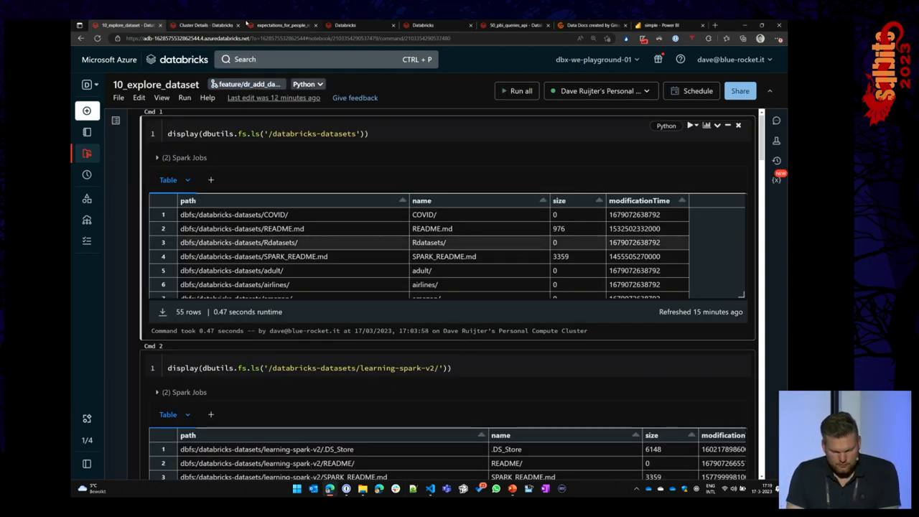
{"action": "left_click", "coordinate": [280, 25]}
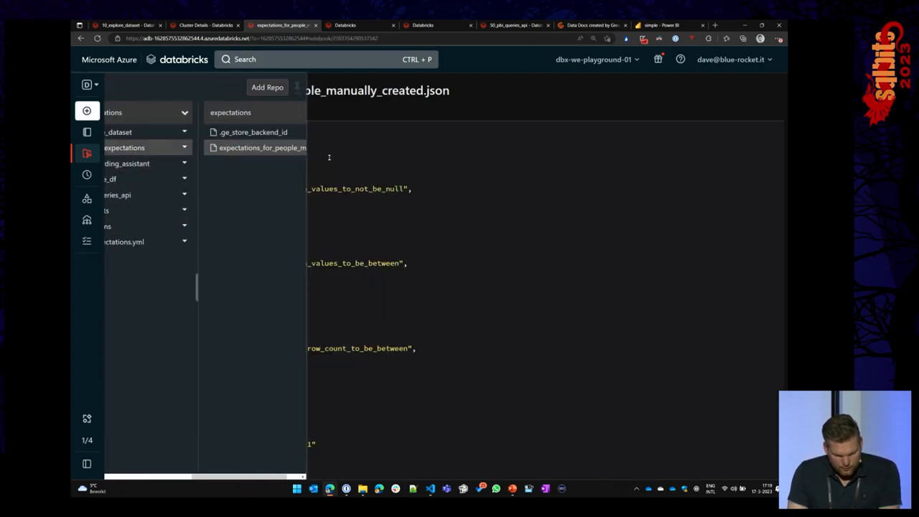
Step: In 20_create_expectations, run context.build_data_docs() in Cmd 18
{"action": "left_click", "coordinate": [283, 26]}
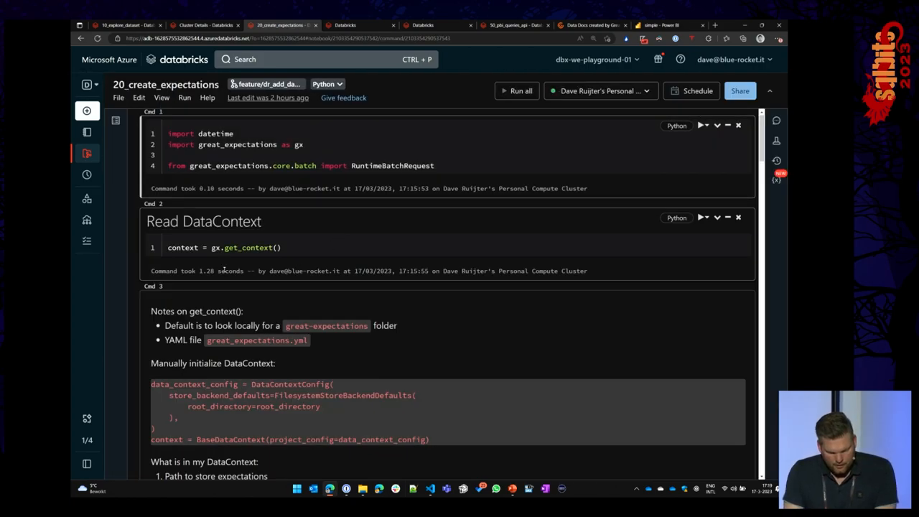
{"action": "scroll", "scroll_direction": "down", "scroll_amount": 3}
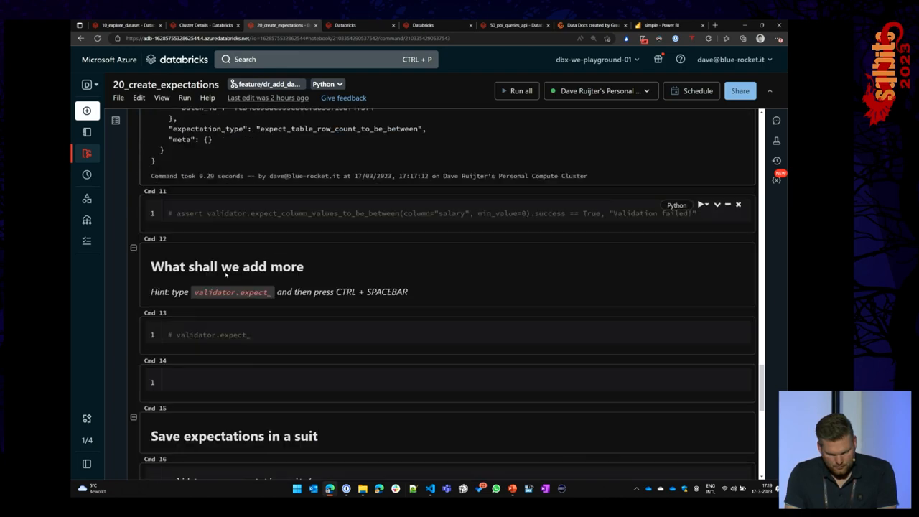
{"action": "scroll", "scroll_direction": "down", "scroll_amount": 3}
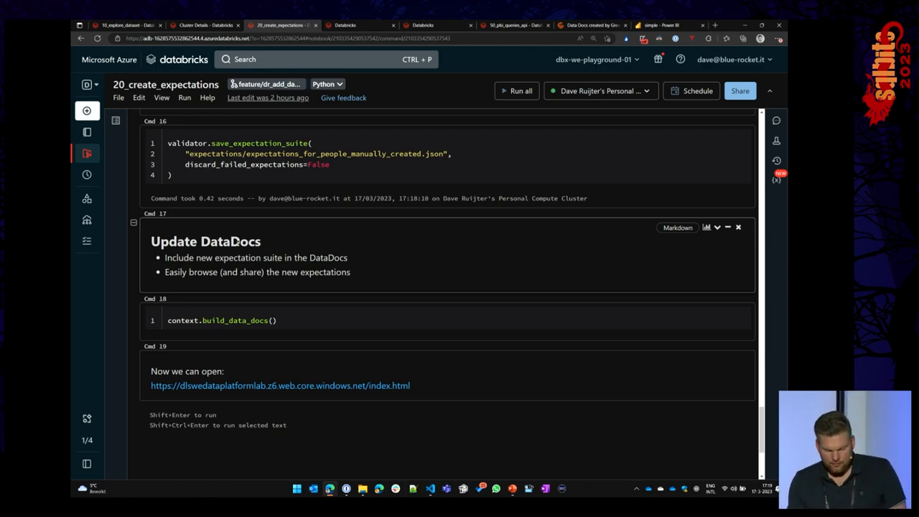
{"action": "left_click", "coordinate": [223, 320]}
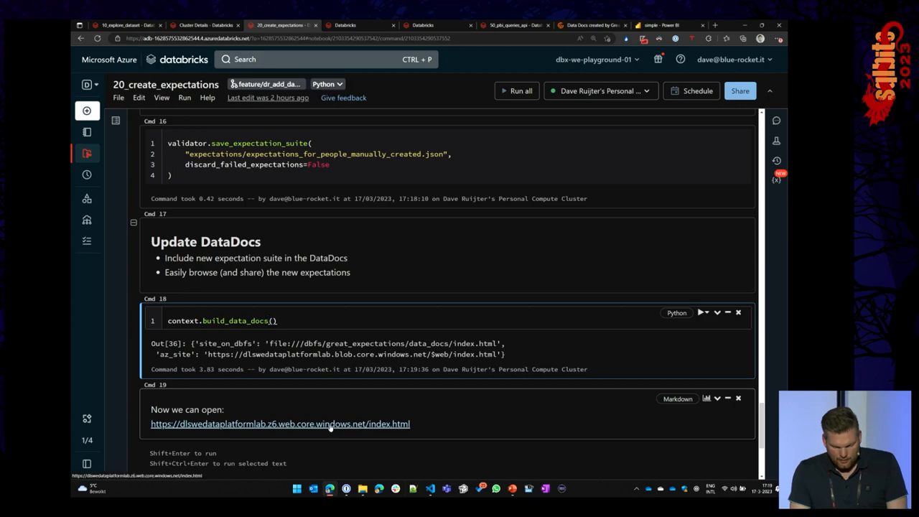
Step: Open Data Docs from Cmd 19 and review the manually created people suite's three expectations
{"action": "left_click", "coordinate": [280, 424]}
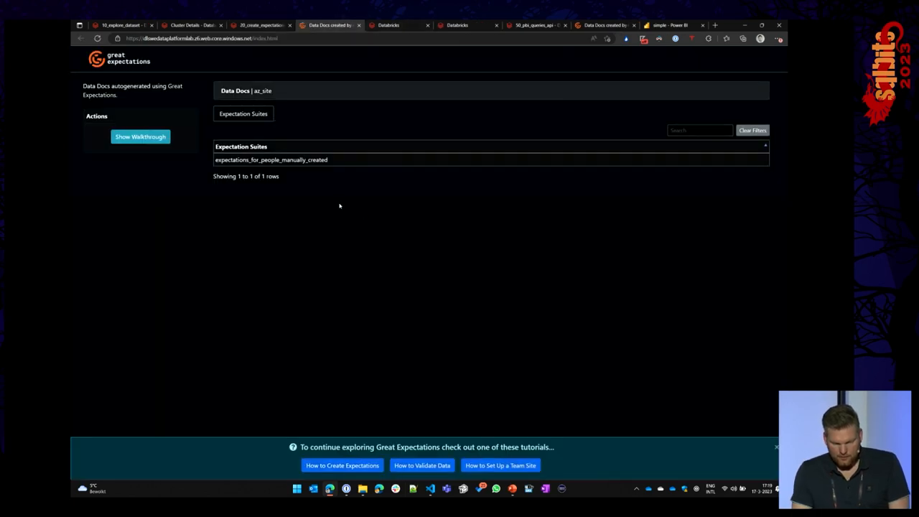
{"action": "mouse_move", "coordinate": [361, 281]}
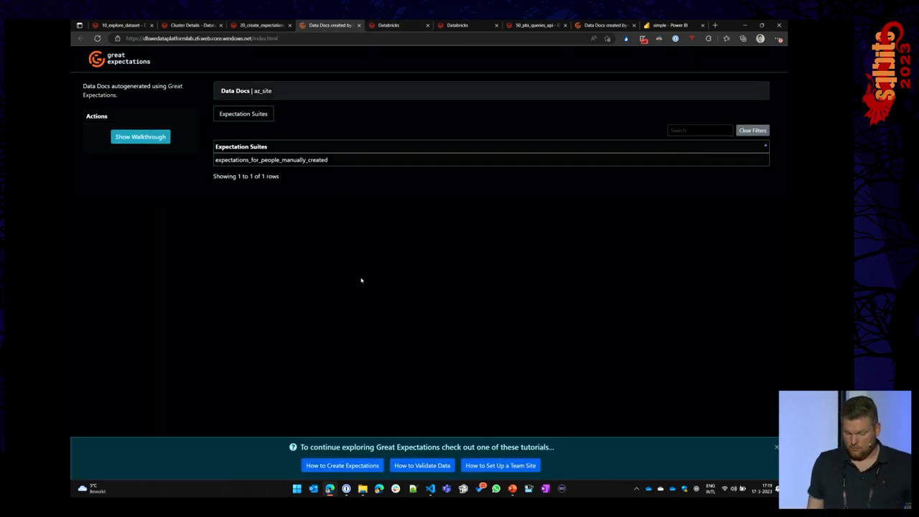
{"action": "mouse_move", "coordinate": [317, 111]}
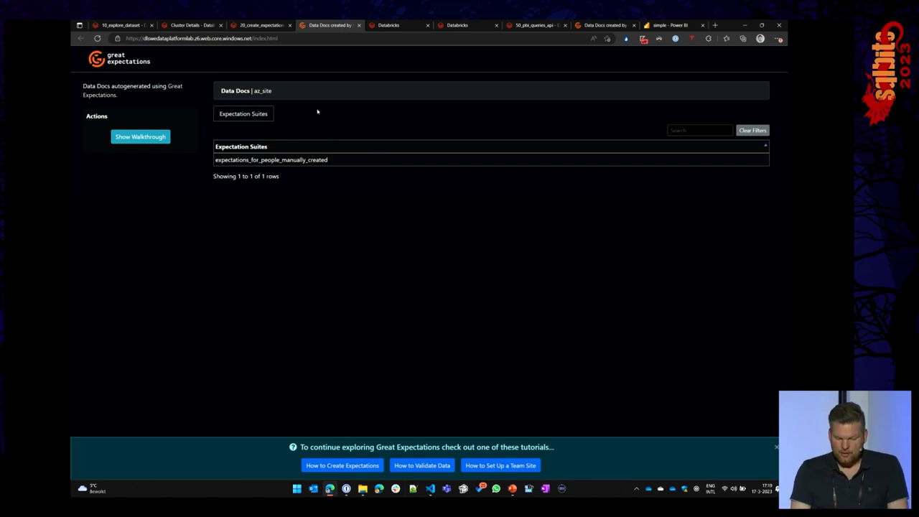
{"action": "mouse_move", "coordinate": [339, 219]}
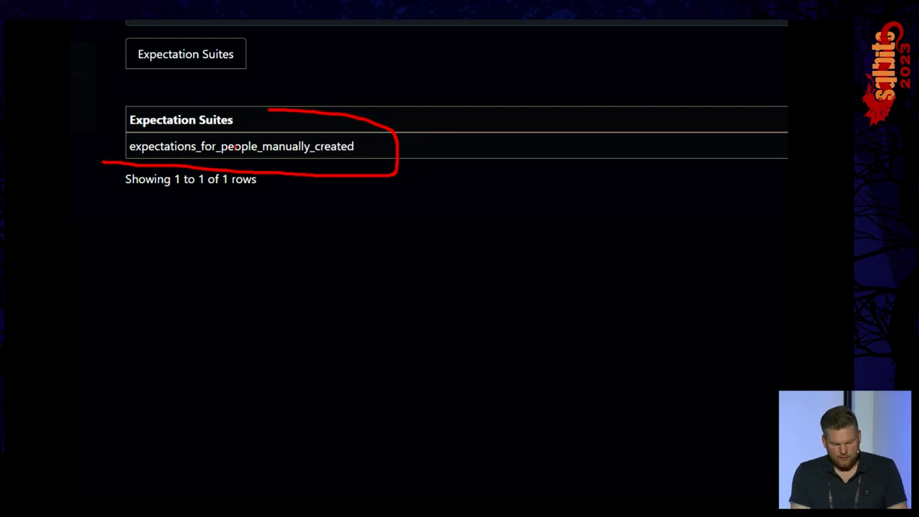
{"action": "left_click", "coordinate": [241, 146]}
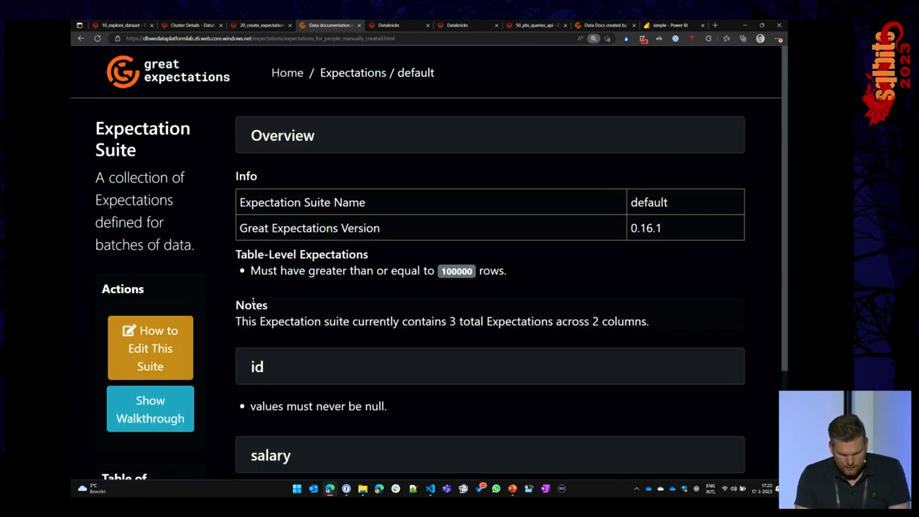
{"action": "double_click", "coordinate": [302, 255]}
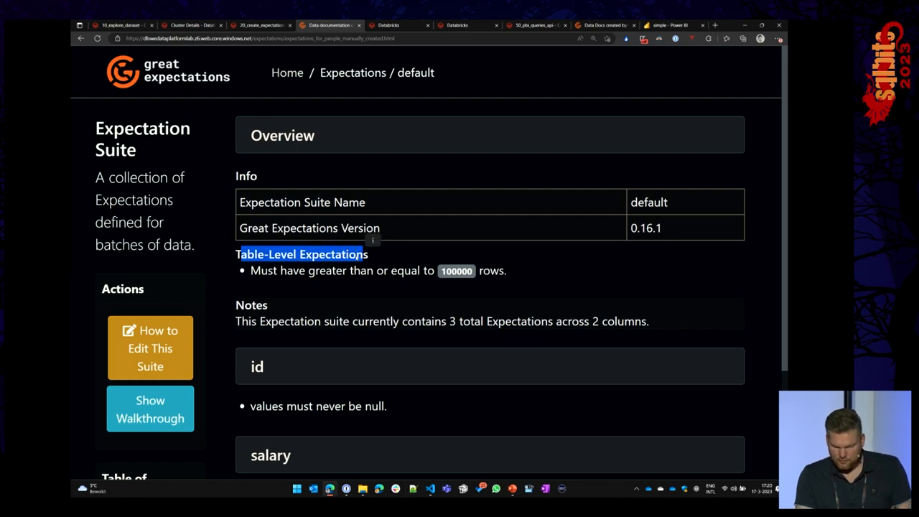
{"action": "scroll", "scroll_direction": "down", "scroll_amount": 3}
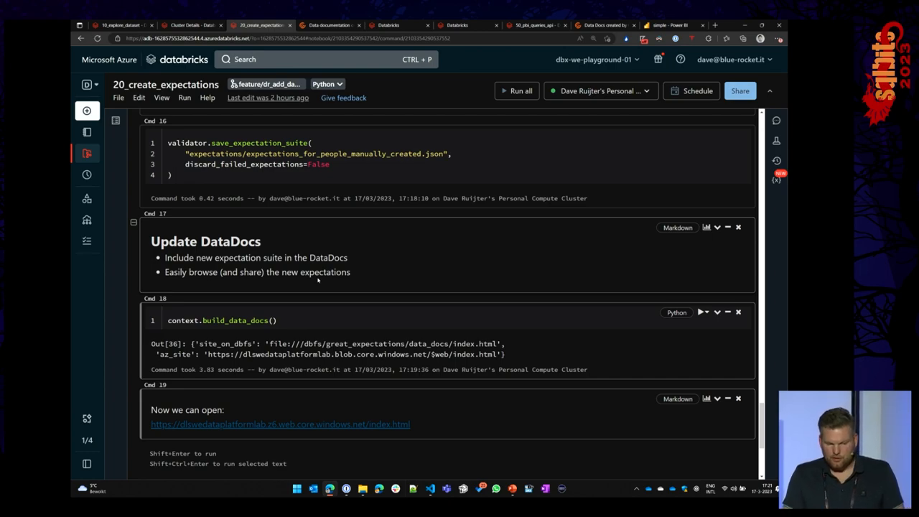
{"action": "mouse_move", "coordinate": [366, 251]}
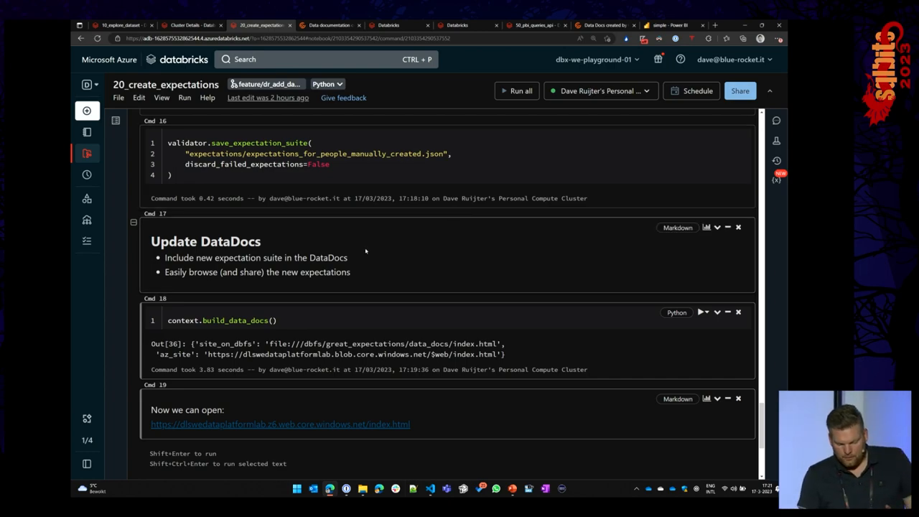
Step: Add a Data Profile to the Cmd 5 people table output and review per-column statistics
{"action": "scroll", "scroll_direction": "up", "scroll_amount": 3}
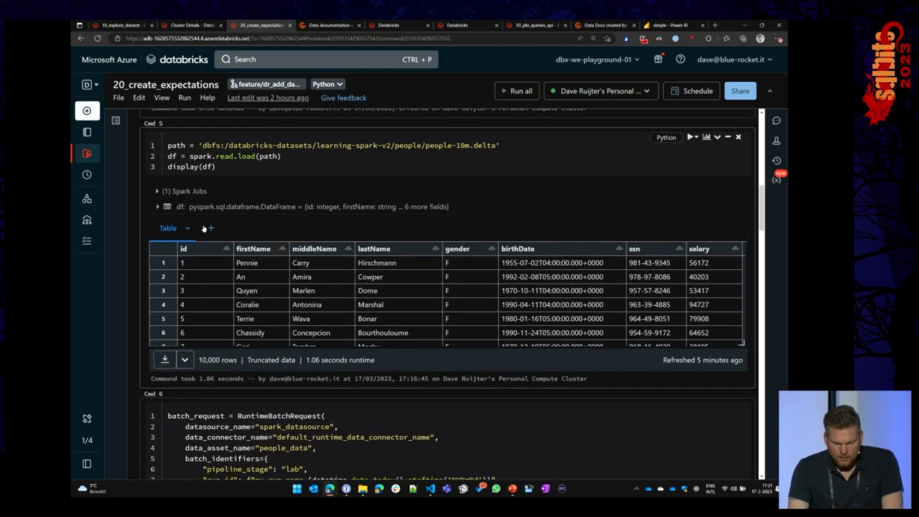
{"action": "left_click", "coordinate": [209, 228]}
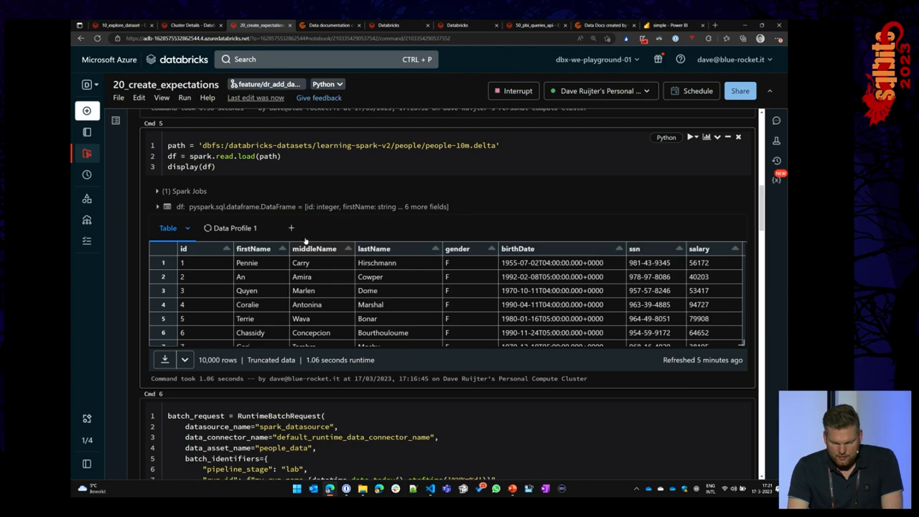
{"action": "left_click", "coordinate": [234, 228]}
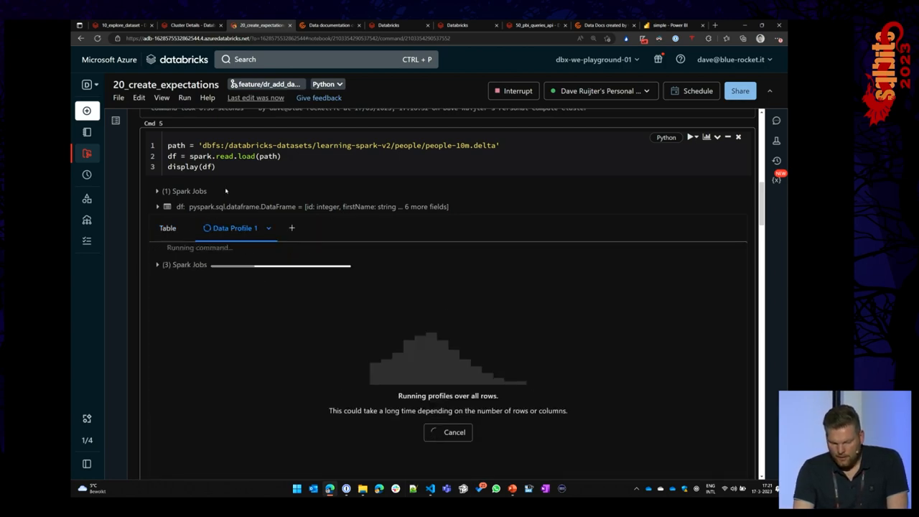
{"action": "scroll", "scroll_direction": "down", "scroll_amount": 3}
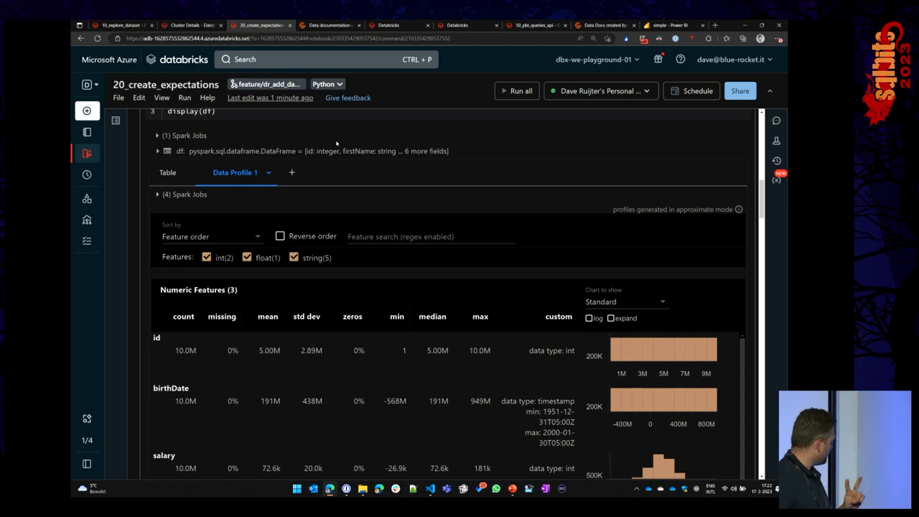
{"action": "mouse_move", "coordinate": [343, 140]}
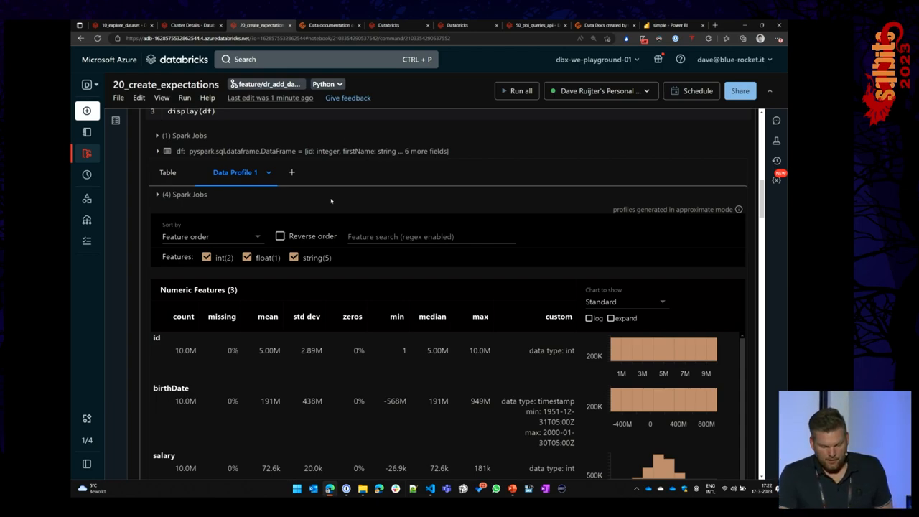
{"action": "scroll", "scroll_direction": "down", "scroll_amount": 3}
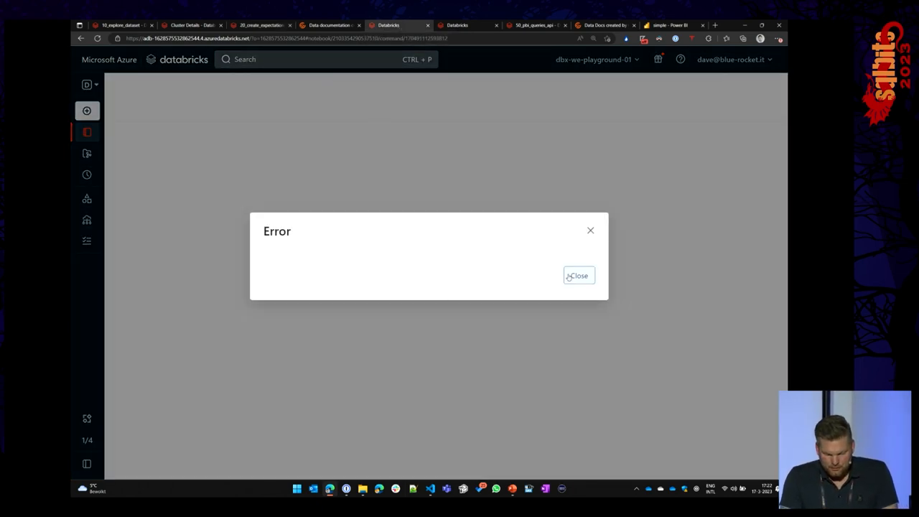
Step: Dismiss the error and run the context, 10,000-row people load and batch request cells
{"action": "left_click", "coordinate": [579, 276]}
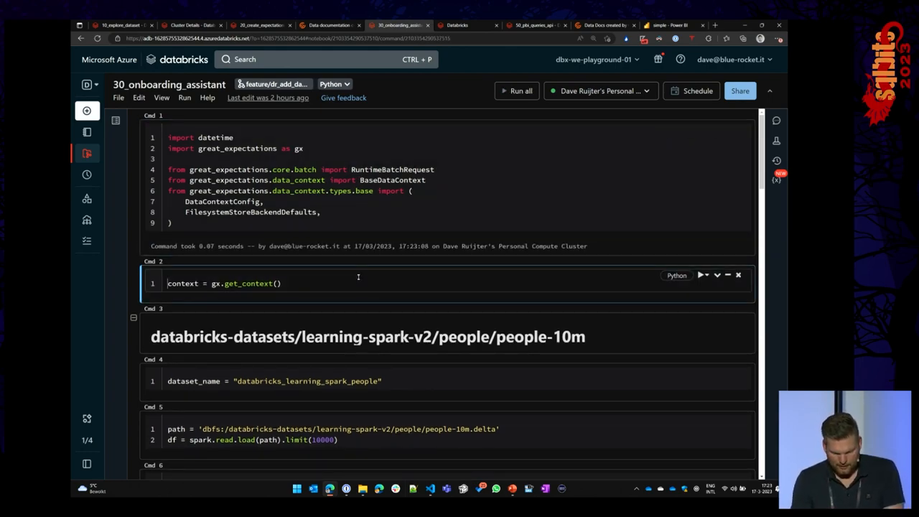
{"action": "left_click", "coordinate": [517, 90]}
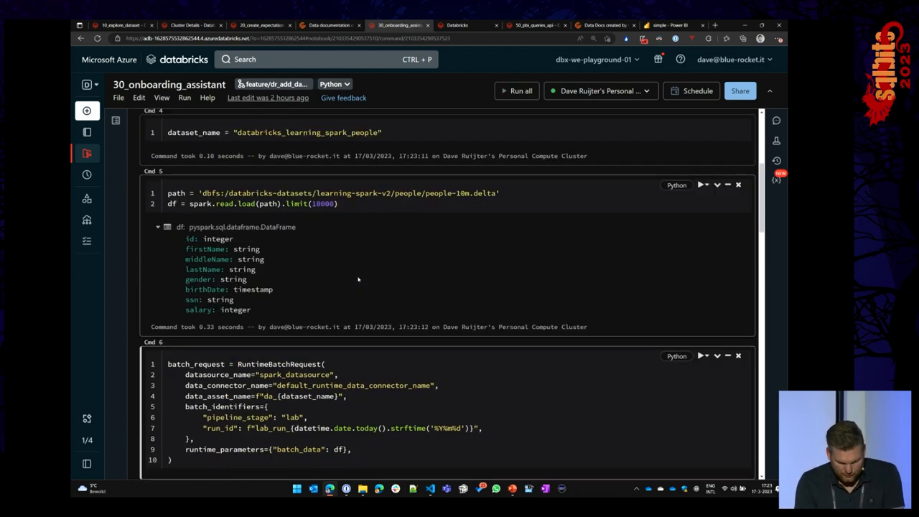
{"action": "scroll", "scroll_direction": "down", "scroll_amount": 3}
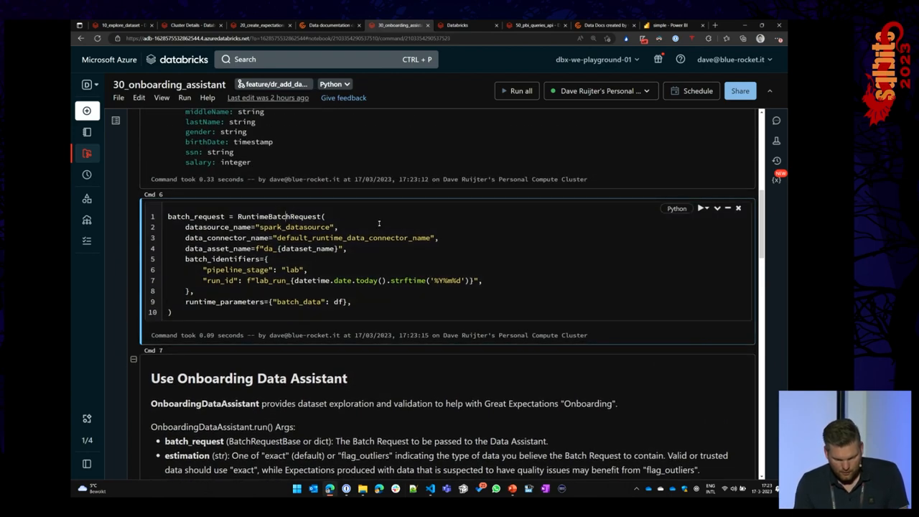
{"action": "double_click", "coordinate": [340, 302]}
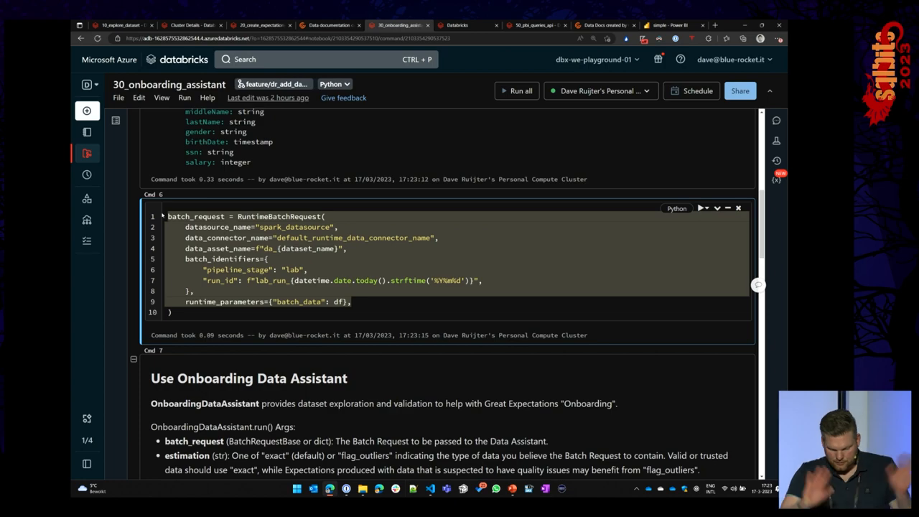
{"action": "mouse_move", "coordinate": [261, 344]}
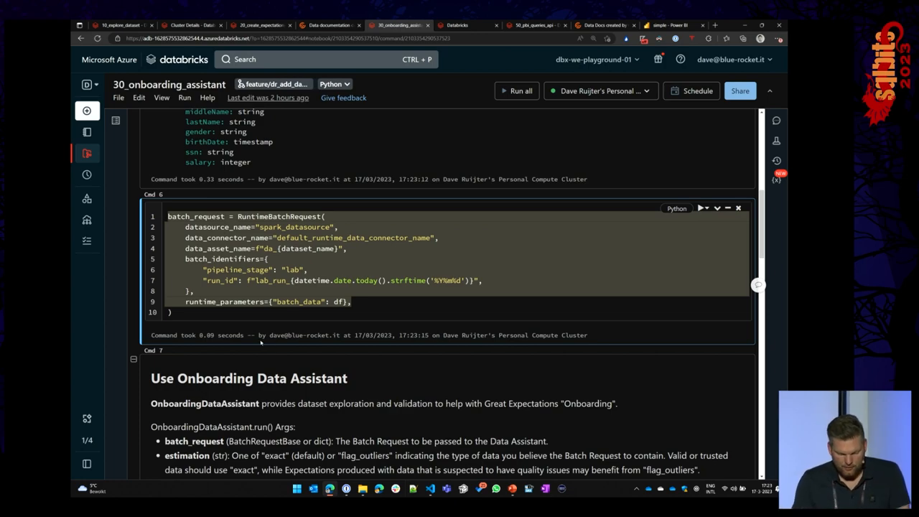
{"action": "scroll", "scroll_direction": "down", "scroll_amount": 3}
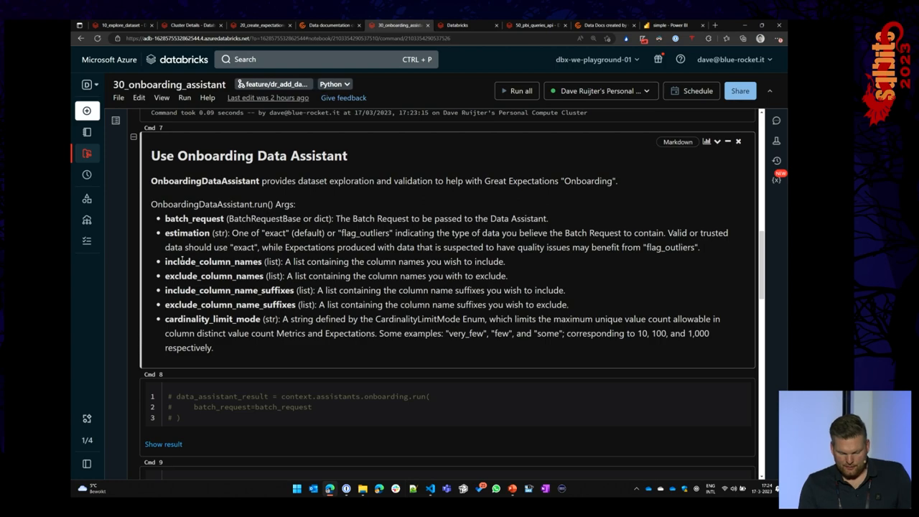
Step: Run the Cmd 9 onboarding assistant on the selected people columns until all 8 expectations finish
{"action": "scroll", "scroll_direction": "down", "scroll_amount": 3}
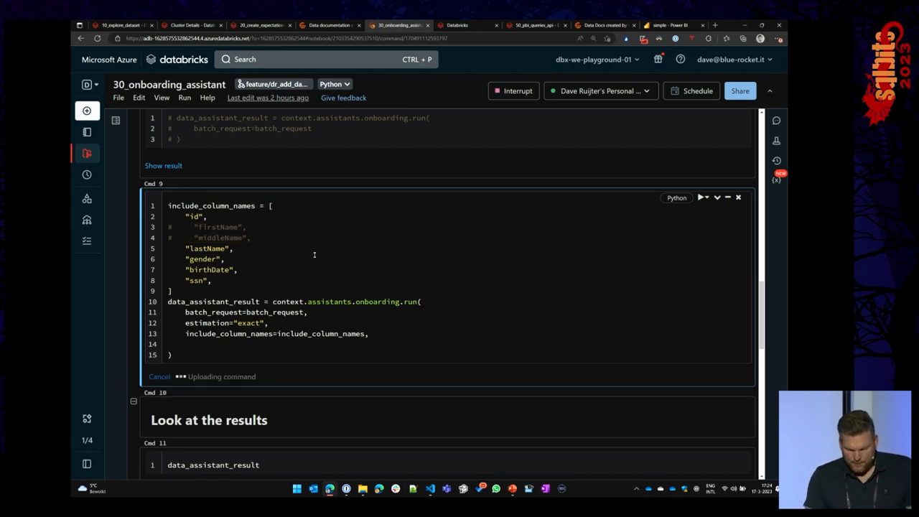
{"action": "left_click", "coordinate": [701, 197]}
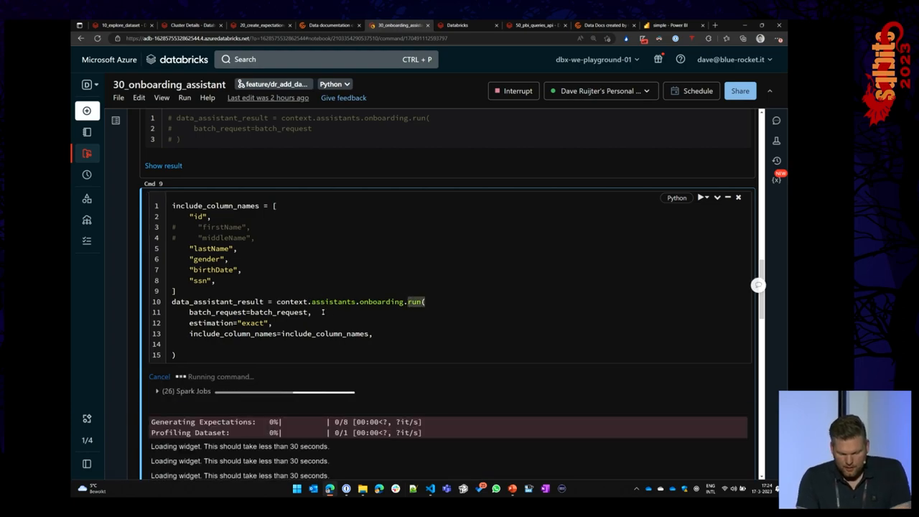
{"action": "scroll", "scroll_direction": "down", "scroll_amount": 3}
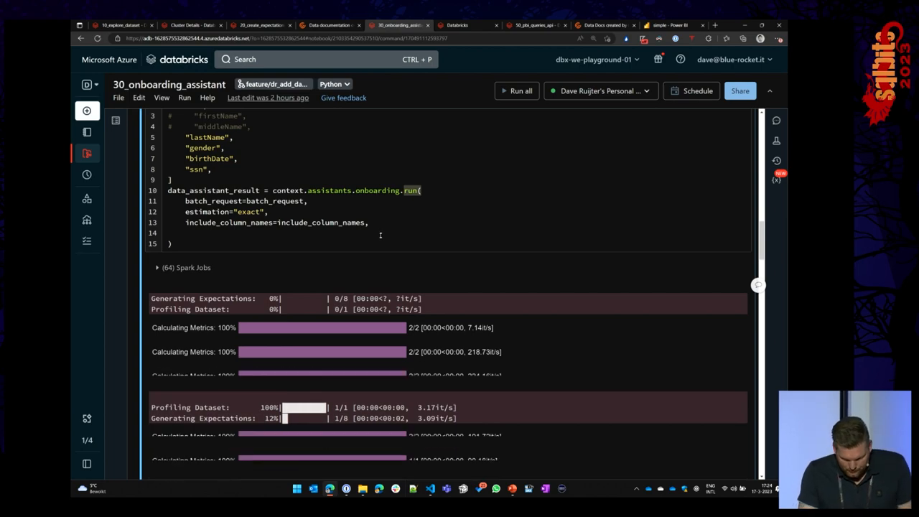
{"action": "scroll", "scroll_direction": "down", "scroll_amount": 3}
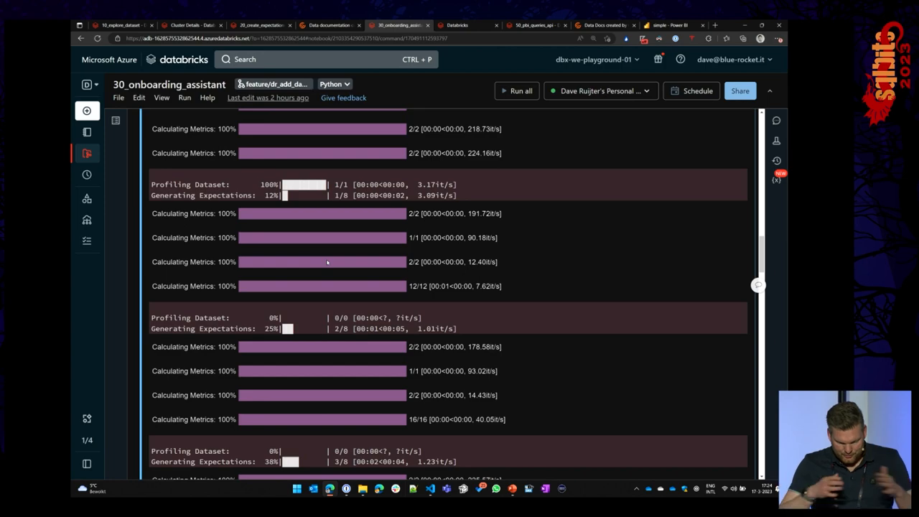
{"action": "mouse_move", "coordinate": [370, 268]}
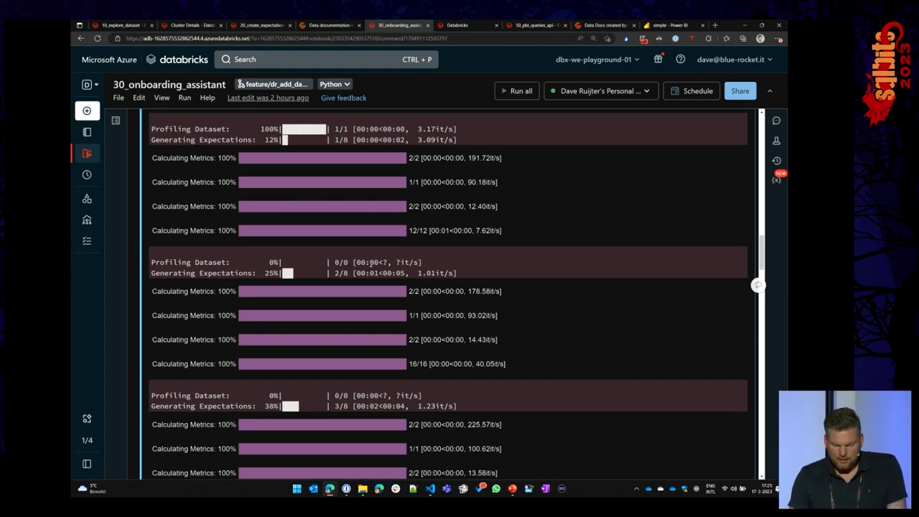
{"action": "scroll", "scroll_direction": "down", "scroll_amount": 3}
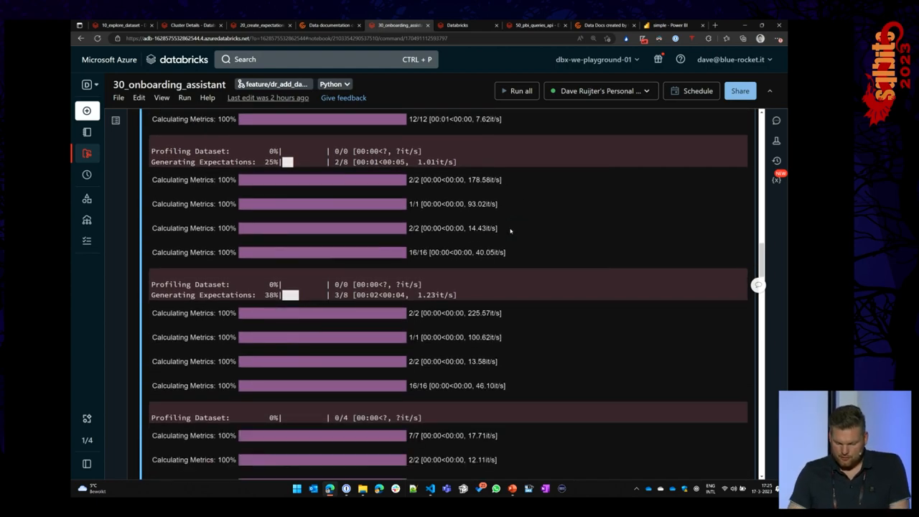
{"action": "scroll", "scroll_direction": "down", "scroll_amount": 3}
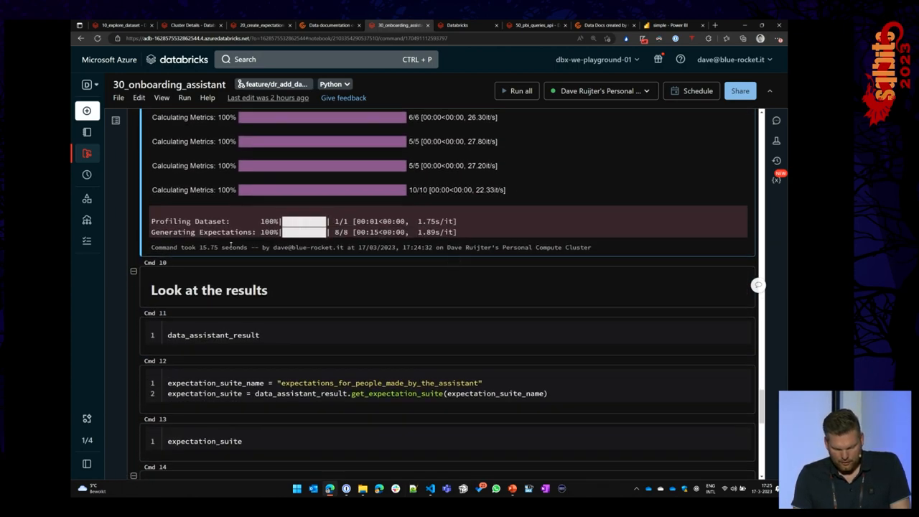
Step: Run Cmd 11 to show data_assistant_result and scroll its RuleBasedProfiler configuration JSON
{"action": "double_click", "coordinate": [208, 247]}
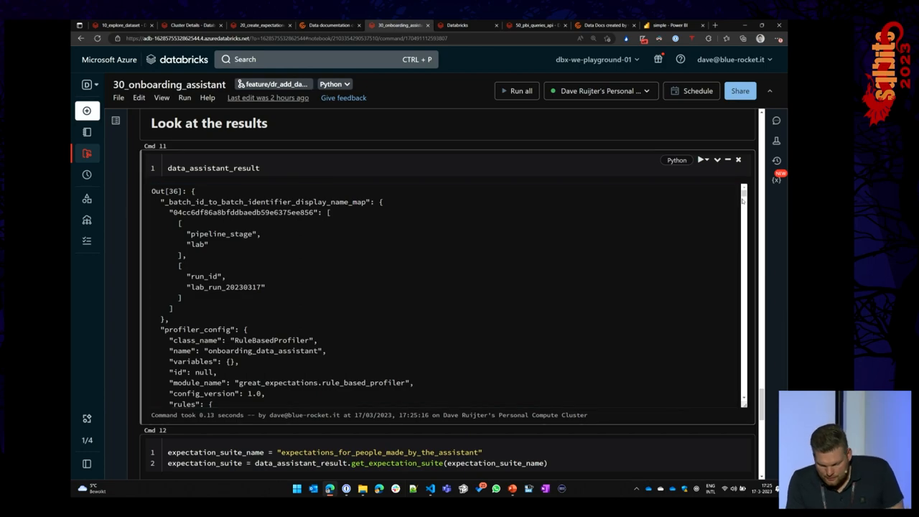
{"action": "scroll", "scroll_direction": "down", "scroll_amount": 3}
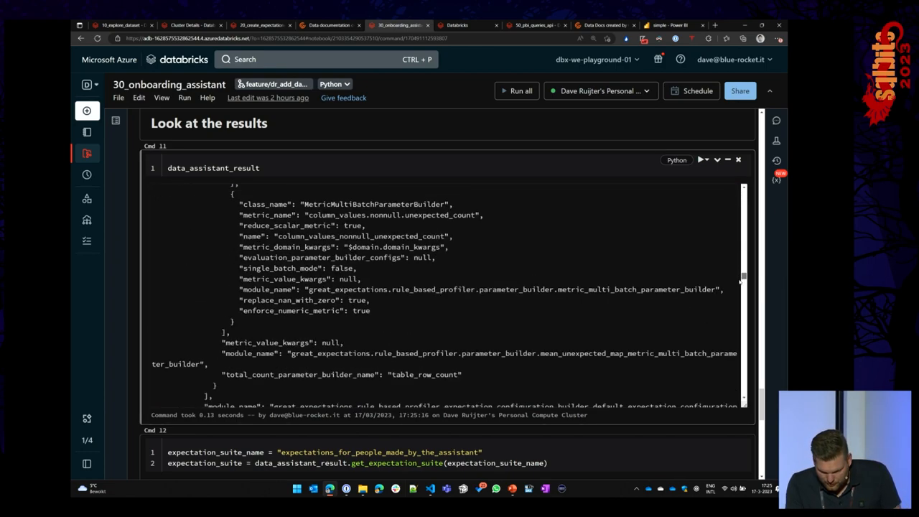
{"action": "scroll", "scroll_direction": "down", "scroll_amount": 3}
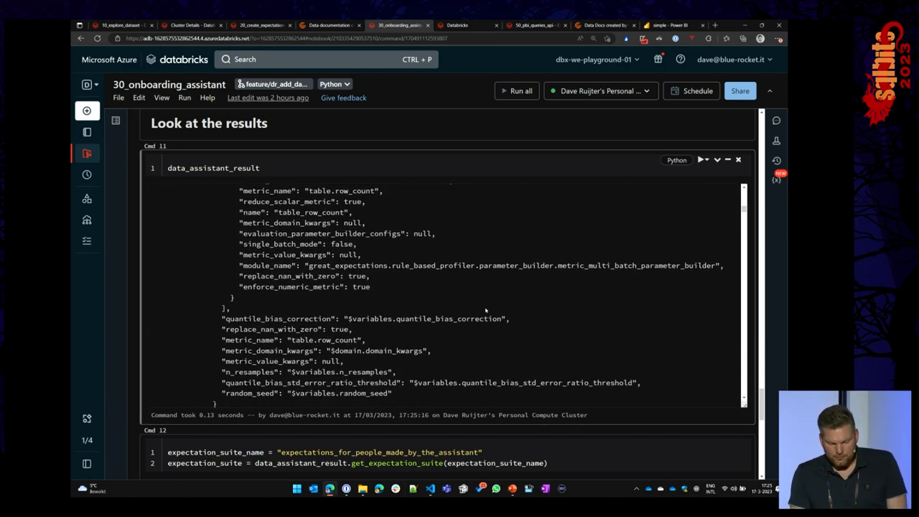
{"action": "scroll", "scroll_direction": "down", "scroll_amount": 3}
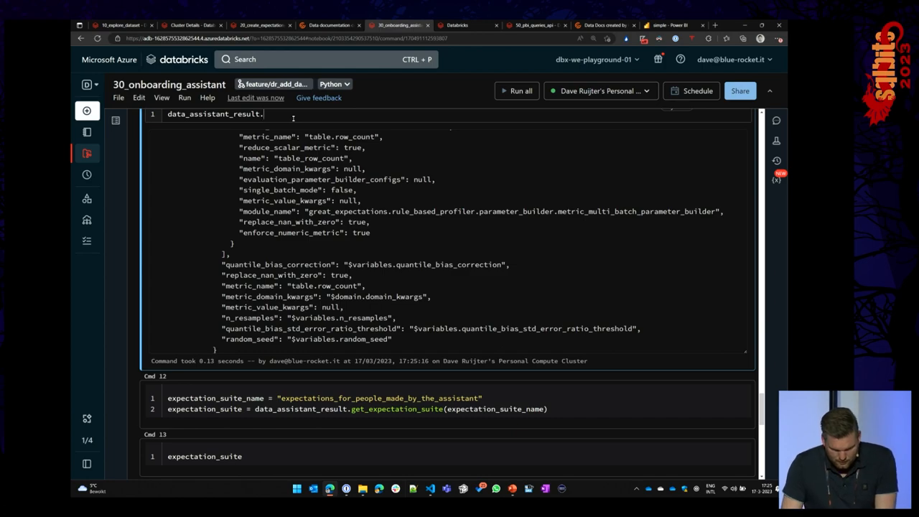
{"action": "type", "text": "."}
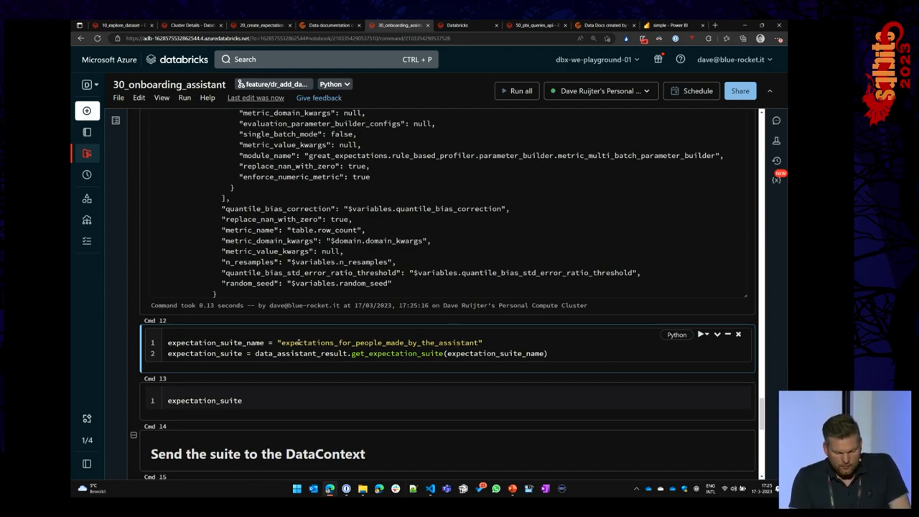
Step: Extract the expectation suite from the assistant result
{"action": "double_click", "coordinate": [215, 342]}
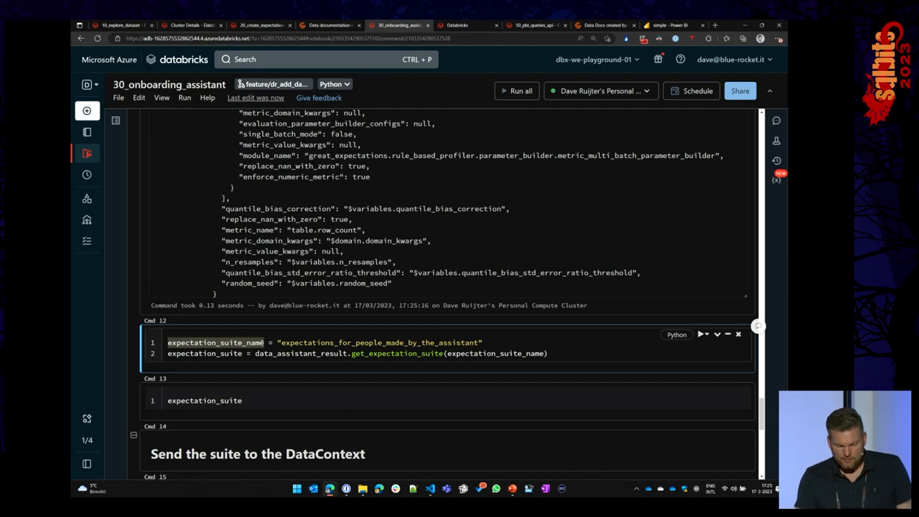
{"action": "left_click", "coordinate": [702, 334]}
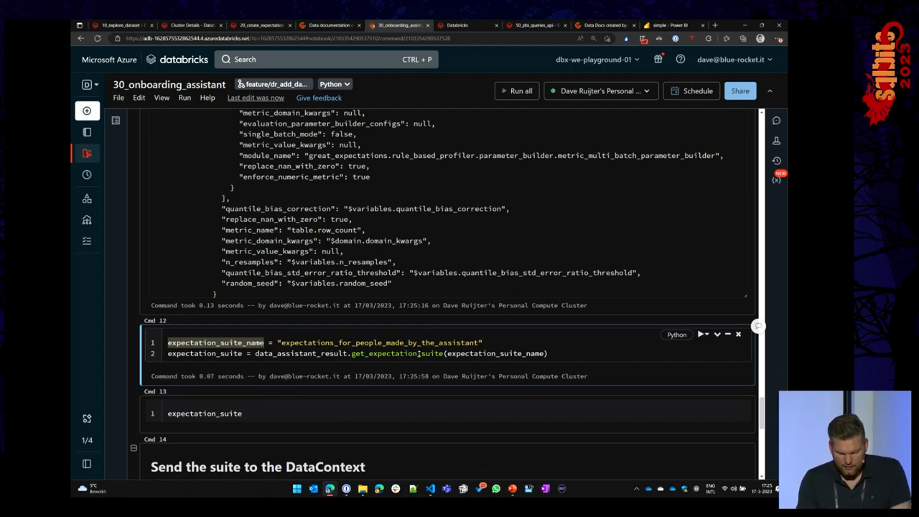
{"action": "scroll", "scroll_direction": "down", "scroll_amount": 3}
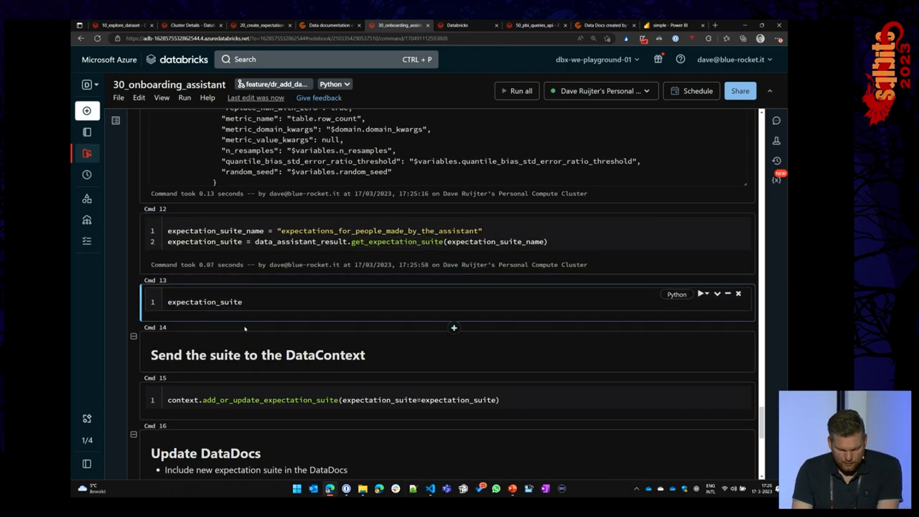
Step: Display the suite, save it to the context and run context.build_data_docs()
{"action": "left_click", "coordinate": [701, 336]}
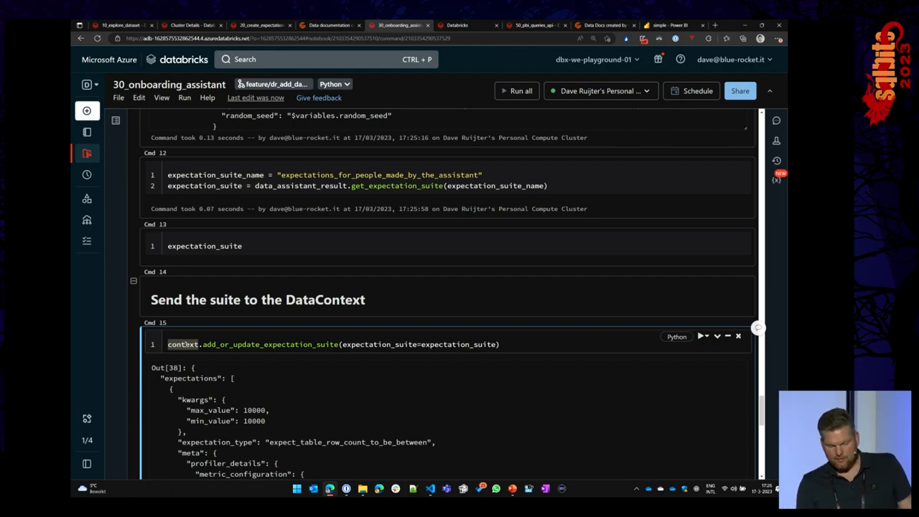
{"action": "scroll", "scroll_direction": "down", "scroll_amount": 3}
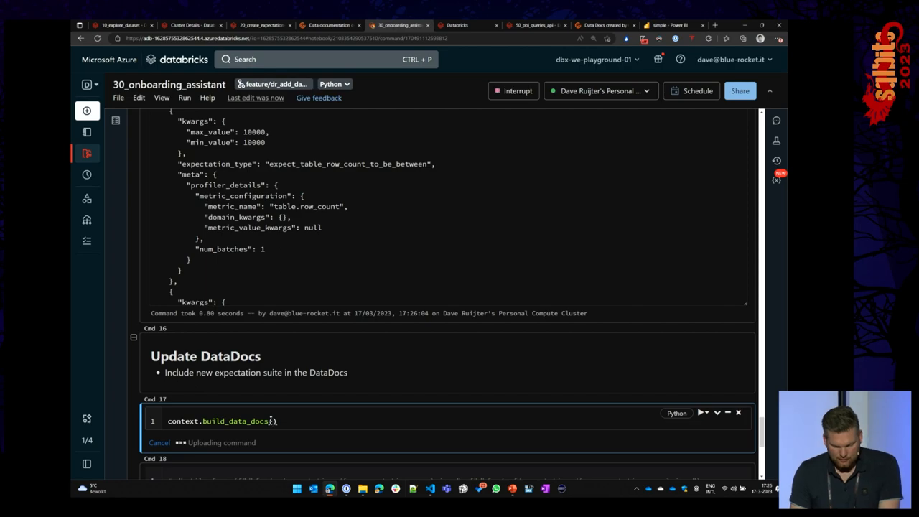
{"action": "left_click", "coordinate": [702, 412]}
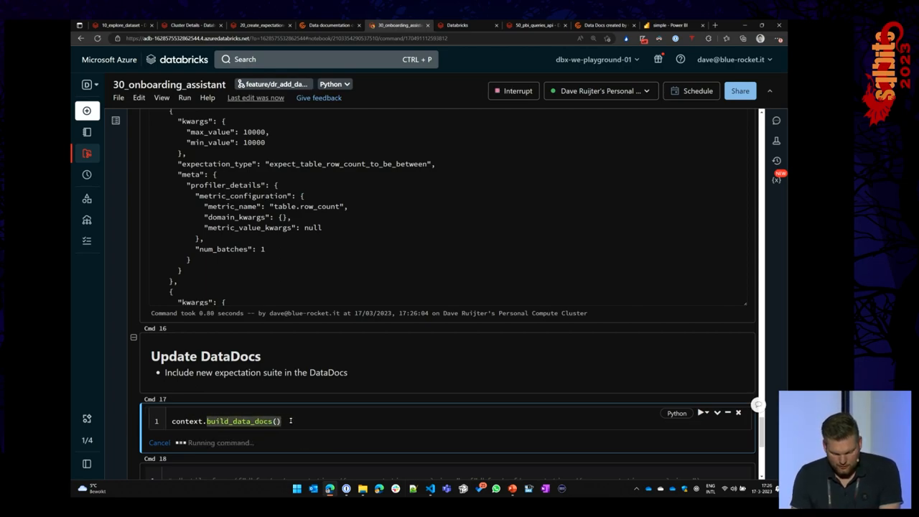
{"action": "scroll", "scroll_direction": "down", "scroll_amount": 3}
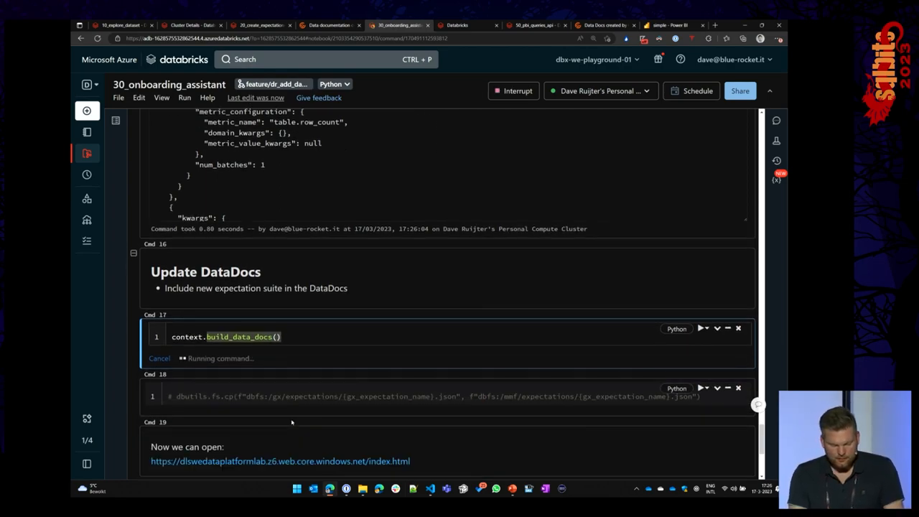
{"action": "scroll", "scroll_direction": "down", "scroll_amount": 3}
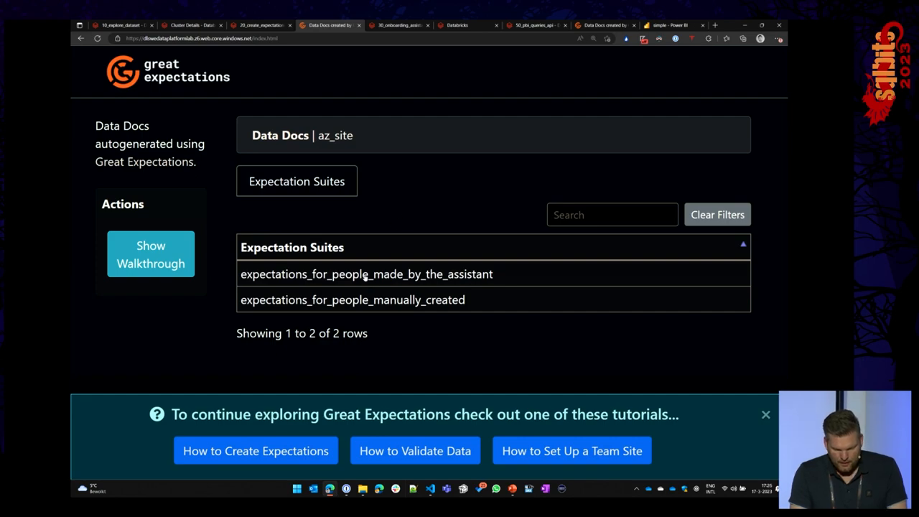
{"action": "mouse_move", "coordinate": [373, 291]}
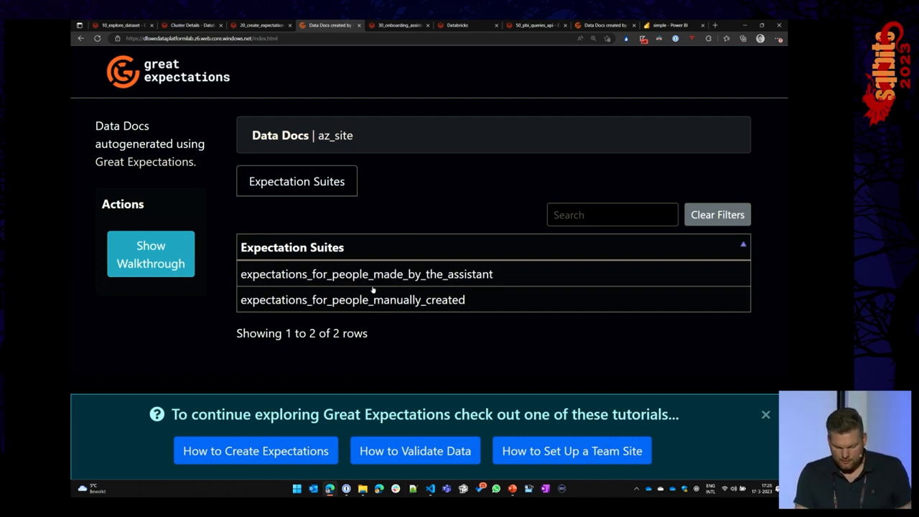
{"action": "mouse_move", "coordinate": [408, 280]}
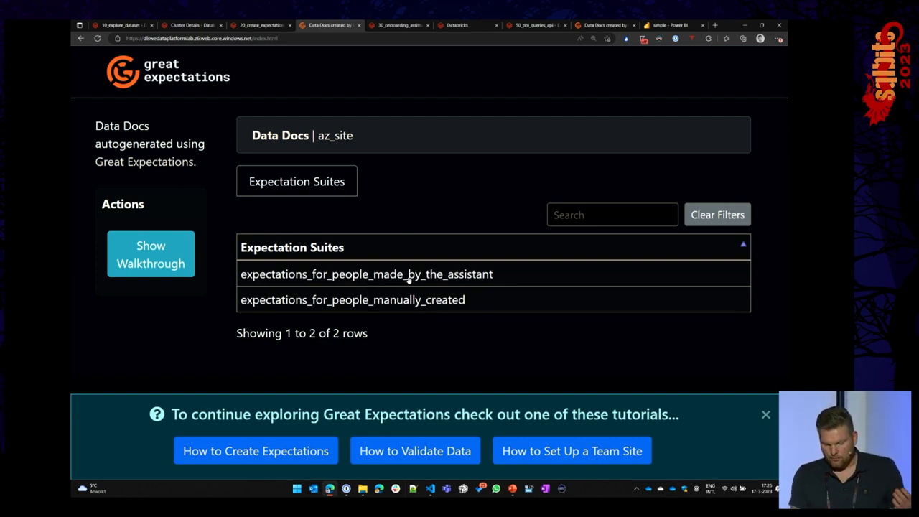
Step: Open expectations_for_people_made_by_the_assistant and review its 18 expectations across 4 columns
{"action": "left_click", "coordinate": [367, 274]}
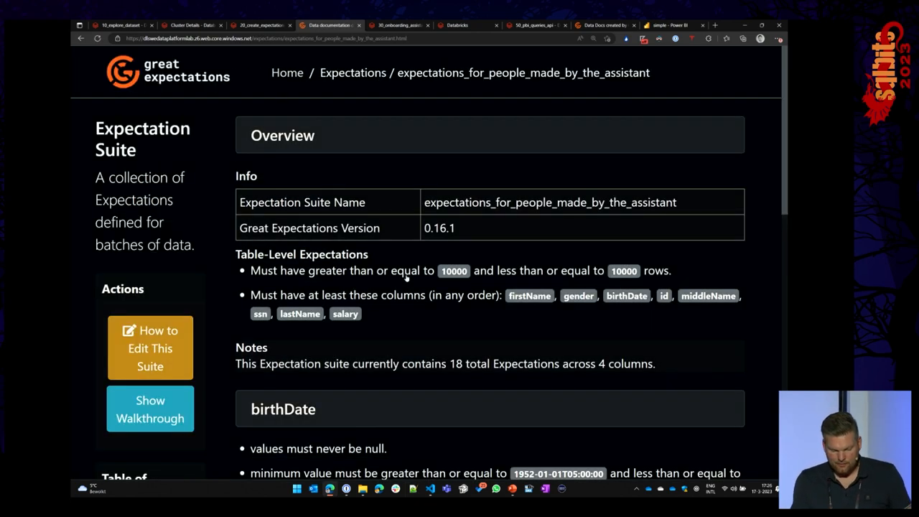
{"action": "mouse_move", "coordinate": [406, 279]}
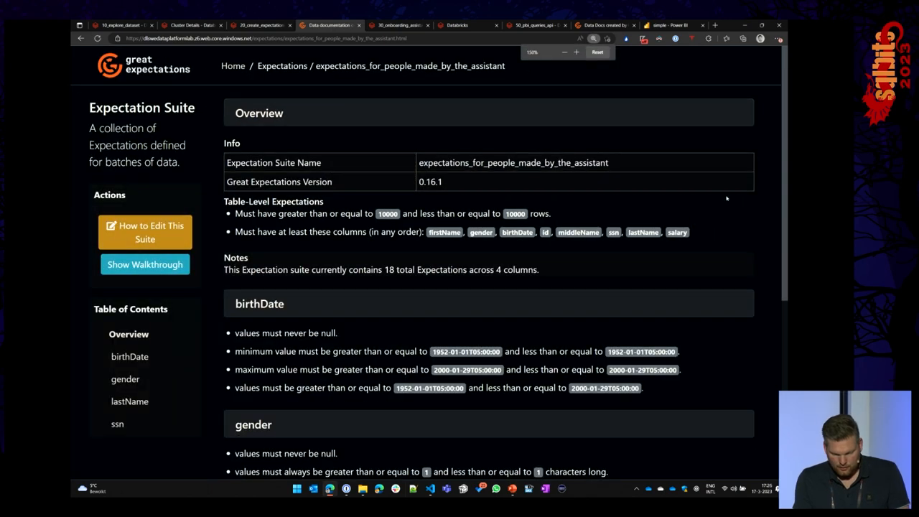
{"action": "scroll", "scroll_direction": "down", "scroll_amount": 3}
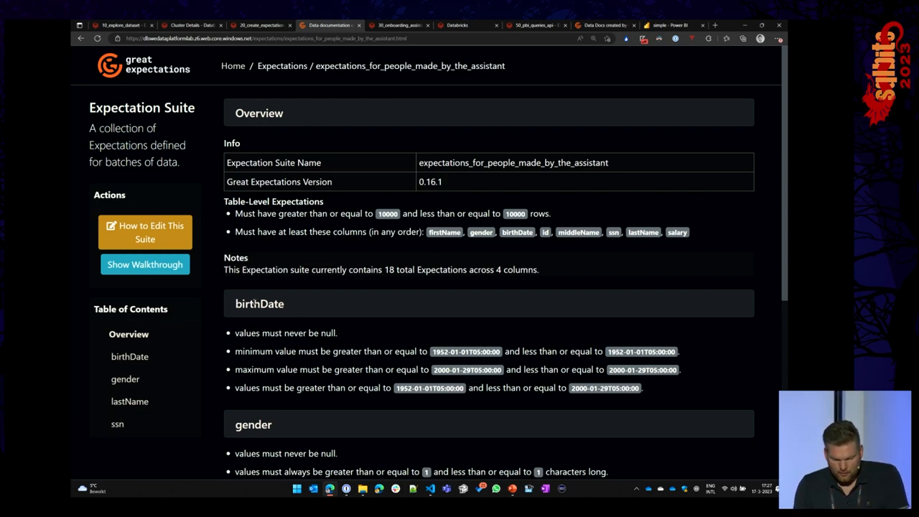
{"action": "left_click_drag", "start_coordinate": [248, 333], "coordinate": [338, 332]}
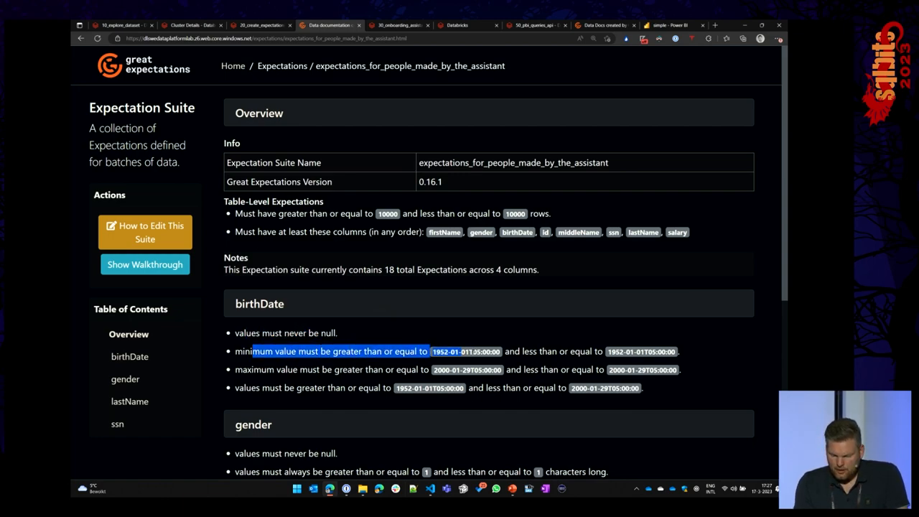
{"action": "left_click_drag", "start_coordinate": [429, 351], "coordinate": [567, 351]}
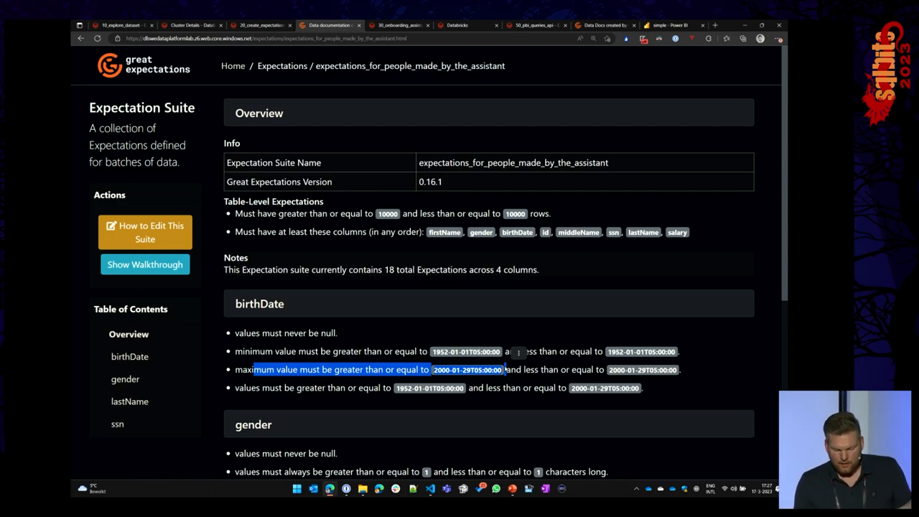
{"action": "scroll", "scroll_direction": "down", "scroll_amount": 3}
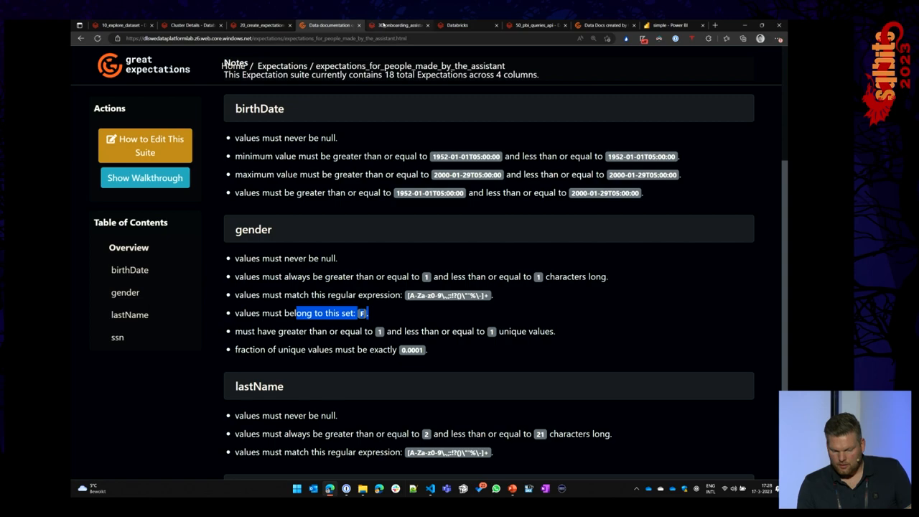
{"action": "mouse_move", "coordinate": [399, 25]}
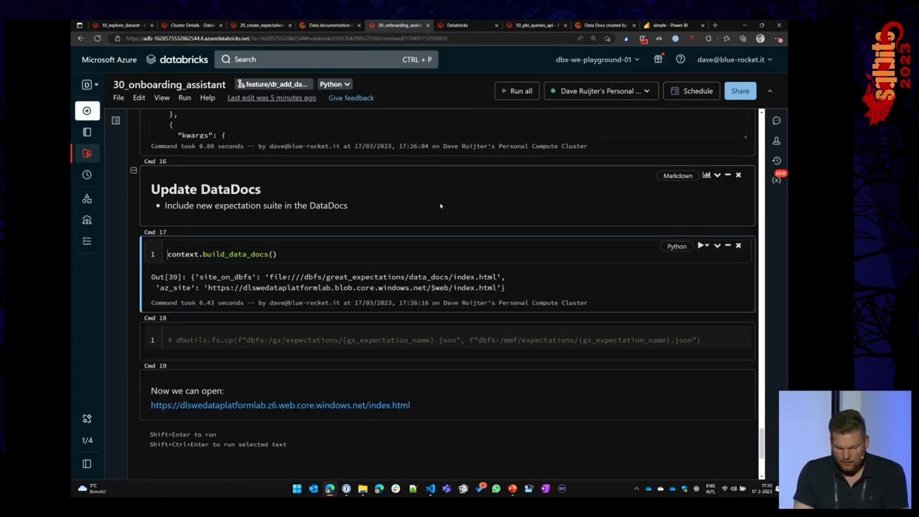
{"action": "mouse_move", "coordinate": [457, 25]}
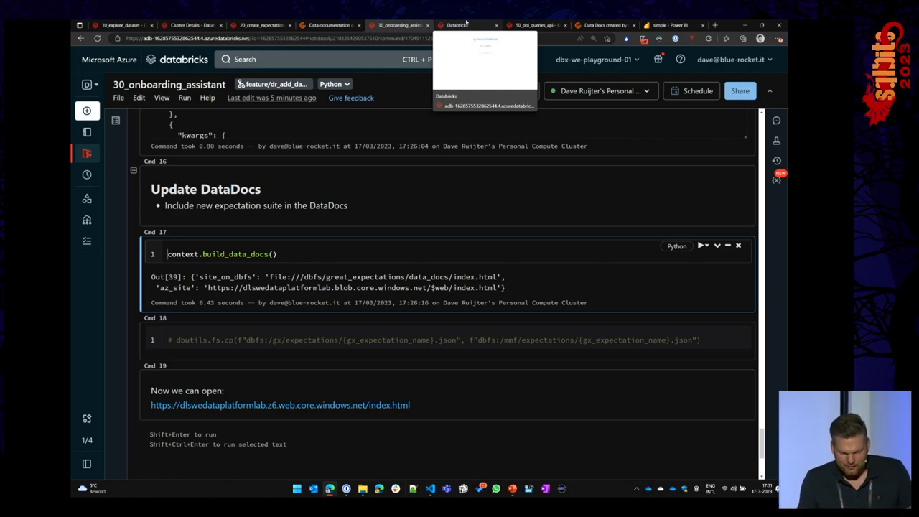
Step: Glance over the home and 50_pbi_queries_api tabs, then open the daily_run job
{"action": "left_click", "coordinate": [460, 25]}
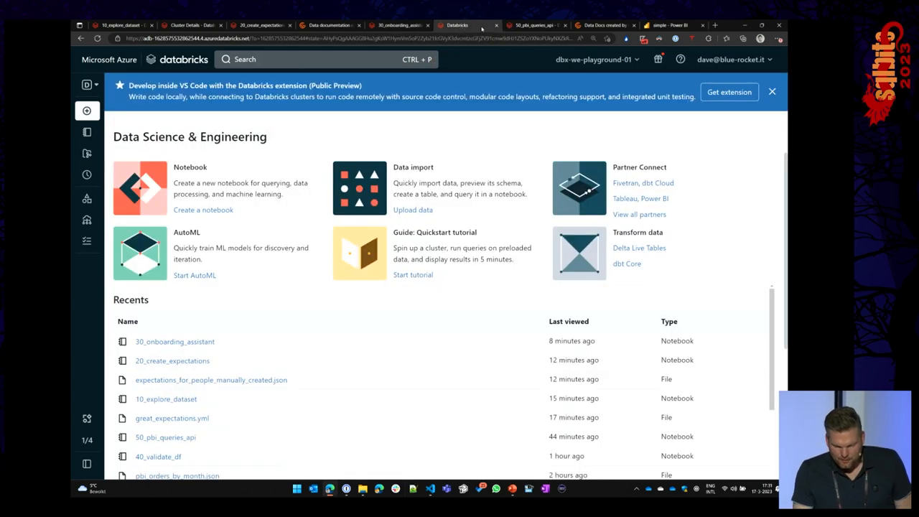
{"action": "left_click", "coordinate": [398, 25]}
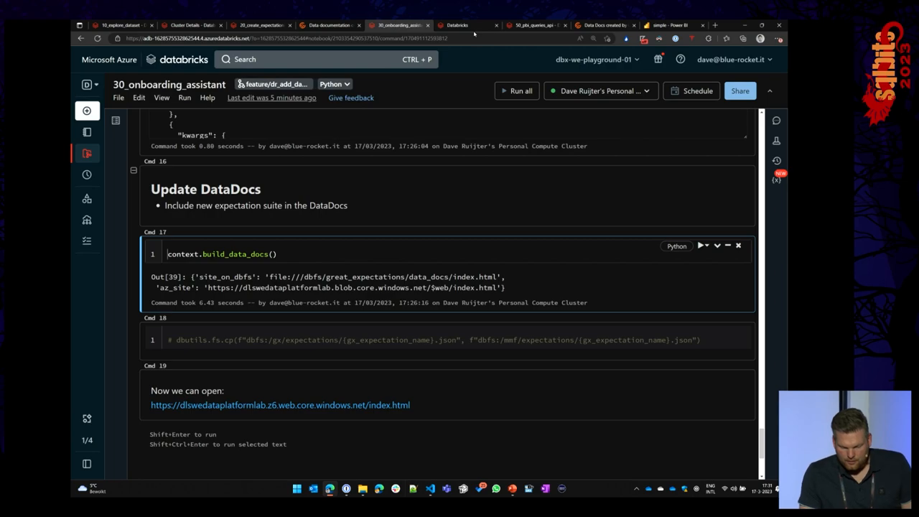
{"action": "left_click", "coordinate": [535, 25]}
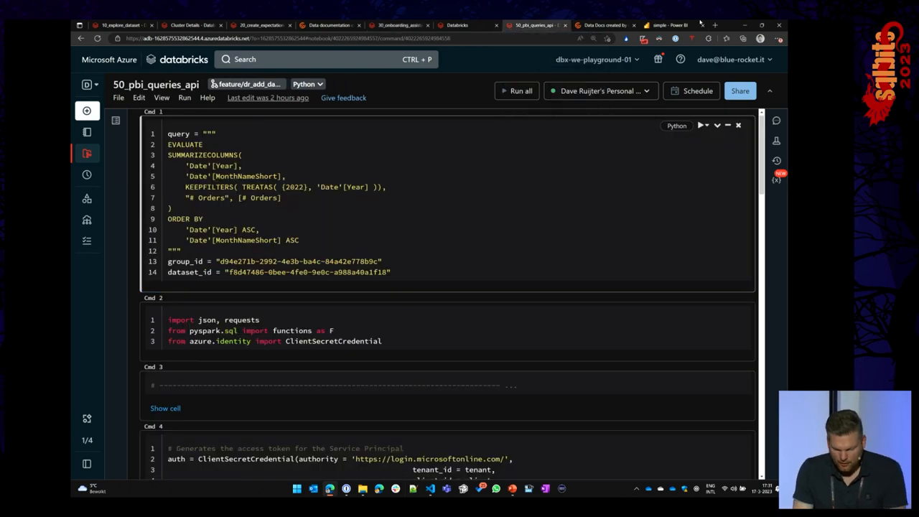
{"action": "key", "text": "alt+tab"}
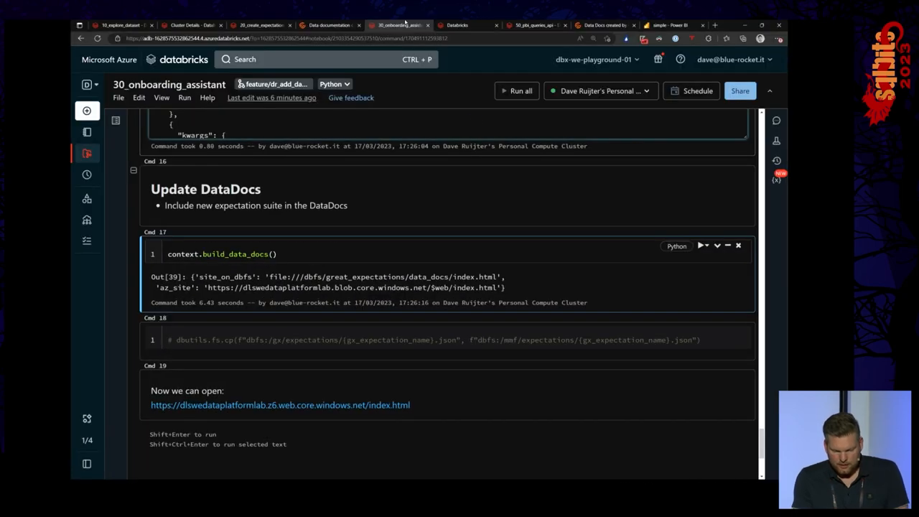
{"action": "left_click", "coordinate": [86, 241]}
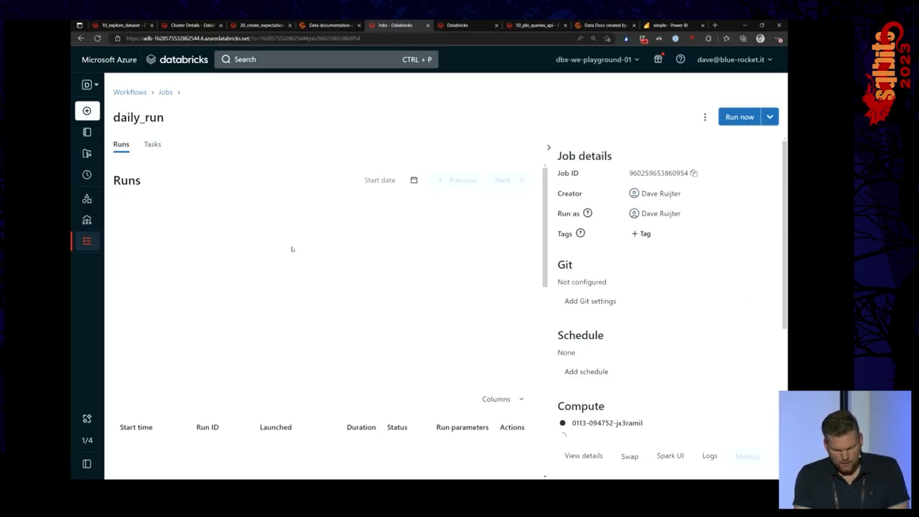
Step: Open the daily_run_with_validations_extended job's Tasks view with its validation graph
{"action": "left_click", "coordinate": [153, 144]}
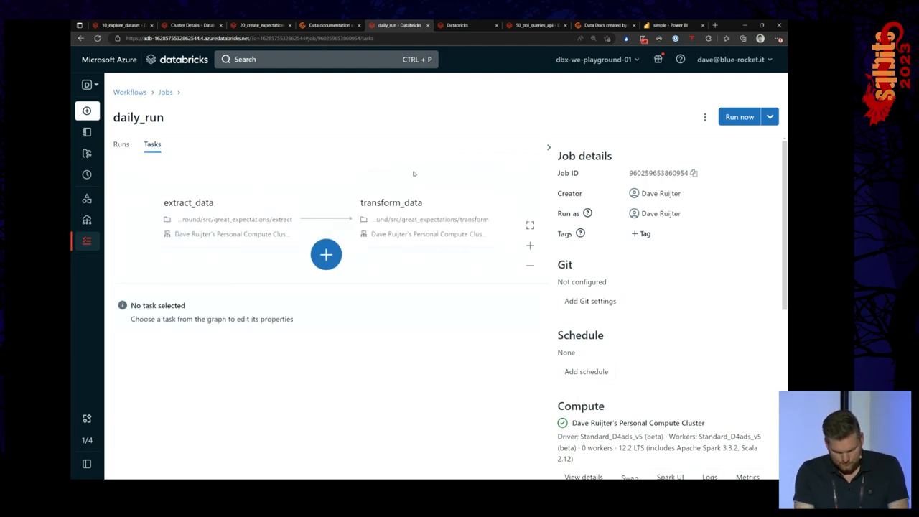
{"action": "key", "text": "ctrl+plus"}
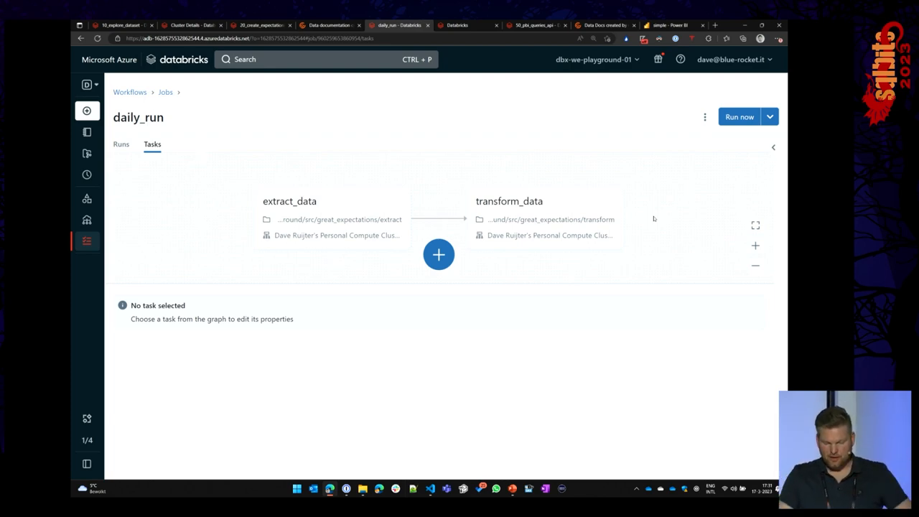
{"action": "mouse_move", "coordinate": [300, 190]}
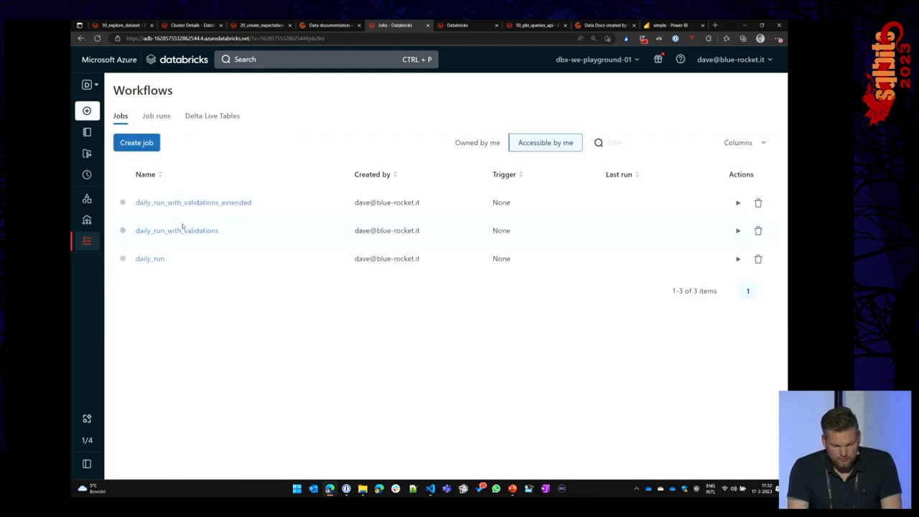
{"action": "left_click", "coordinate": [193, 202]}
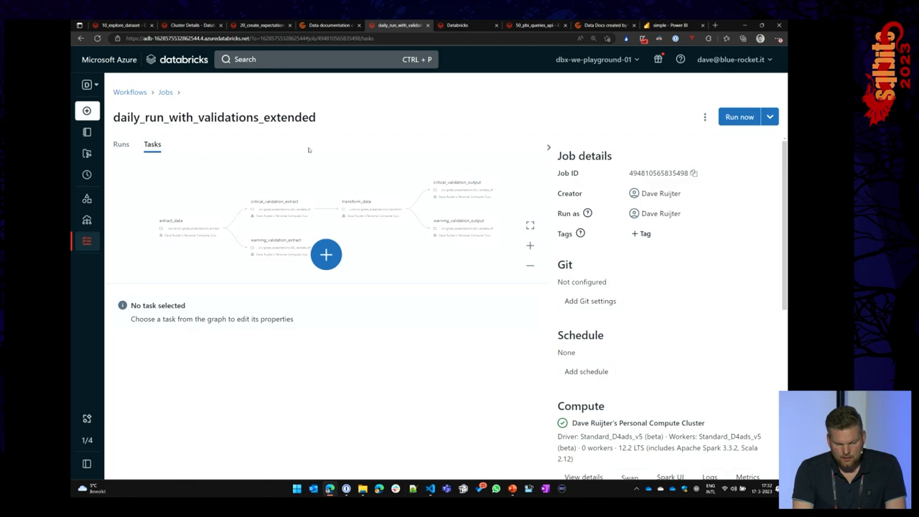
Step: Collapse the Job details panel to show all six tasks of the extended job
{"action": "left_click", "coordinate": [550, 147]}
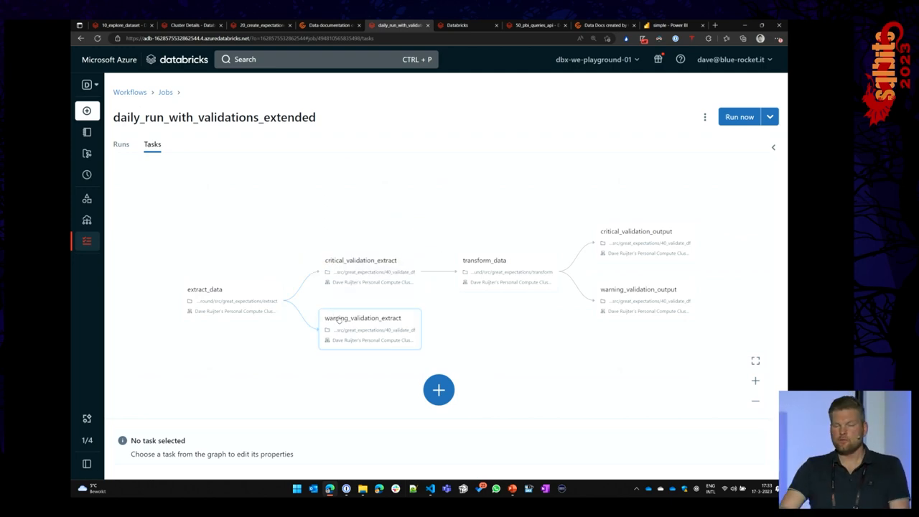
{"action": "mouse_move", "coordinate": [342, 310]}
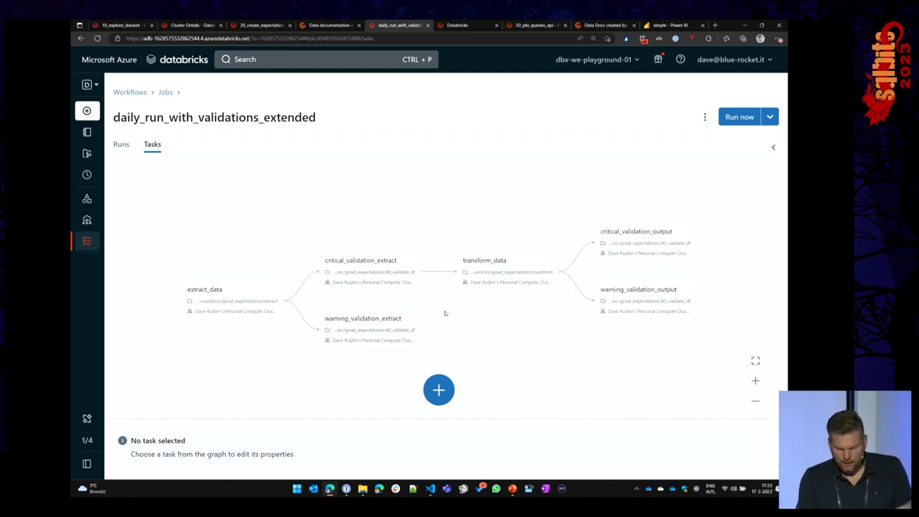
{"action": "mouse_move", "coordinate": [443, 311]}
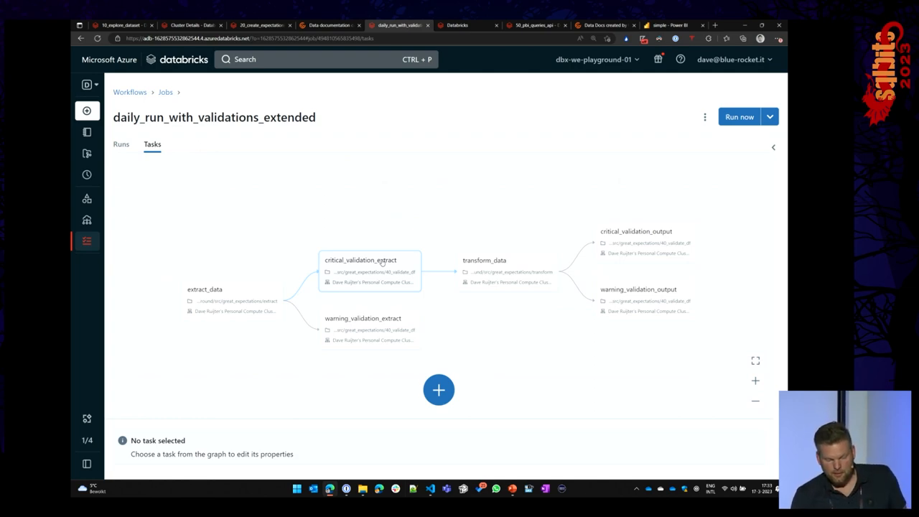
{"action": "mouse_move", "coordinate": [372, 340]}
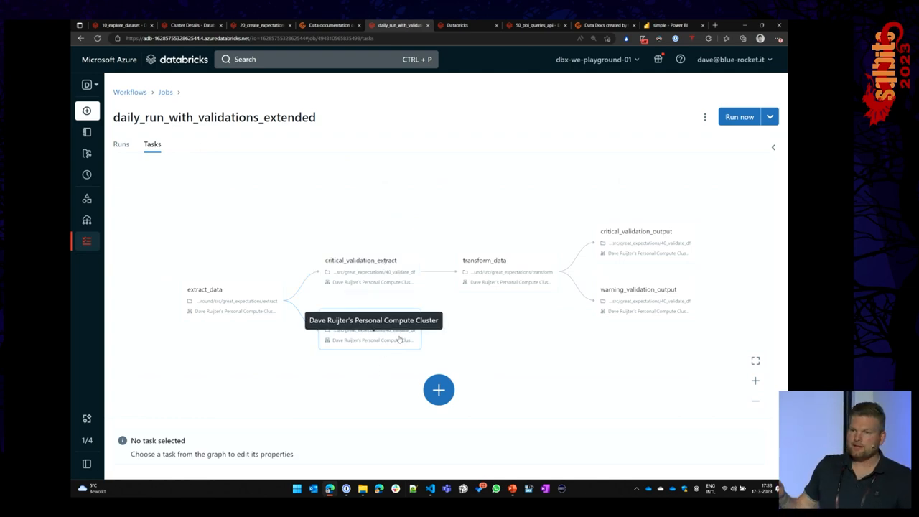
{"action": "mouse_move", "coordinate": [468, 342]}
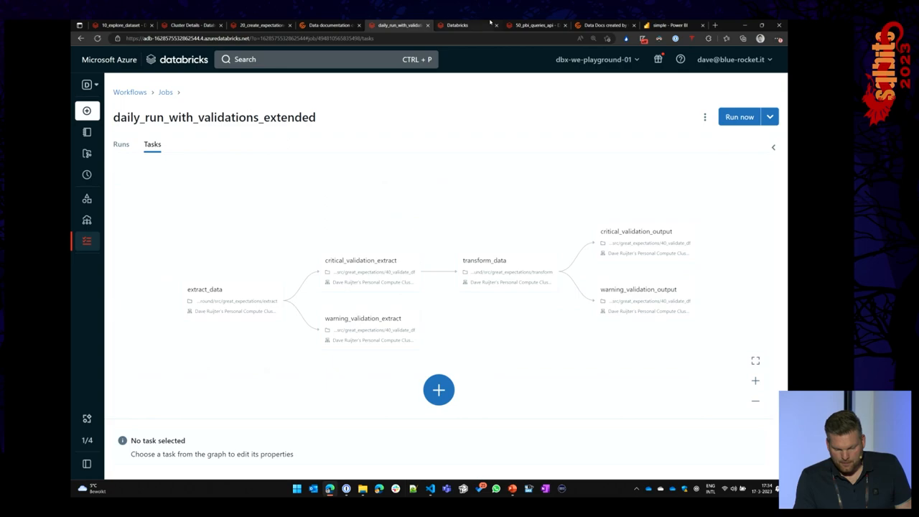
Step: Switch to the 50_pbi_queries_api notebook and highlight the [# Orders] measure in the DAX query
{"action": "left_click", "coordinate": [535, 25]}
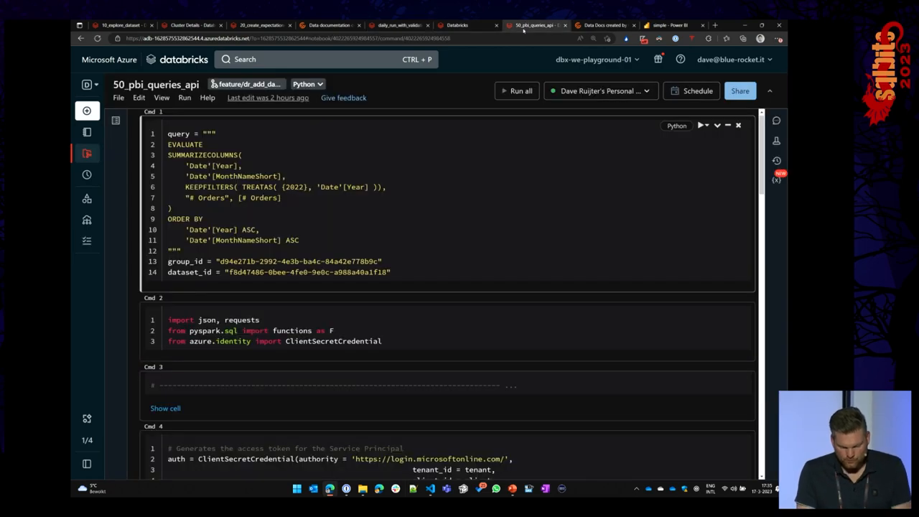
{"action": "key", "text": "alt+tab"}
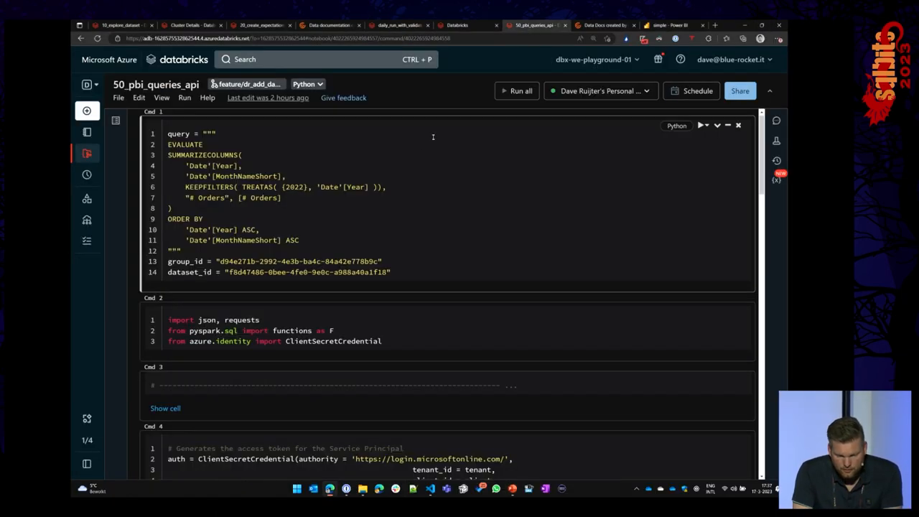
{"action": "left_click_drag", "start_coordinate": [168, 144], "coordinate": [282, 198]}
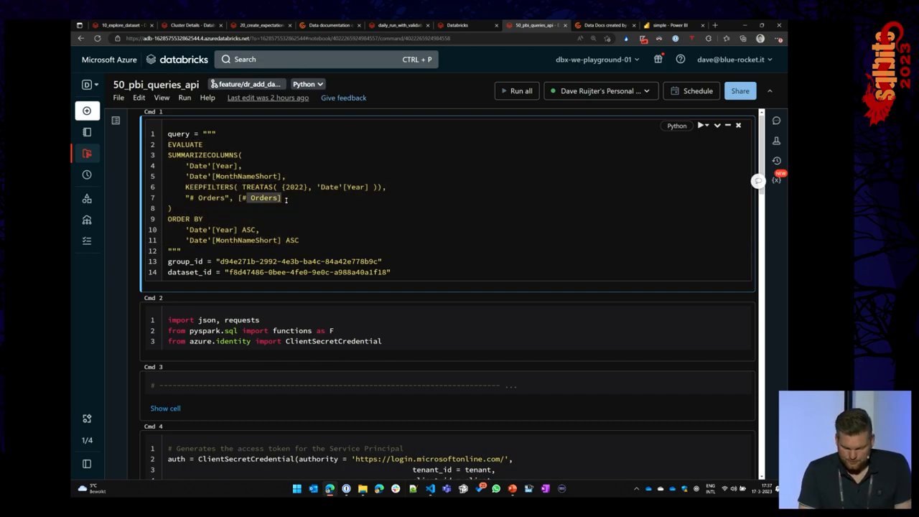
{"action": "scroll", "scroll_direction": "down", "scroll_amount": 3}
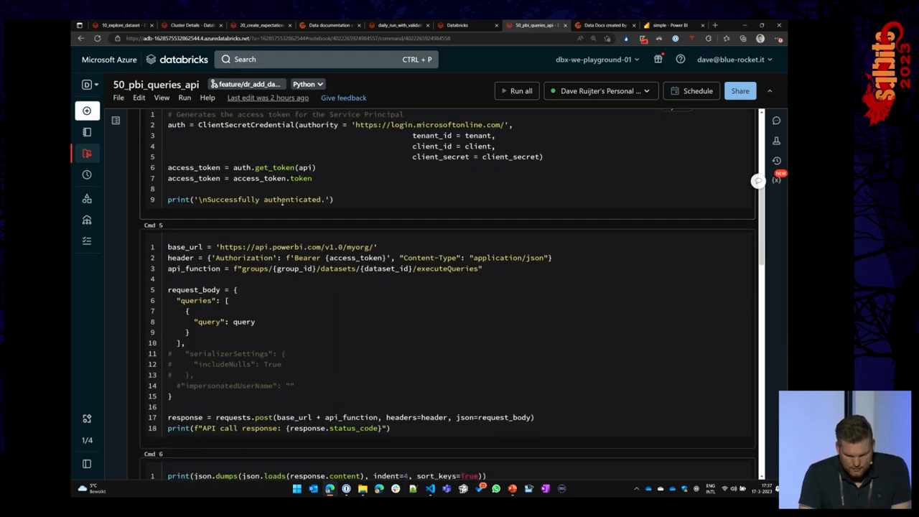
{"action": "scroll", "scroll_direction": "down", "scroll_amount": 3}
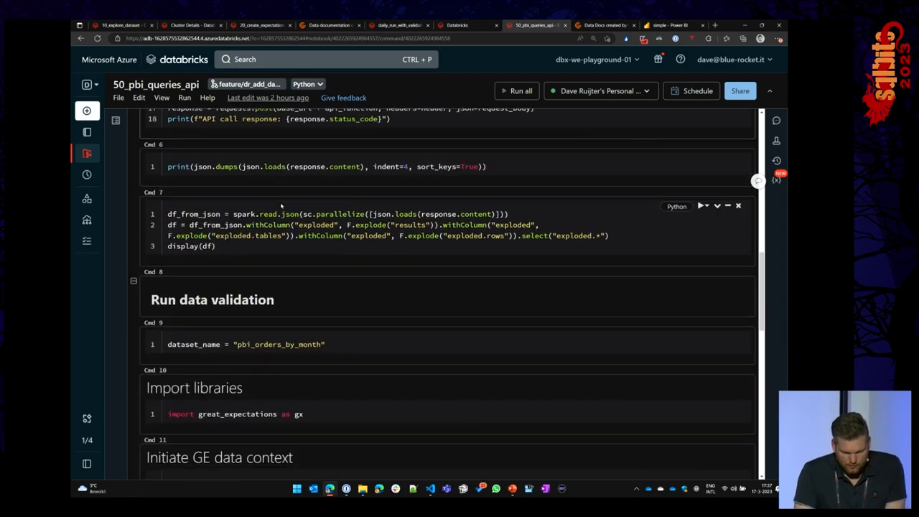
{"action": "scroll", "scroll_direction": "down", "scroll_amount": 3}
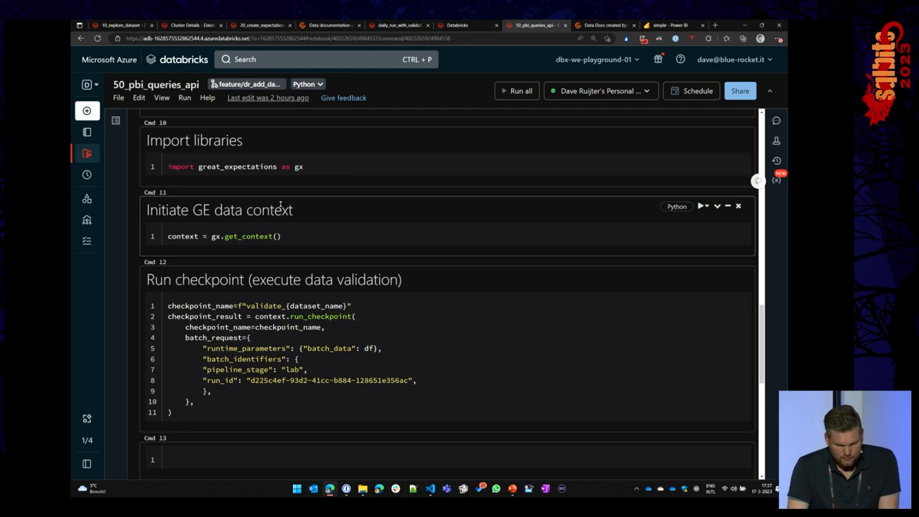
{"action": "scroll", "scroll_direction": "down", "scroll_amount": 3}
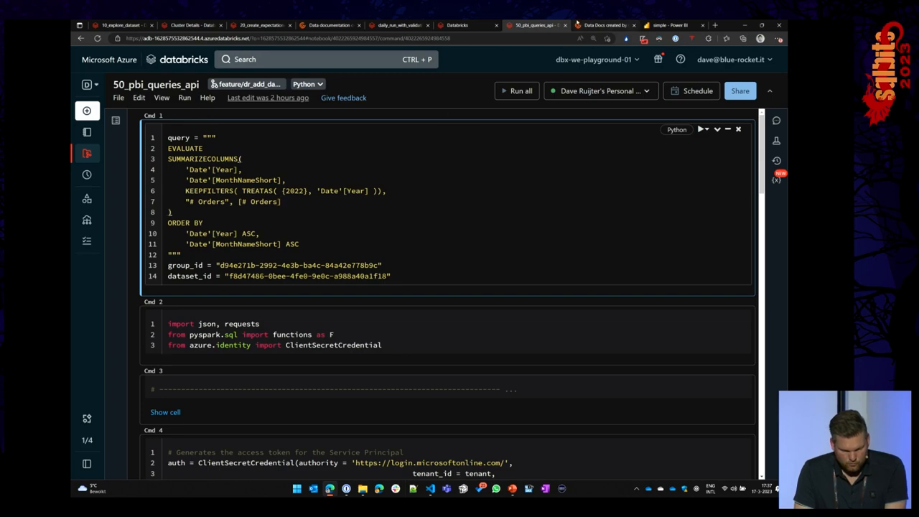
Step: Run all cells of 50_pbi_queries_api and scroll to the JSON monthly order counts
{"action": "left_click", "coordinate": [516, 90]}
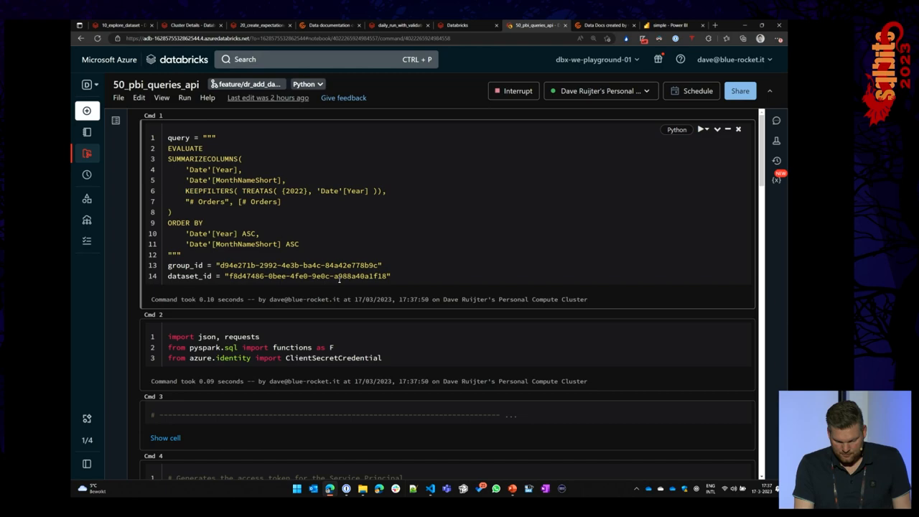
{"action": "scroll", "scroll_direction": "down", "scroll_amount": 3}
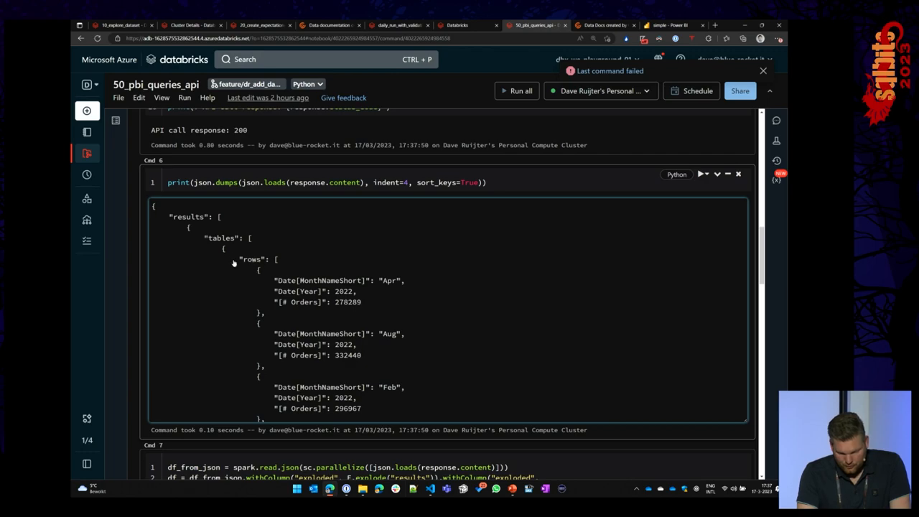
{"action": "mouse_move", "coordinate": [237, 262]}
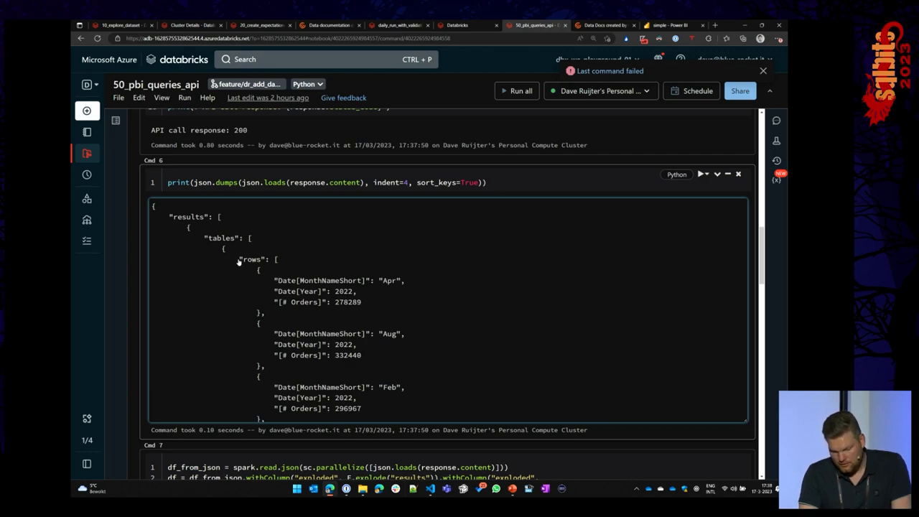
{"action": "scroll", "scroll_direction": "down", "scroll_amount": 3}
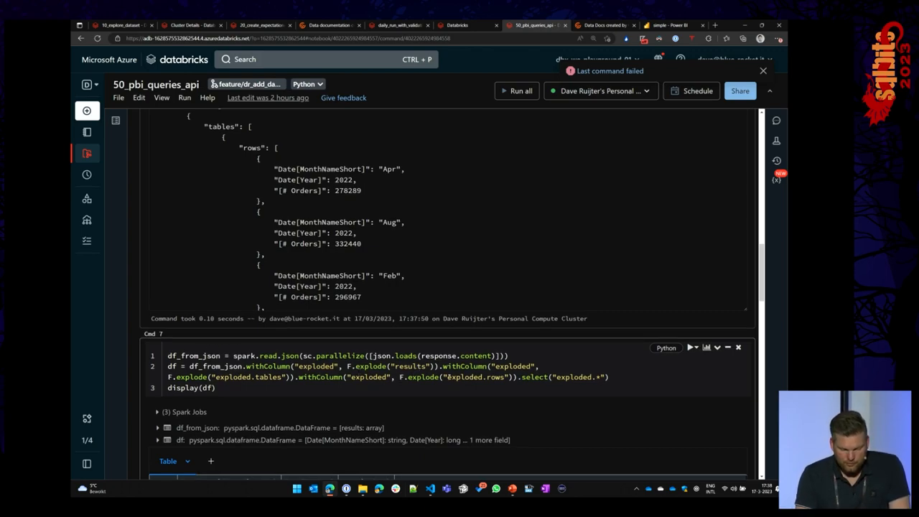
{"action": "scroll", "scroll_direction": "down", "scroll_amount": 3}
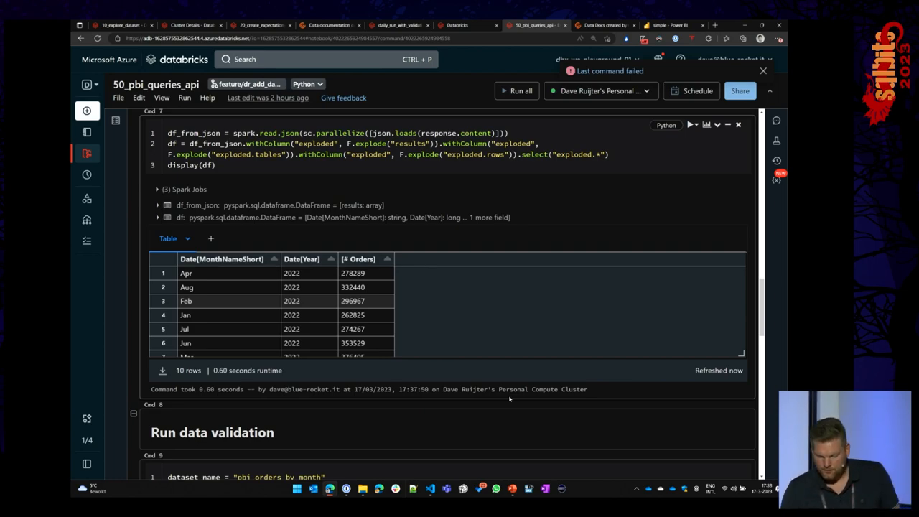
{"action": "scroll", "scroll_direction": "down", "scroll_amount": 3}
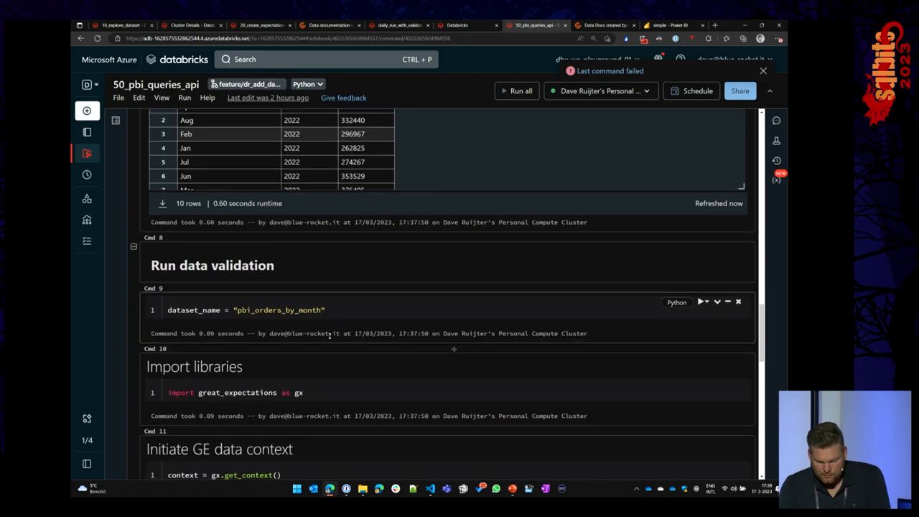
{"action": "scroll", "scroll_direction": "down", "scroll_amount": 3}
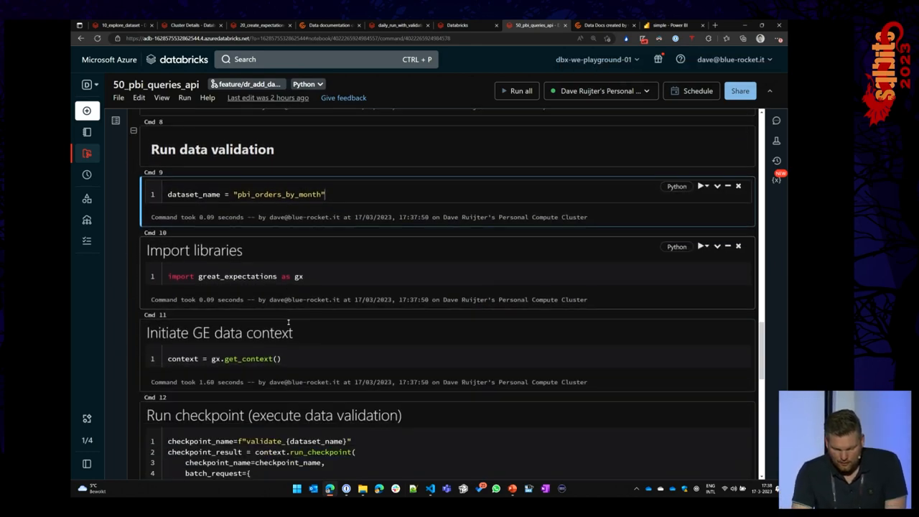